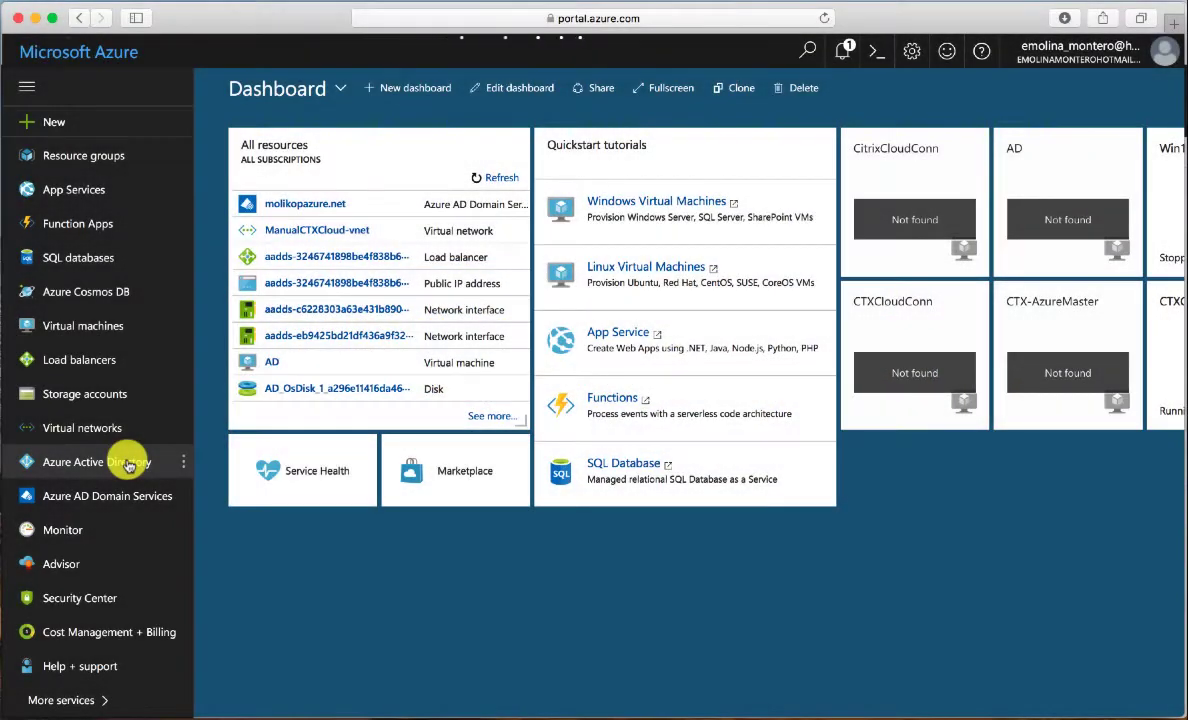
# Step: Open Azure Active Directory to view the default directory's users, groups and quick tasks
pyautogui.click(97, 461)
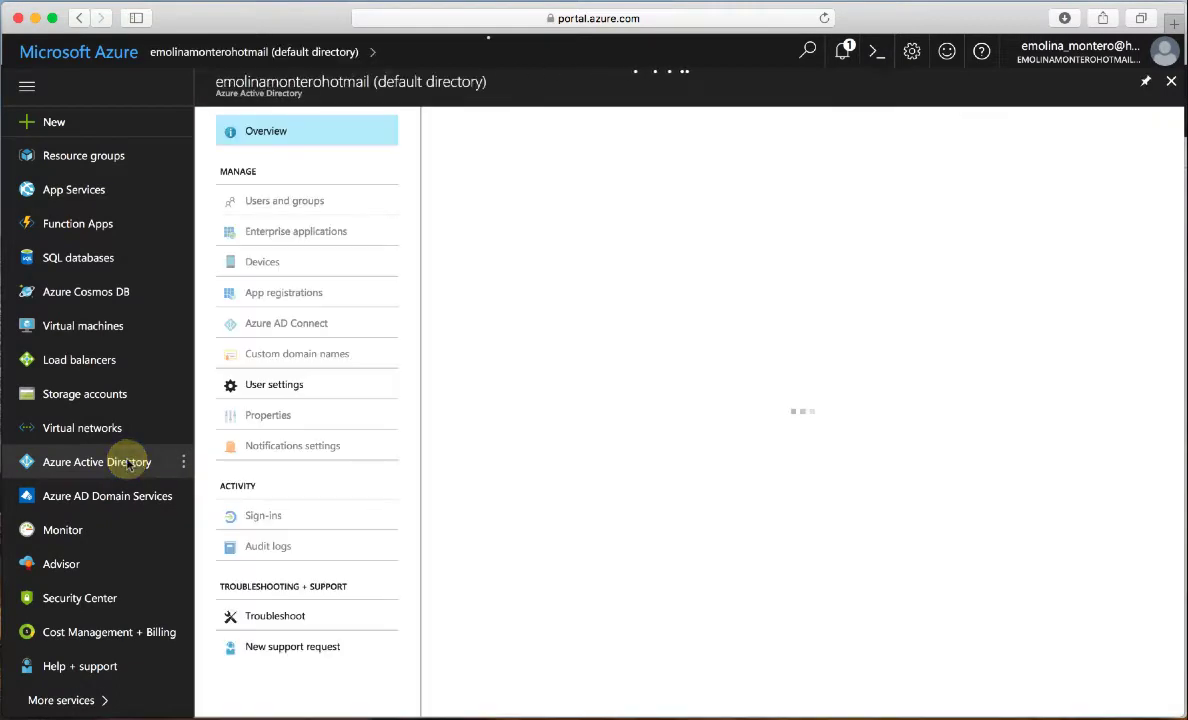
pyautogui.click(97, 461)
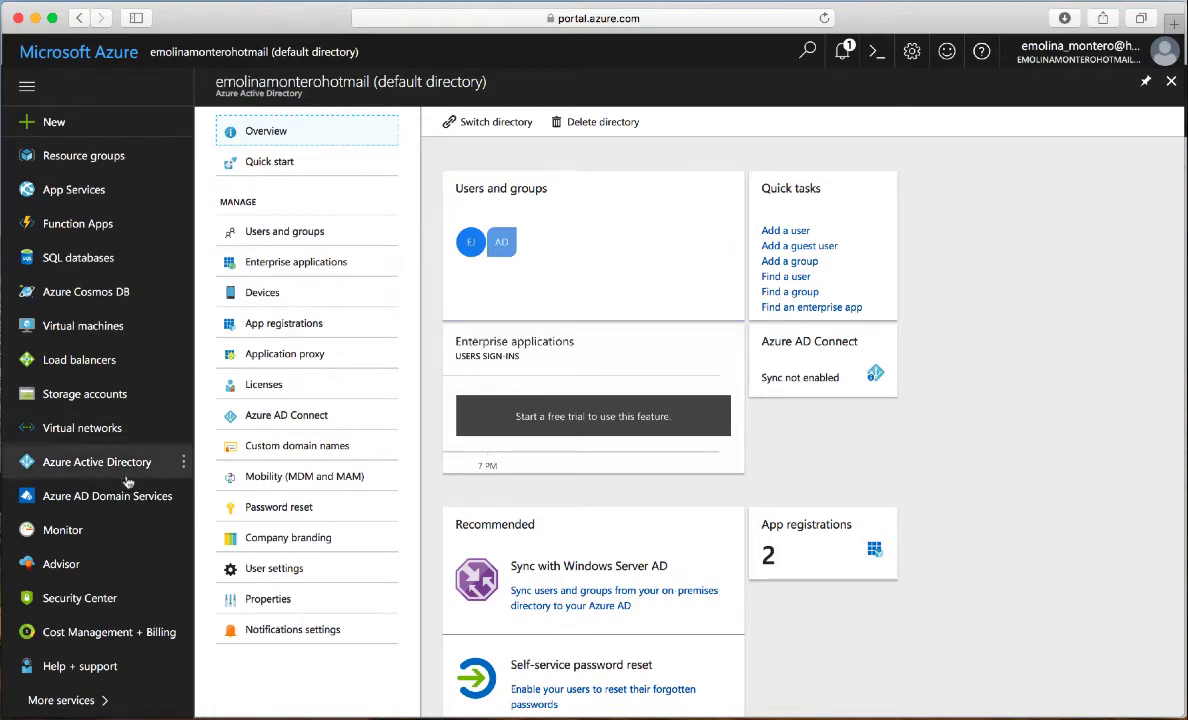
# Step: Search the portal for 'domain s' and open the running molikopazure.net managed domain
pyautogui.click(108, 495)
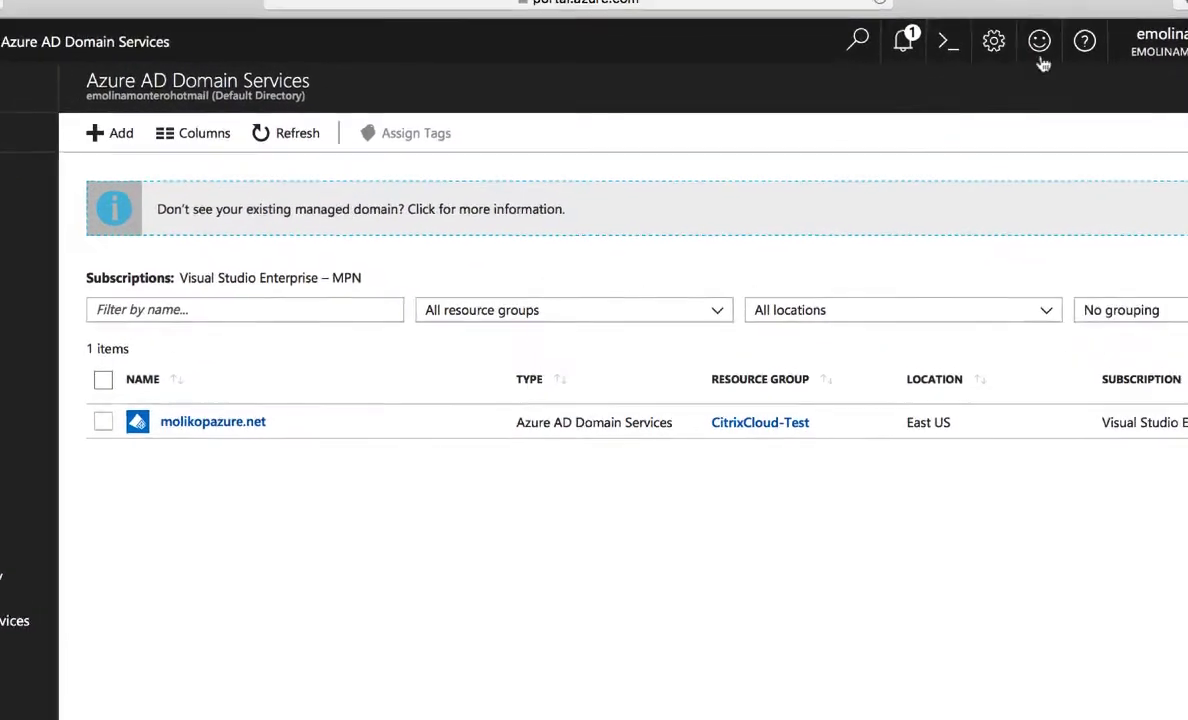
pyautogui.click(857, 40)
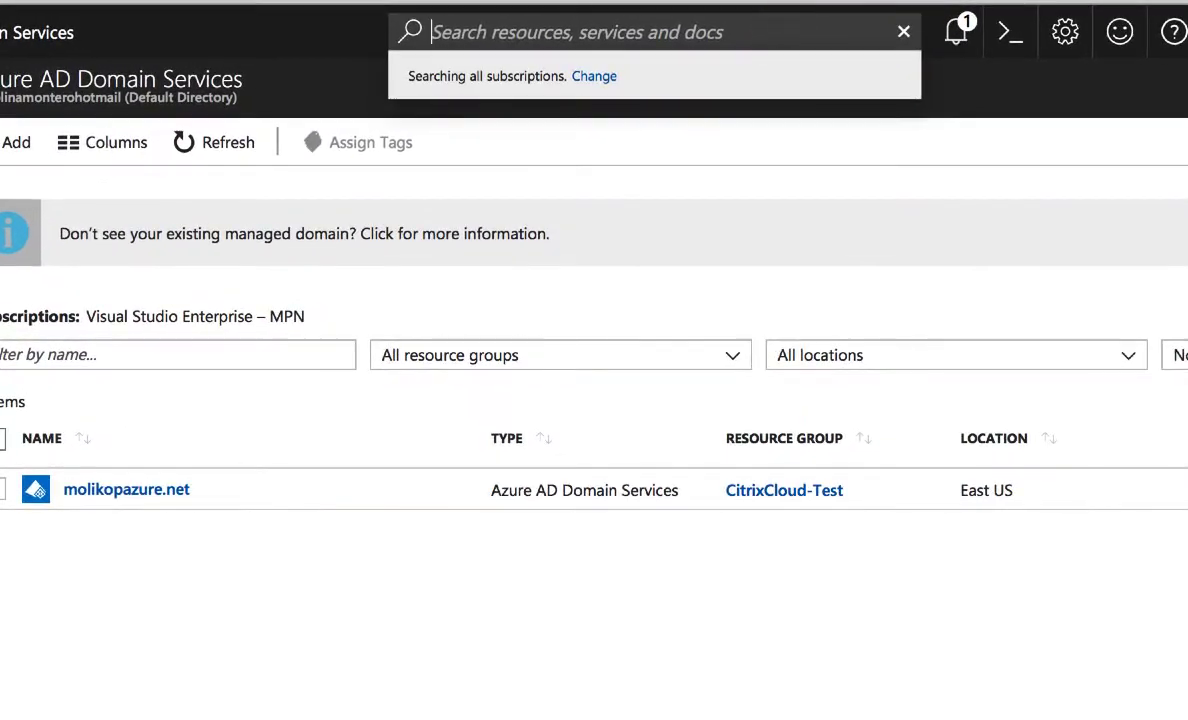
pyautogui.write('domain s')
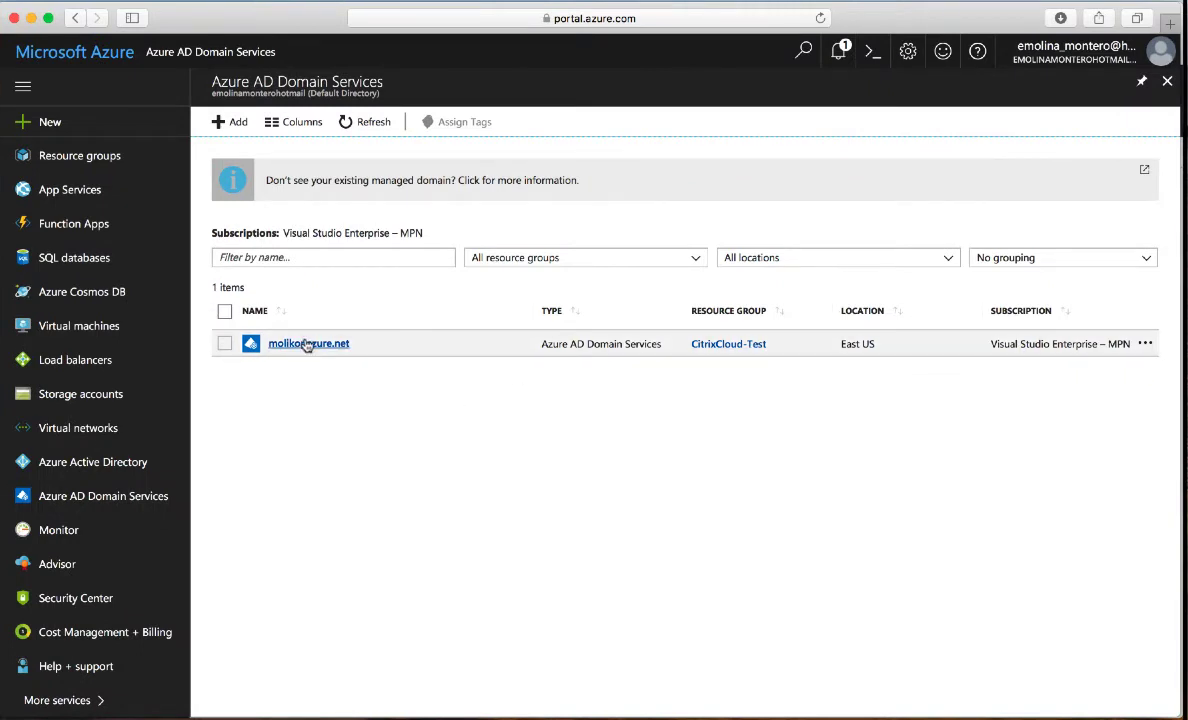
pyautogui.click(308, 343)
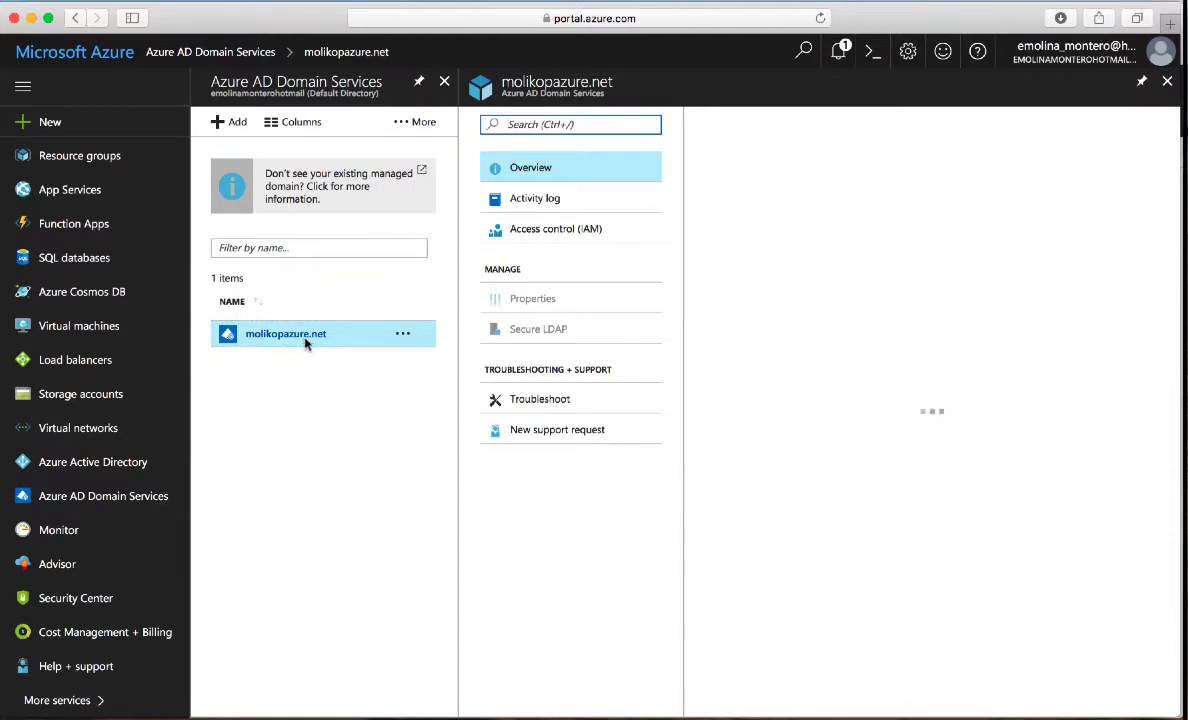
pyautogui.click(285, 333)
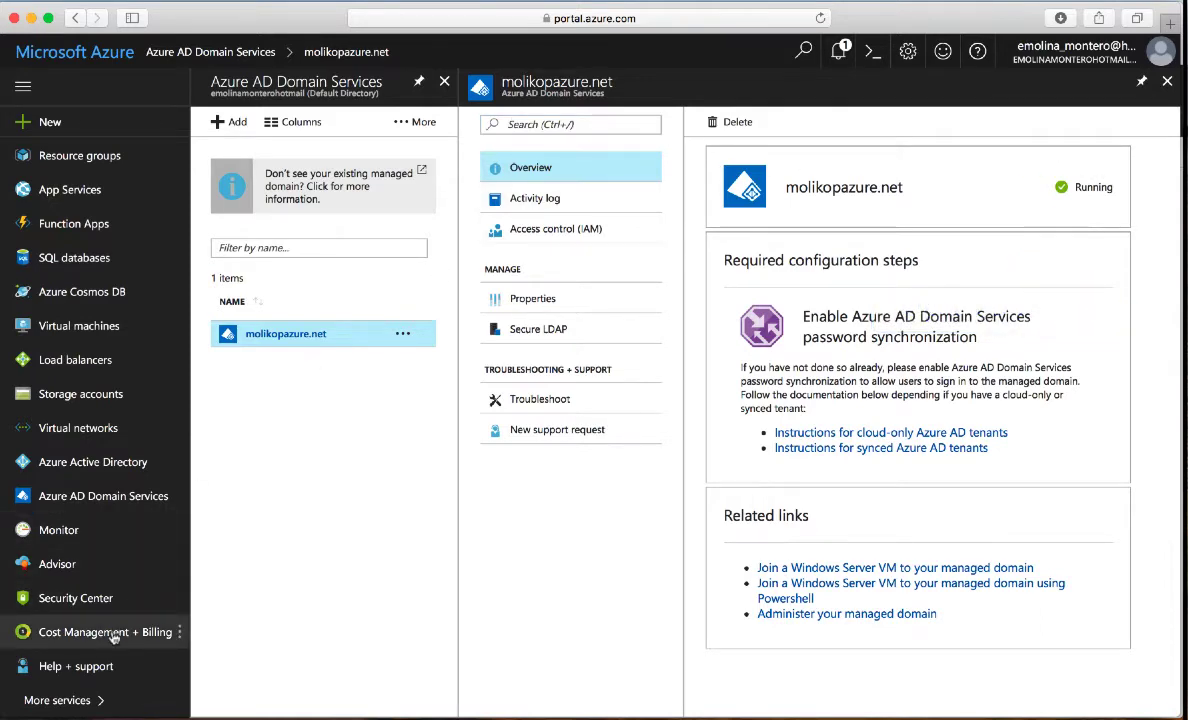
# Step: Review the active subscription in Cost Management + Billing, then close the blade
pyautogui.click(105, 632)
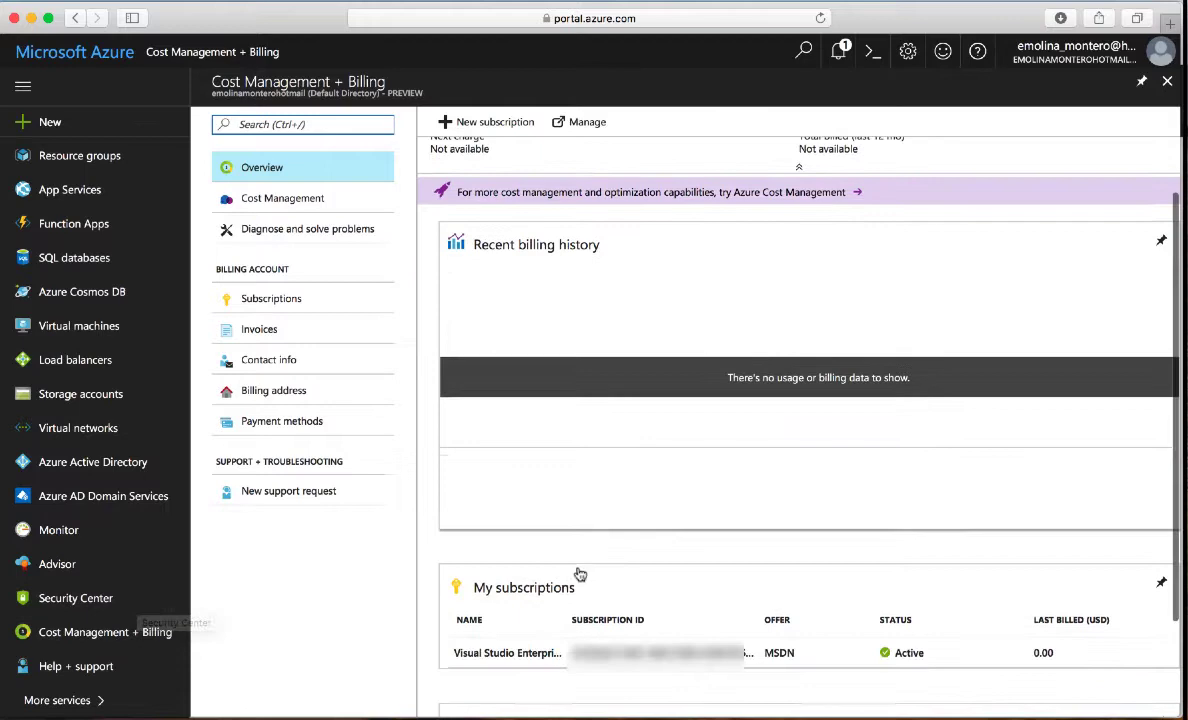
pyautogui.click(507, 653)
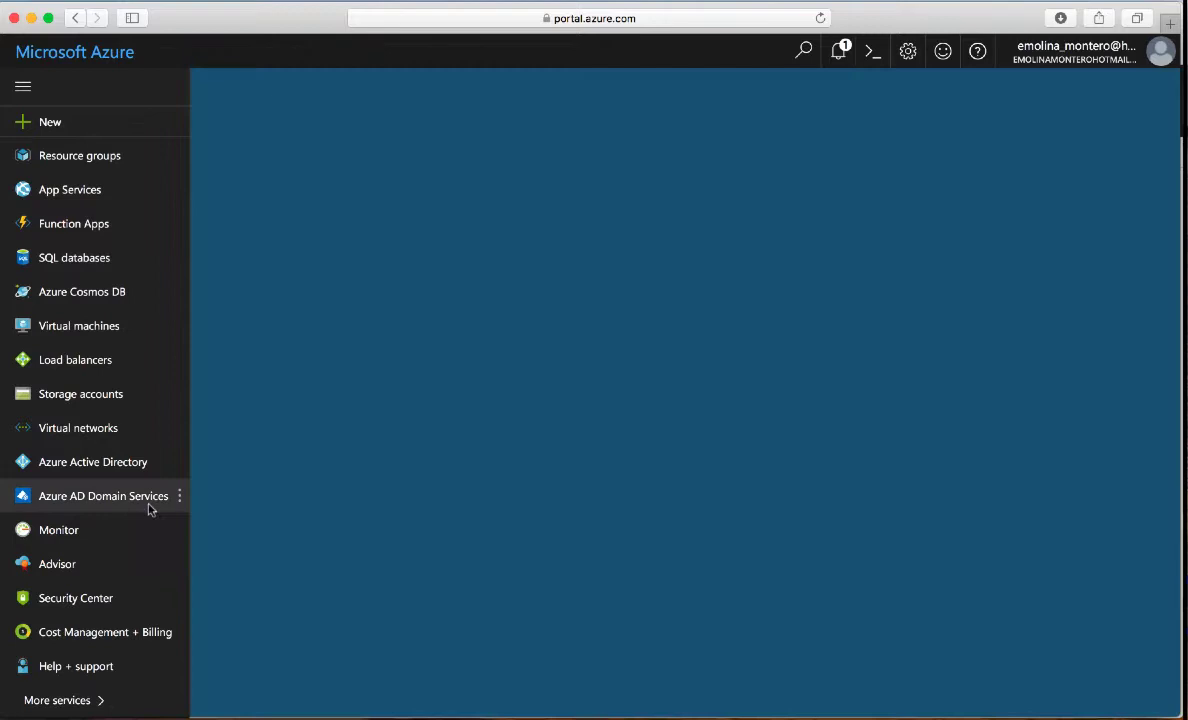
# Step: List the six virtual machines by resource group, with only CTXConnector running
pyautogui.click(103, 495)
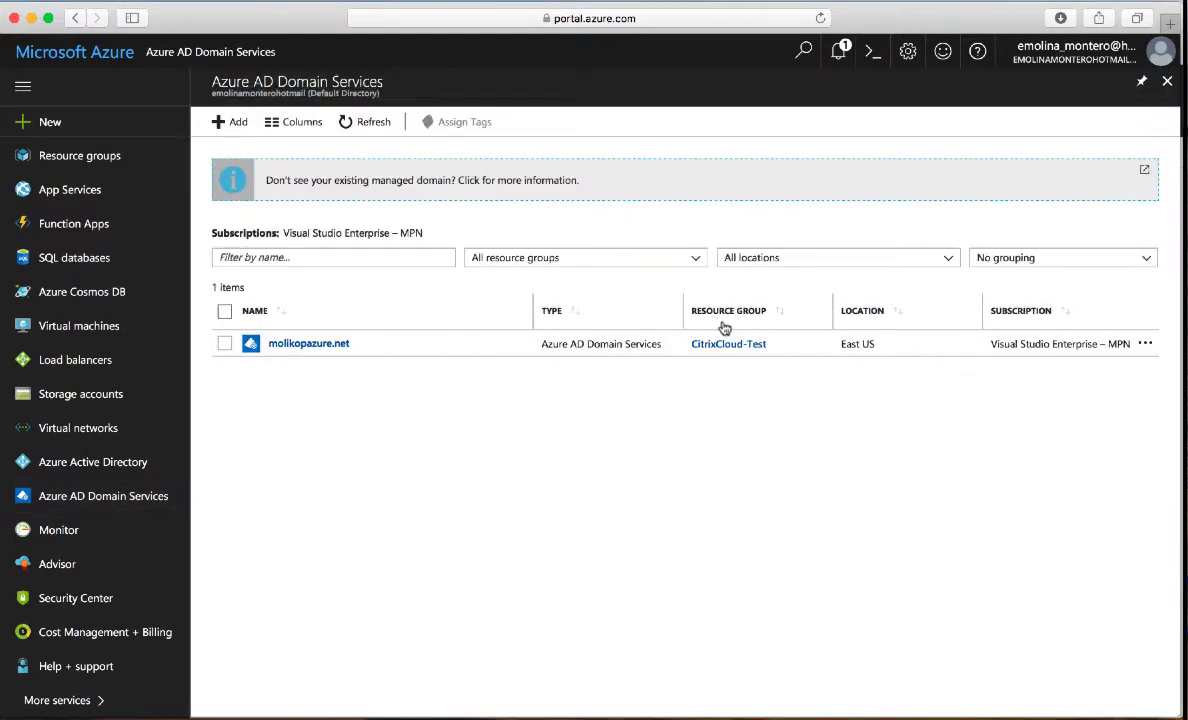
pyautogui.moveTo(315, 315)
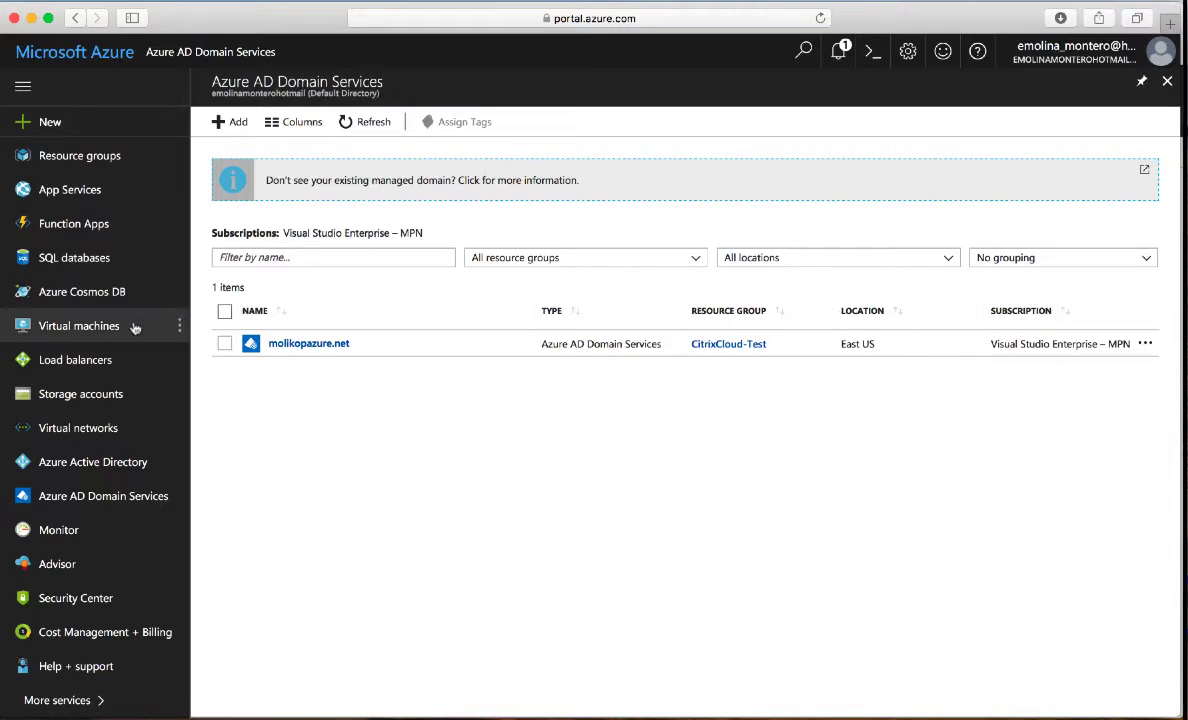
pyautogui.click(78, 325)
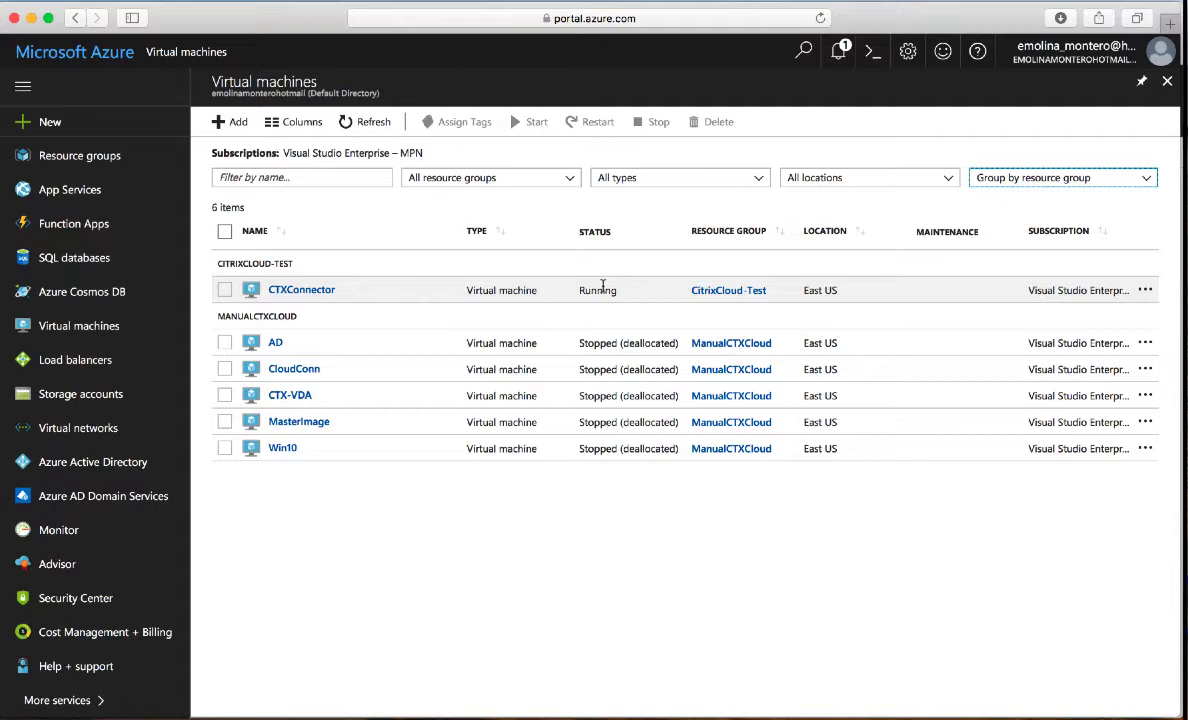
pyautogui.moveTo(93, 461)
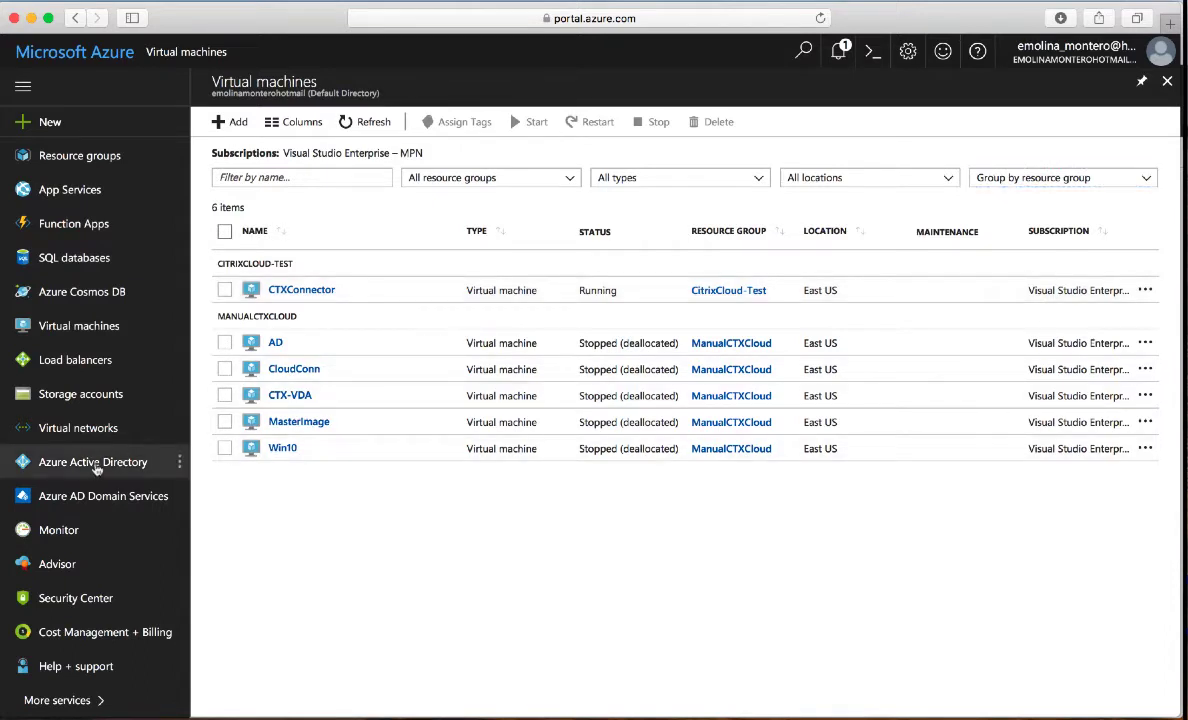
pyautogui.click(93, 461)
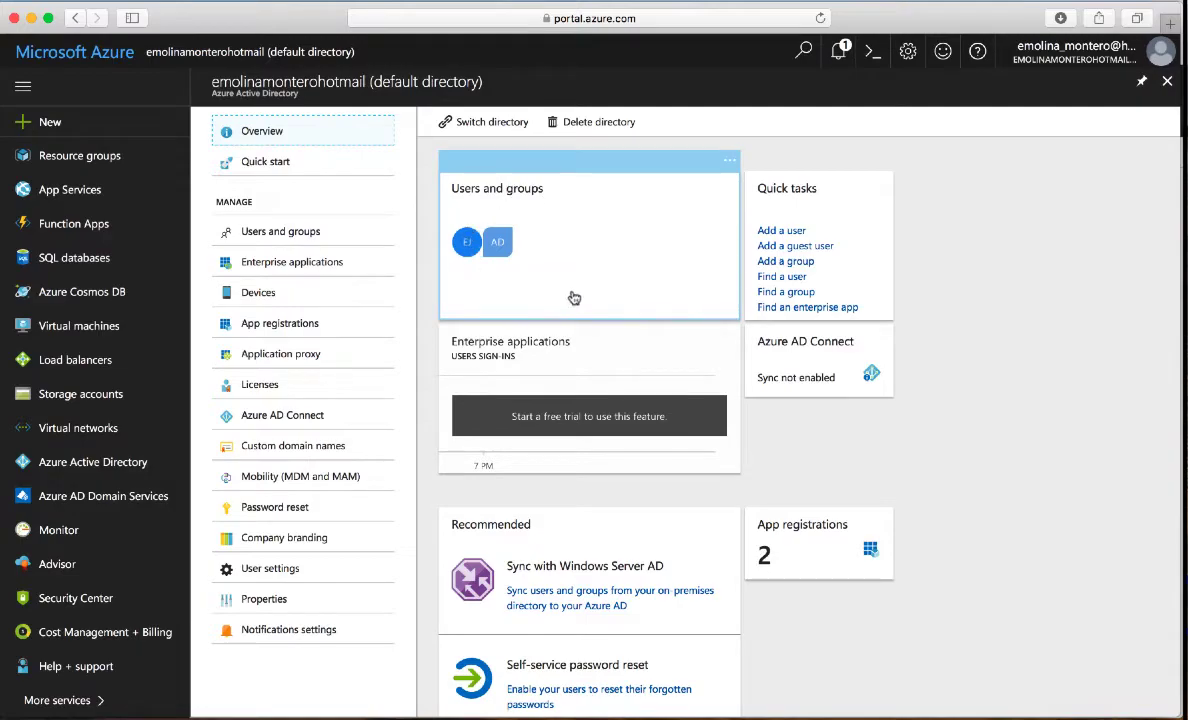
pyautogui.moveTo(782, 231)
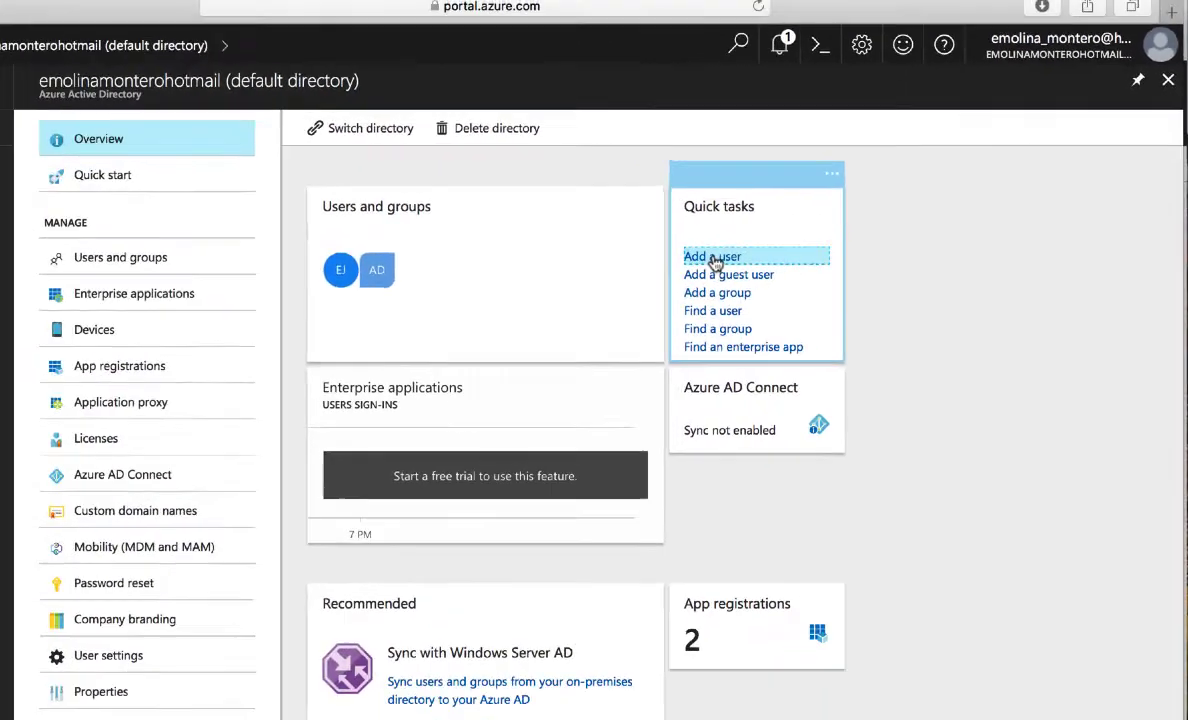
pyautogui.click(712, 257)
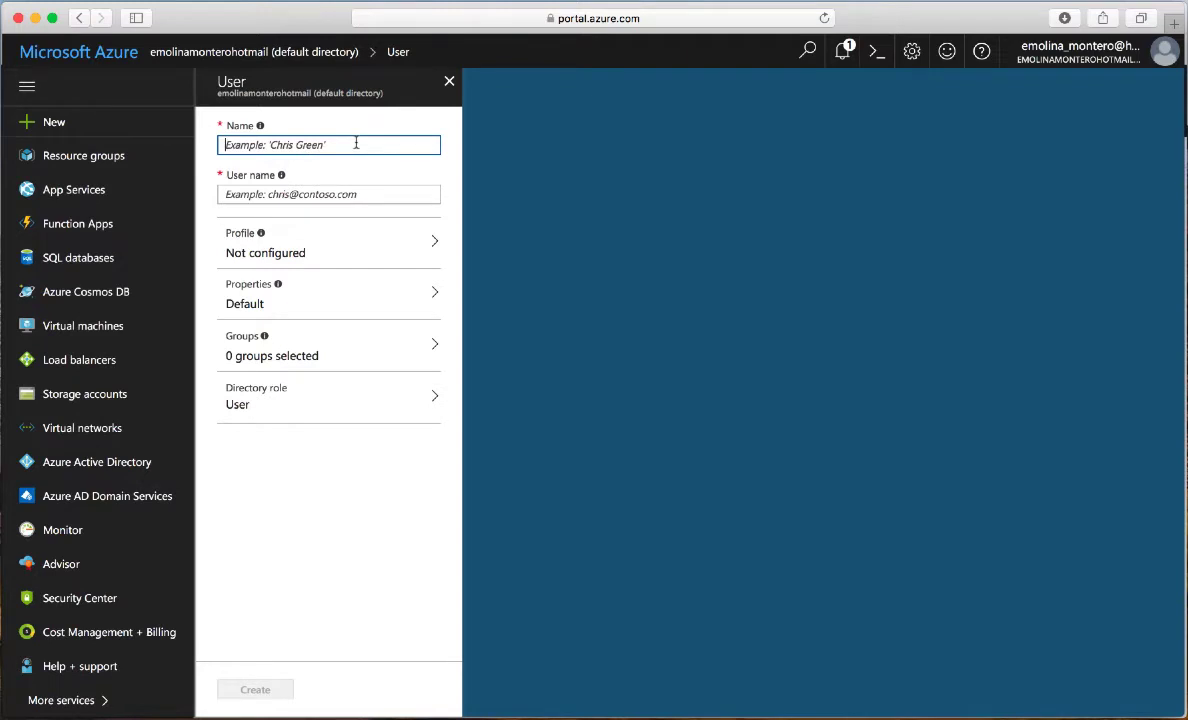
pyautogui.write('MO')
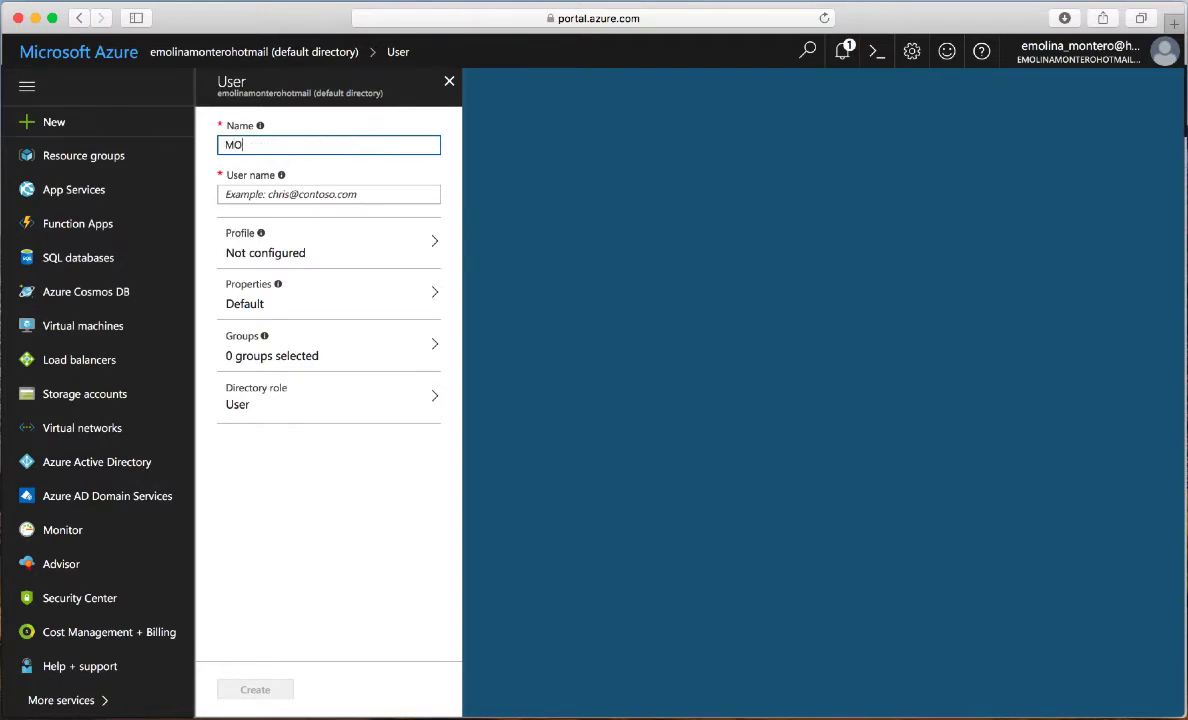
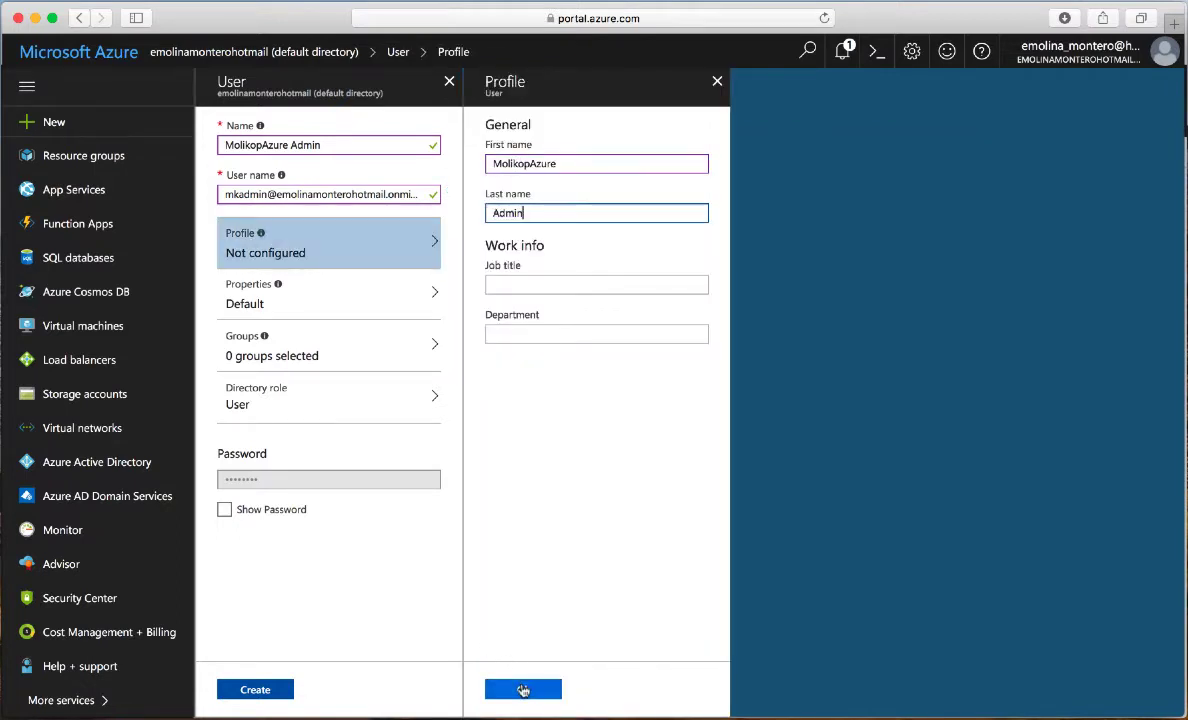
pyautogui.click(522, 689)
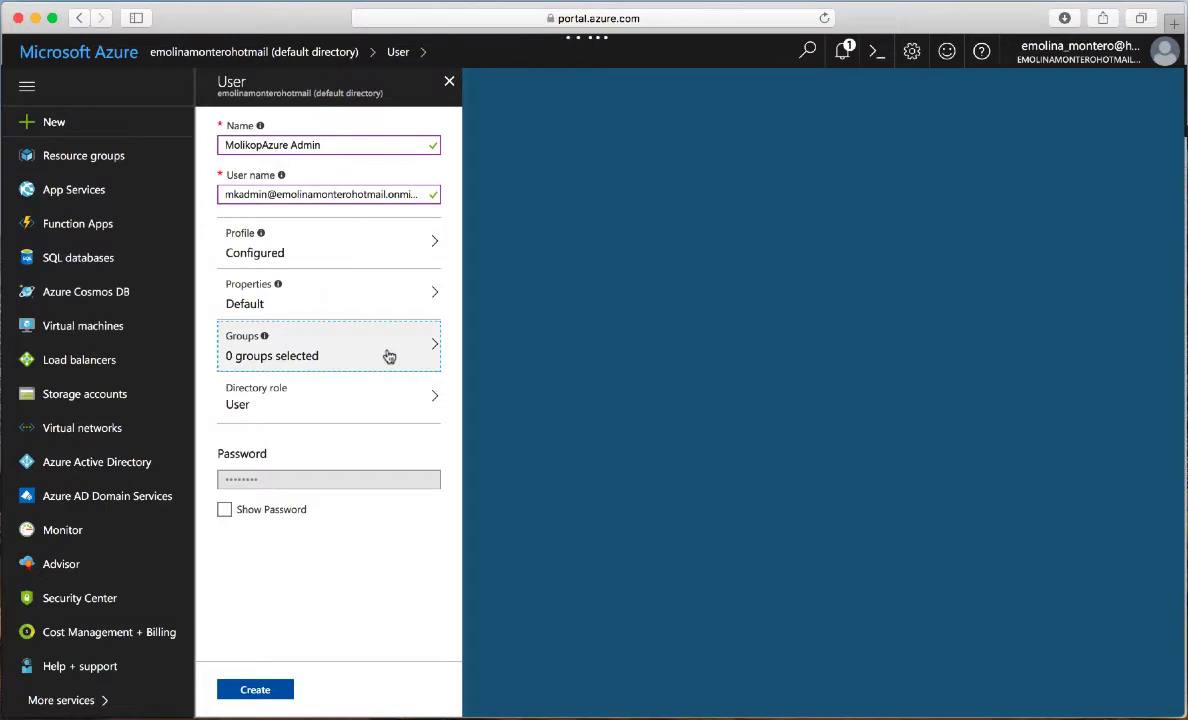
# Step: Add the user to AAD DC Administrators as a Global administrator and create it
pyautogui.click(328, 345)
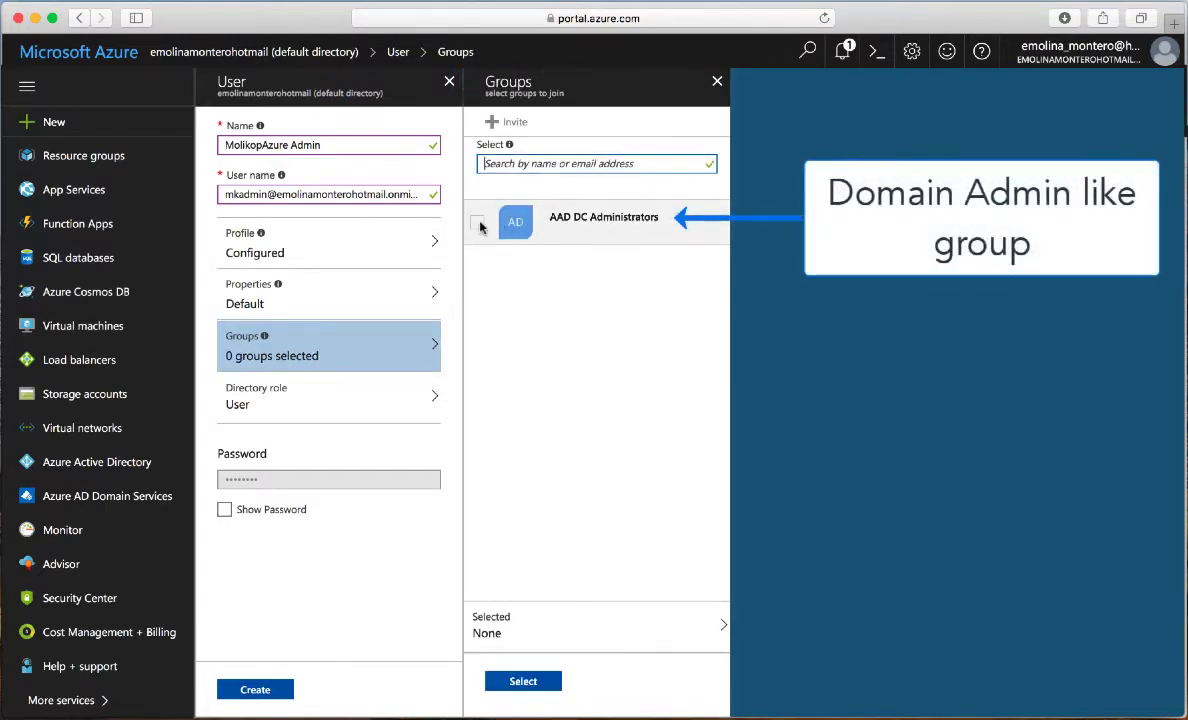
pyautogui.click(477, 222)
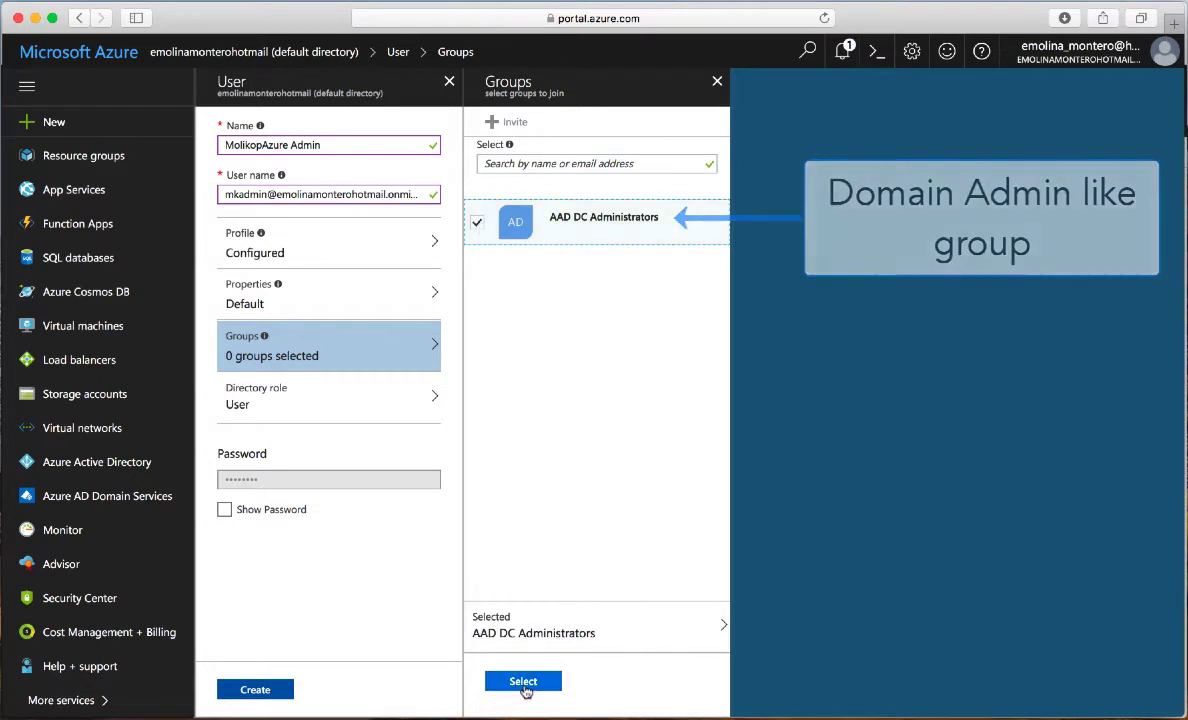
pyautogui.click(523, 681)
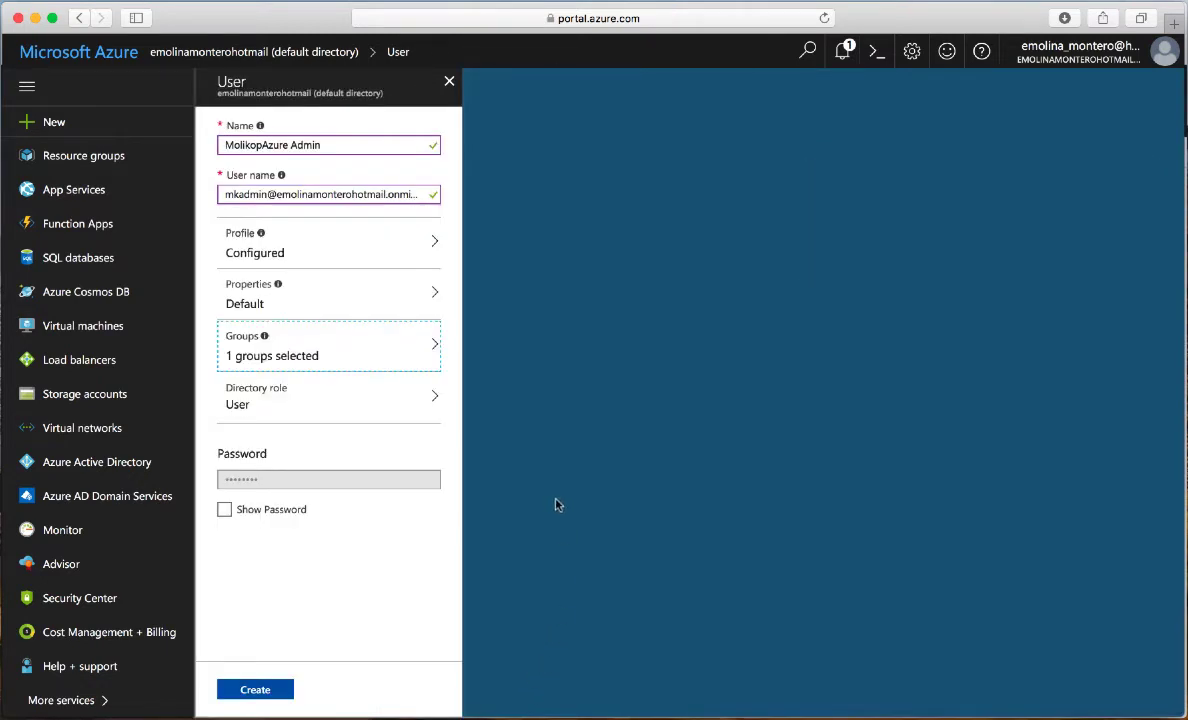
pyautogui.click(329, 396)
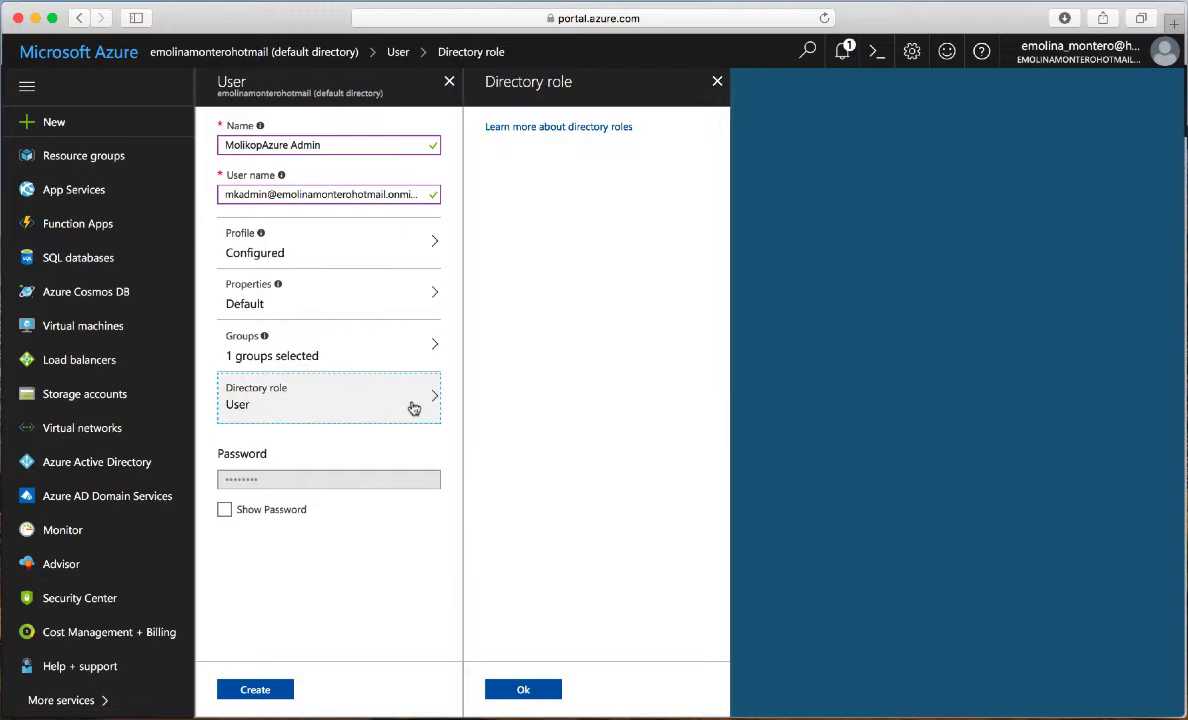
pyautogui.click(328, 396)
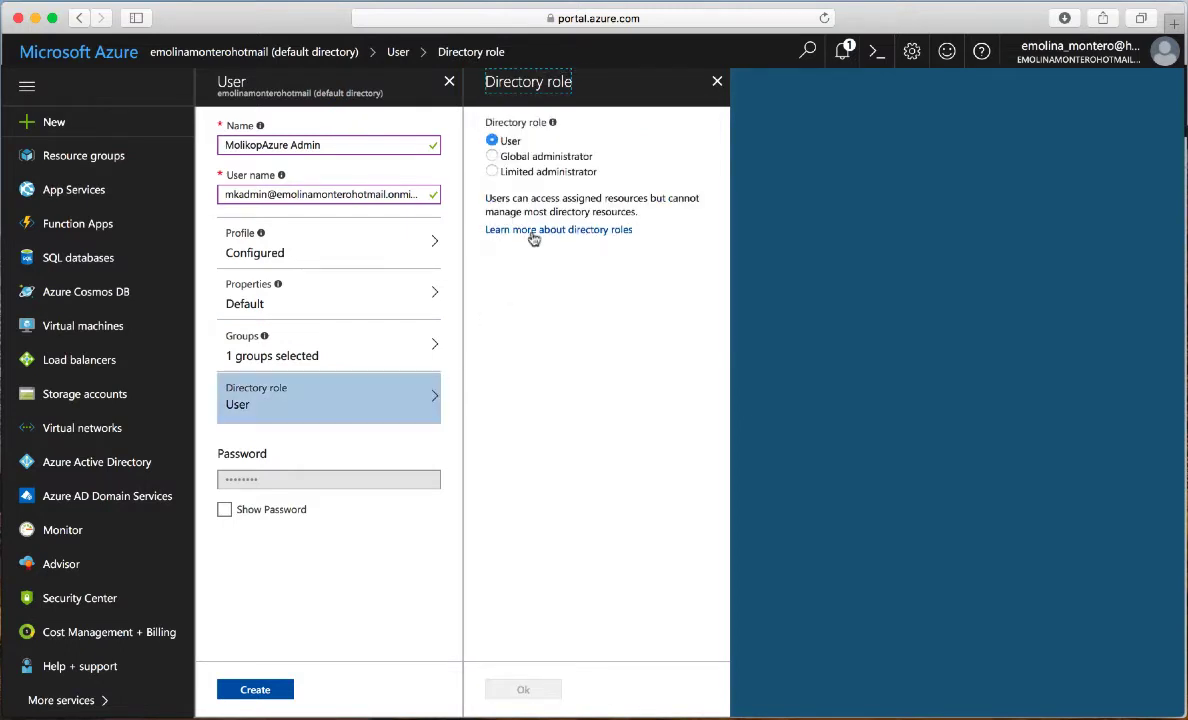
pyautogui.click(491, 156)
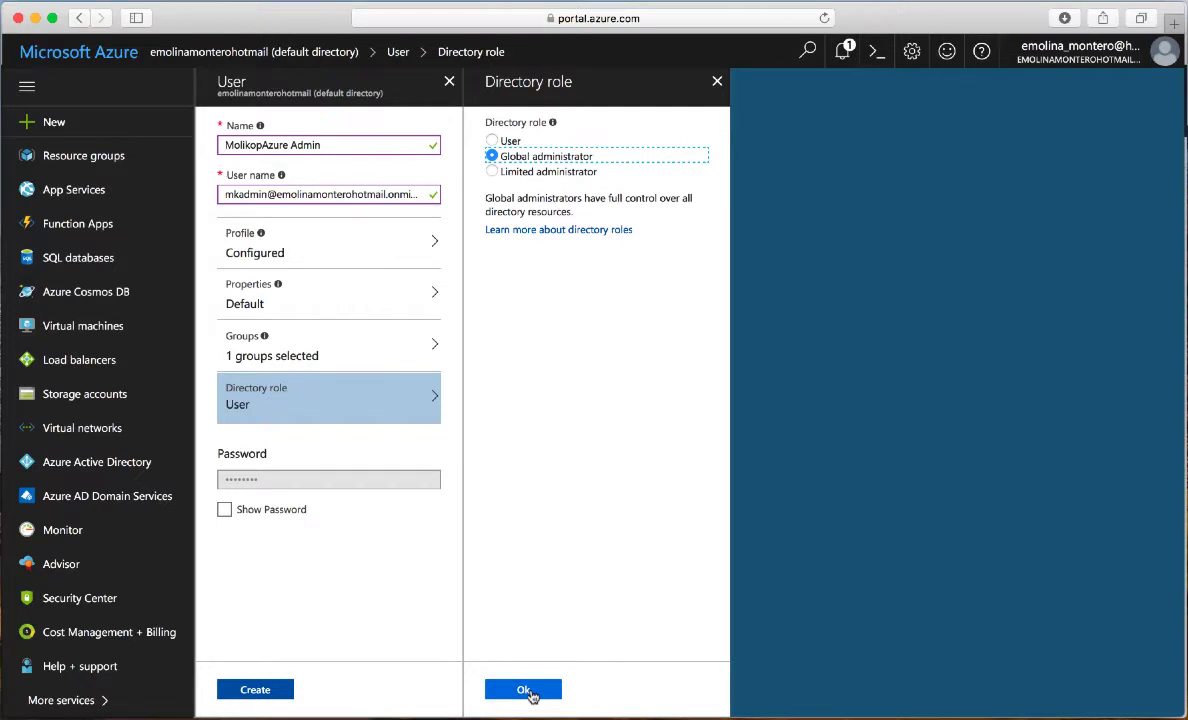
pyautogui.click(523, 689)
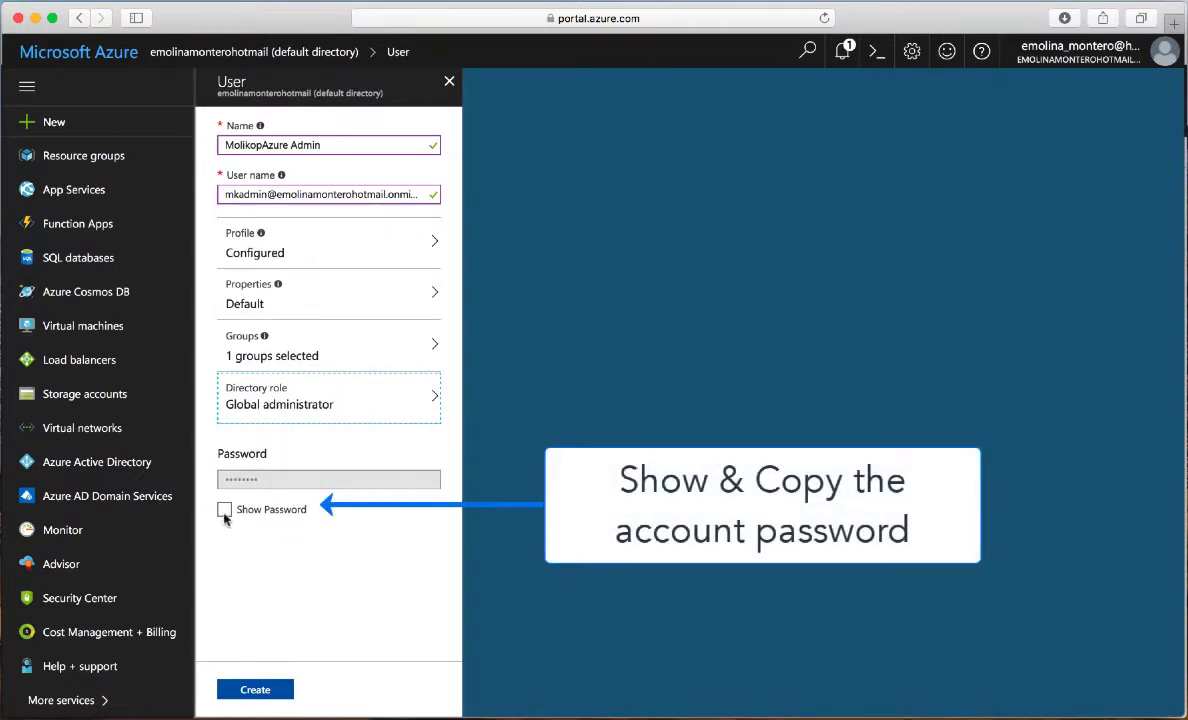
pyautogui.click(255, 689)
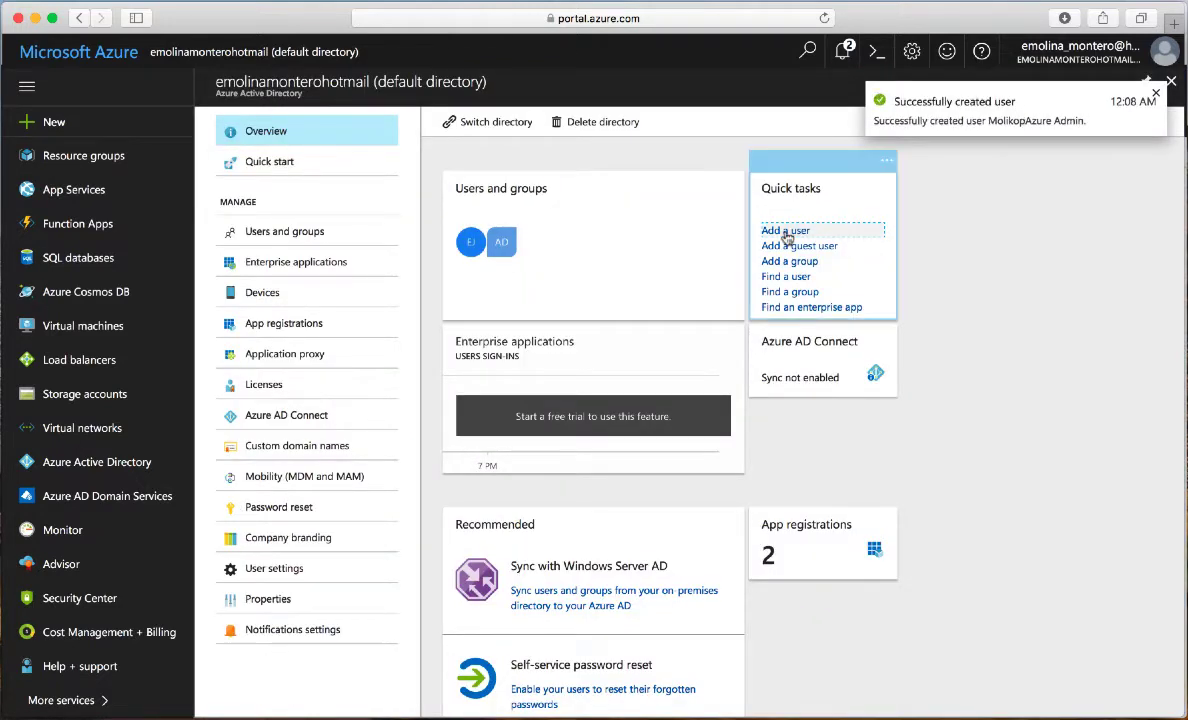
# Step: Create a second user, test1, with profile name Test1 Account-External
pyautogui.click(785, 230)
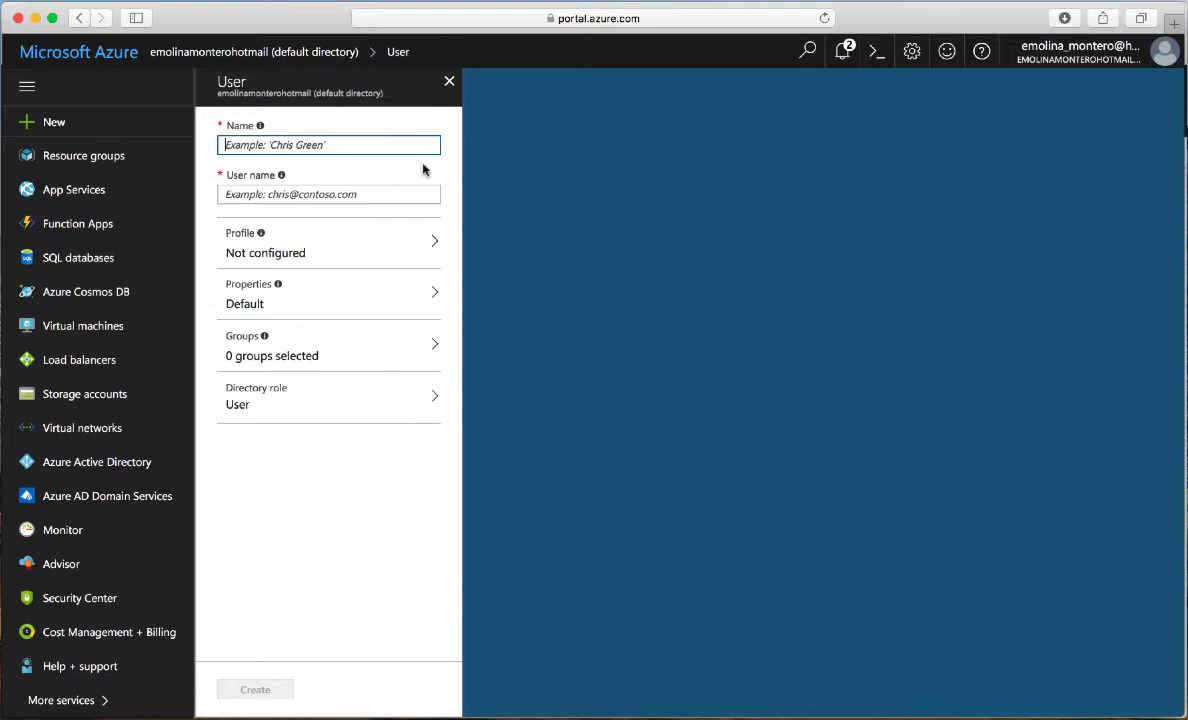
pyautogui.click(328, 243)
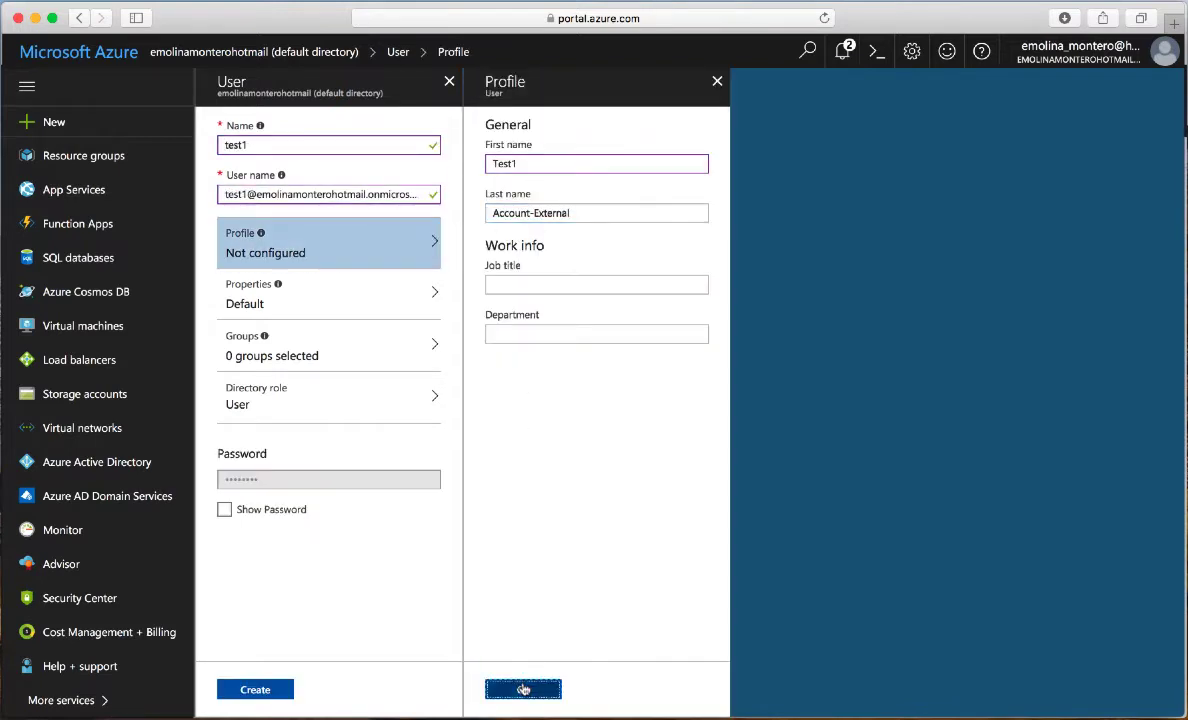
pyautogui.click(255, 689)
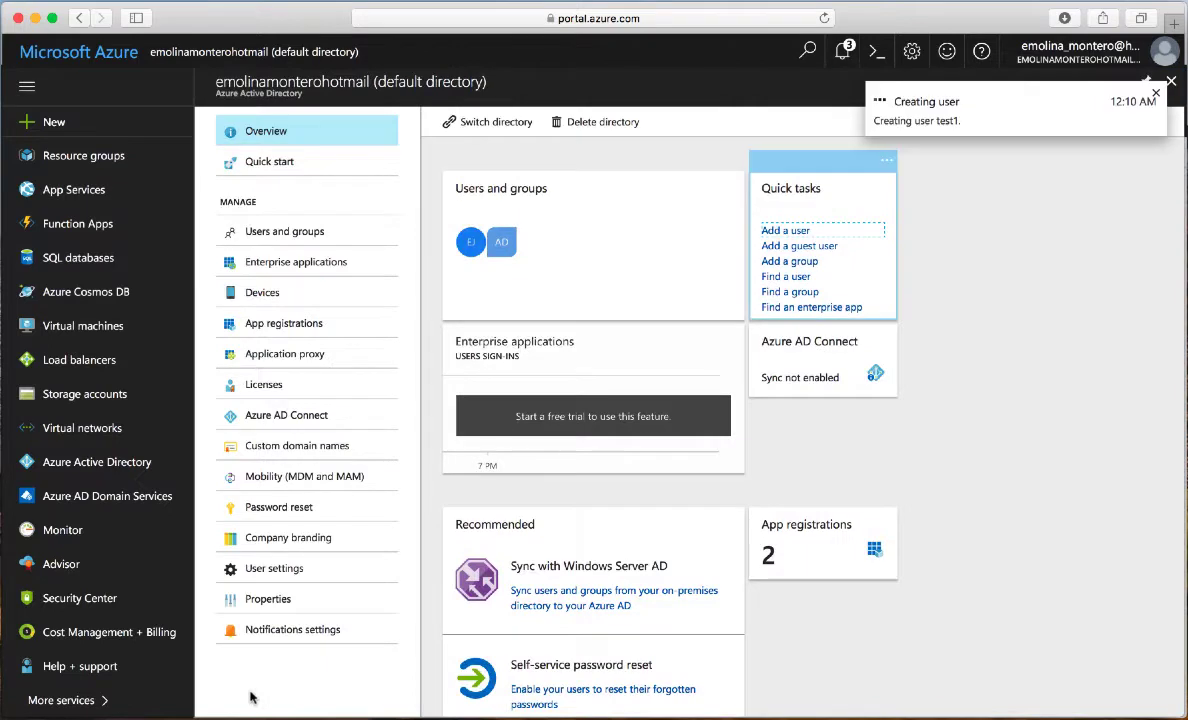
pyautogui.moveTo(125, 340)
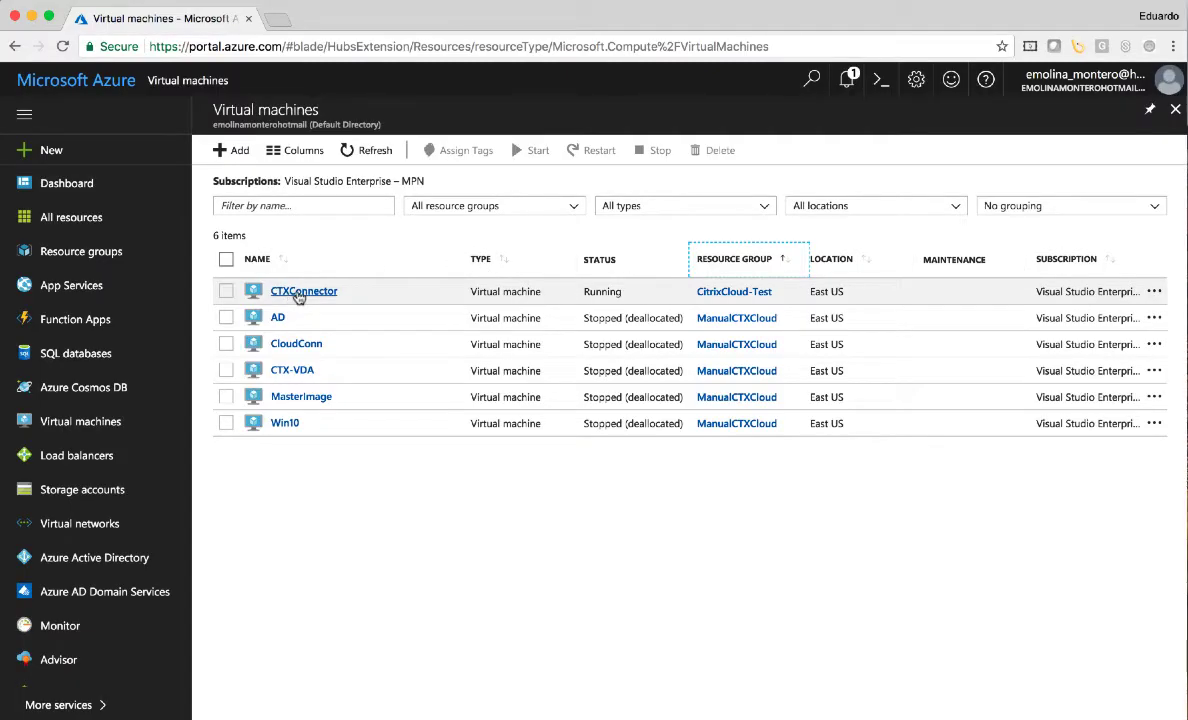
# Step: Open the running CTXConnector virtual machine
pyautogui.click(304, 291)
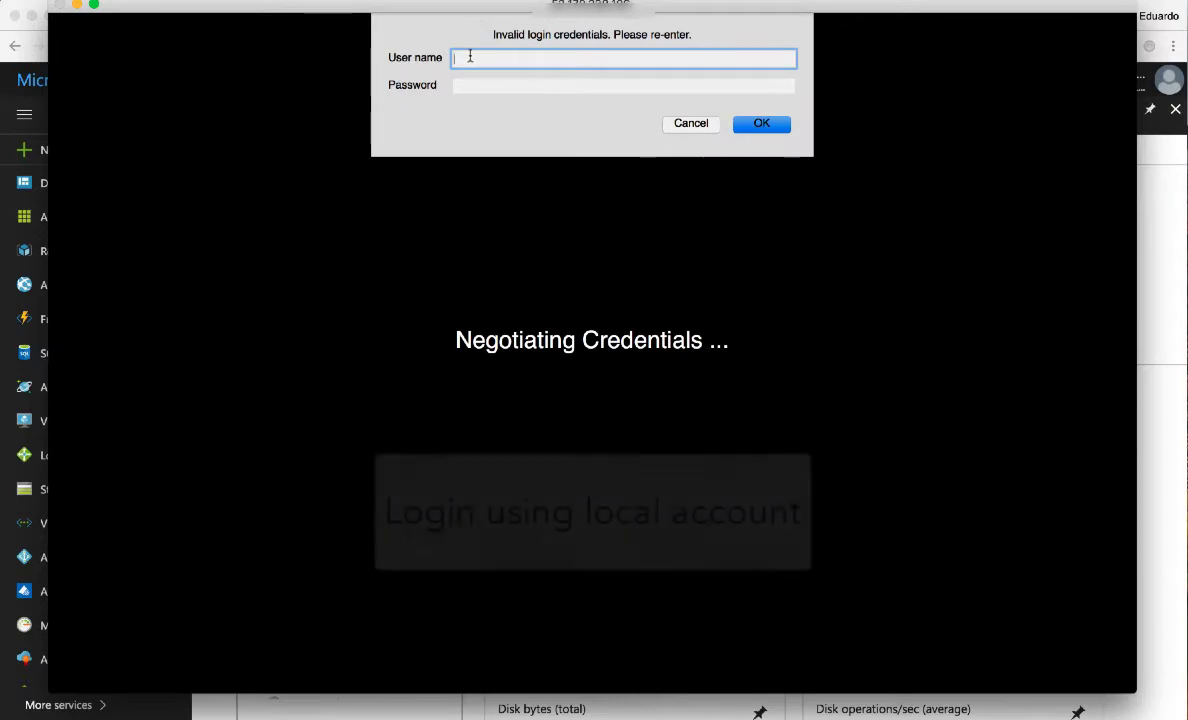
# Step: Submit the local administrator credentials in the CTXConnector remote session
pyautogui.write('loac')
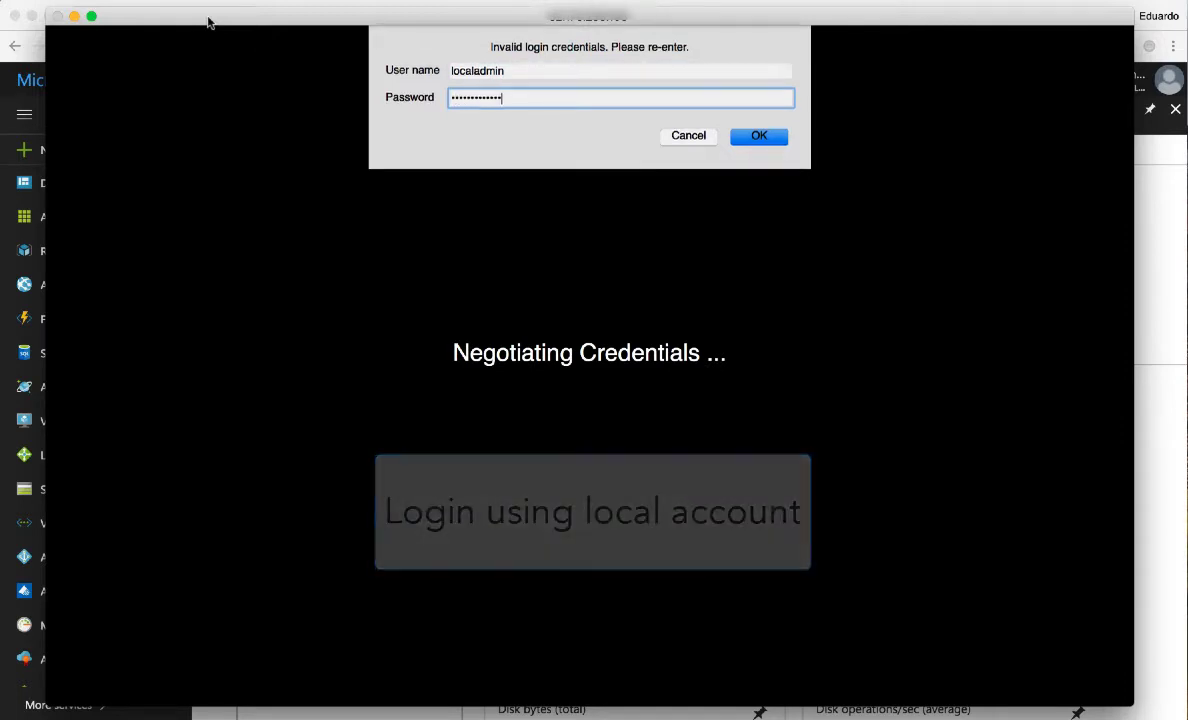
pyautogui.click(758, 135)
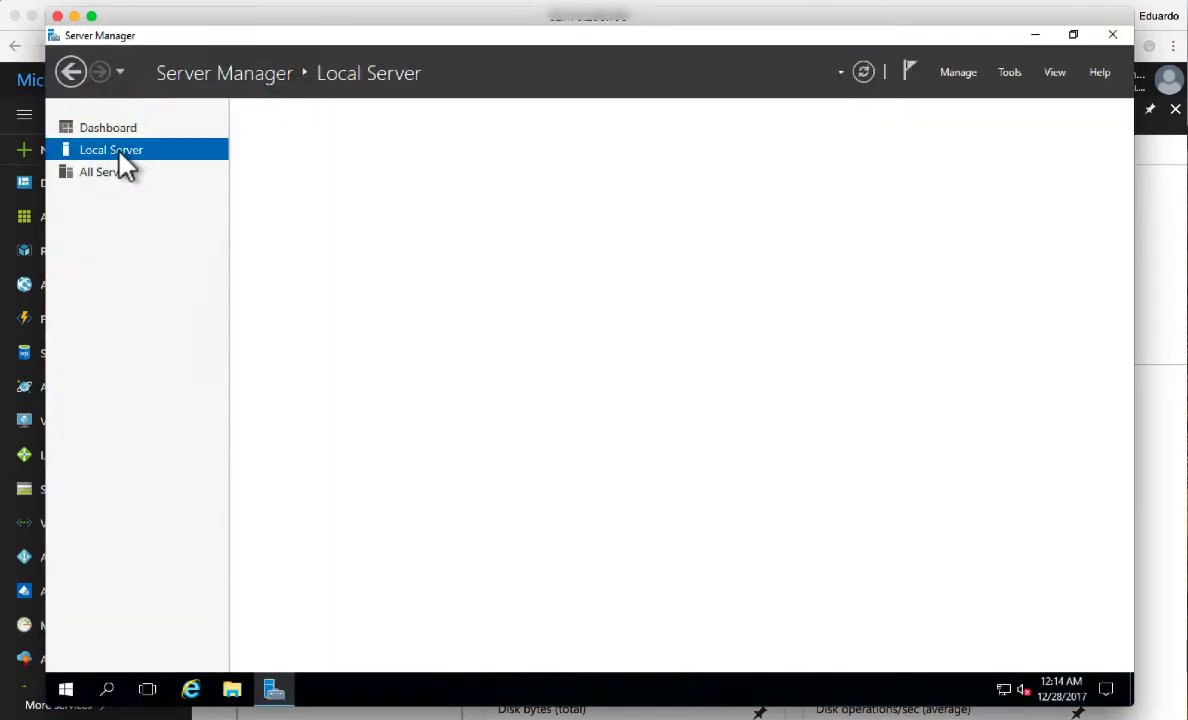
# Step: From Local Server's workgroup settings, switch membership to Domain and begin entering 'molikop'
pyautogui.click(111, 149)
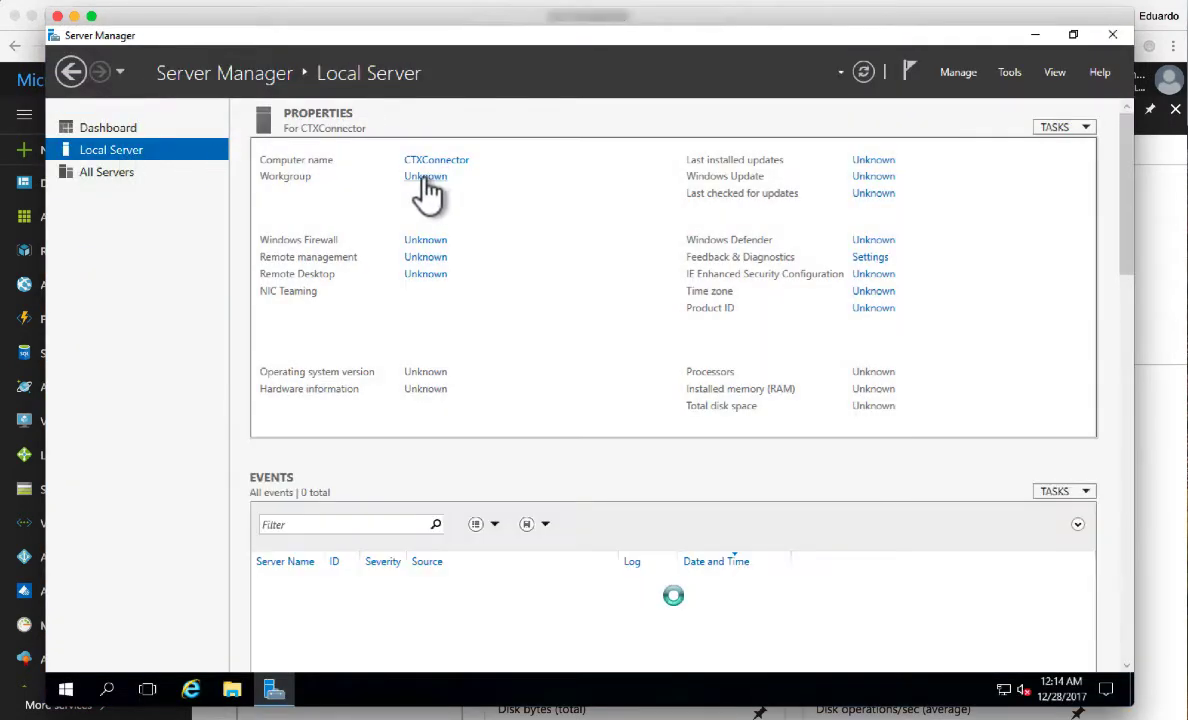
pyautogui.click(425, 176)
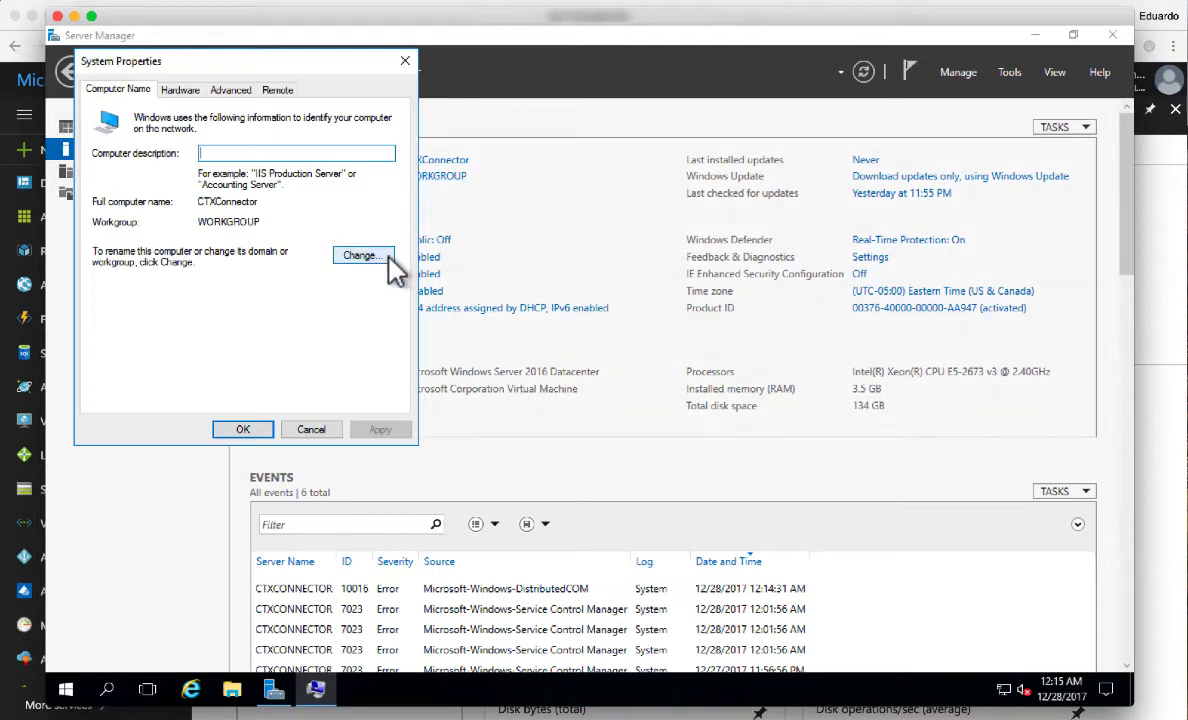
pyautogui.click(363, 255)
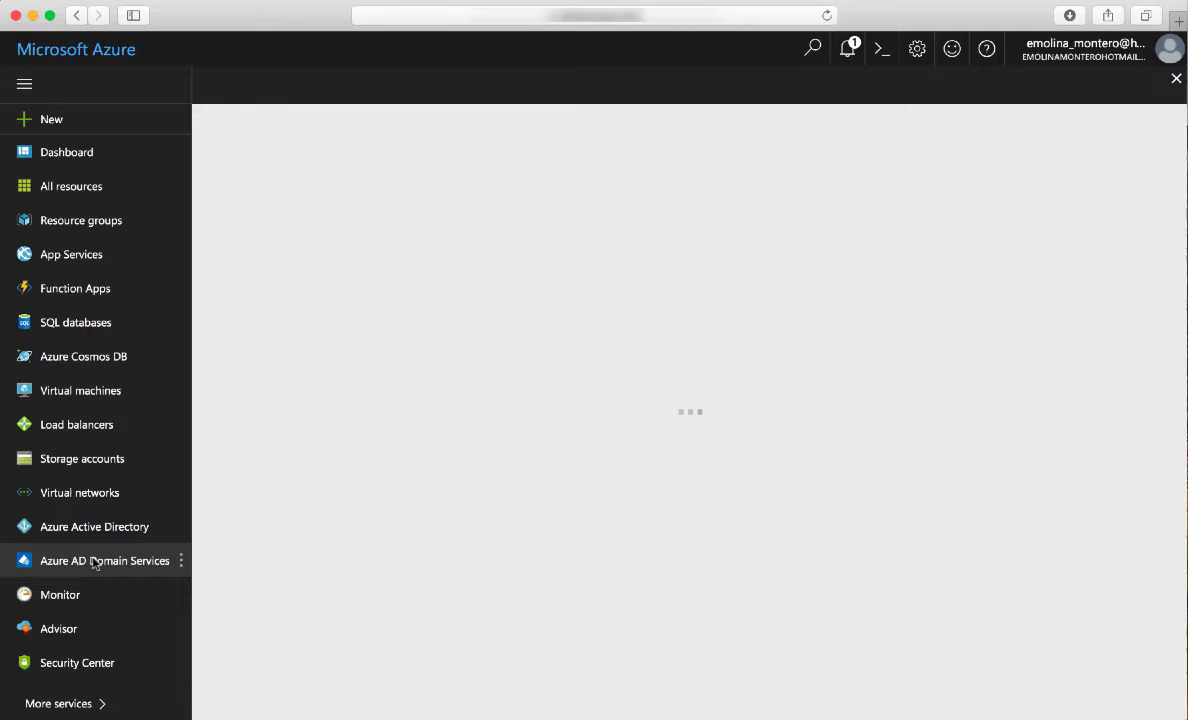
pyautogui.click(104, 560)
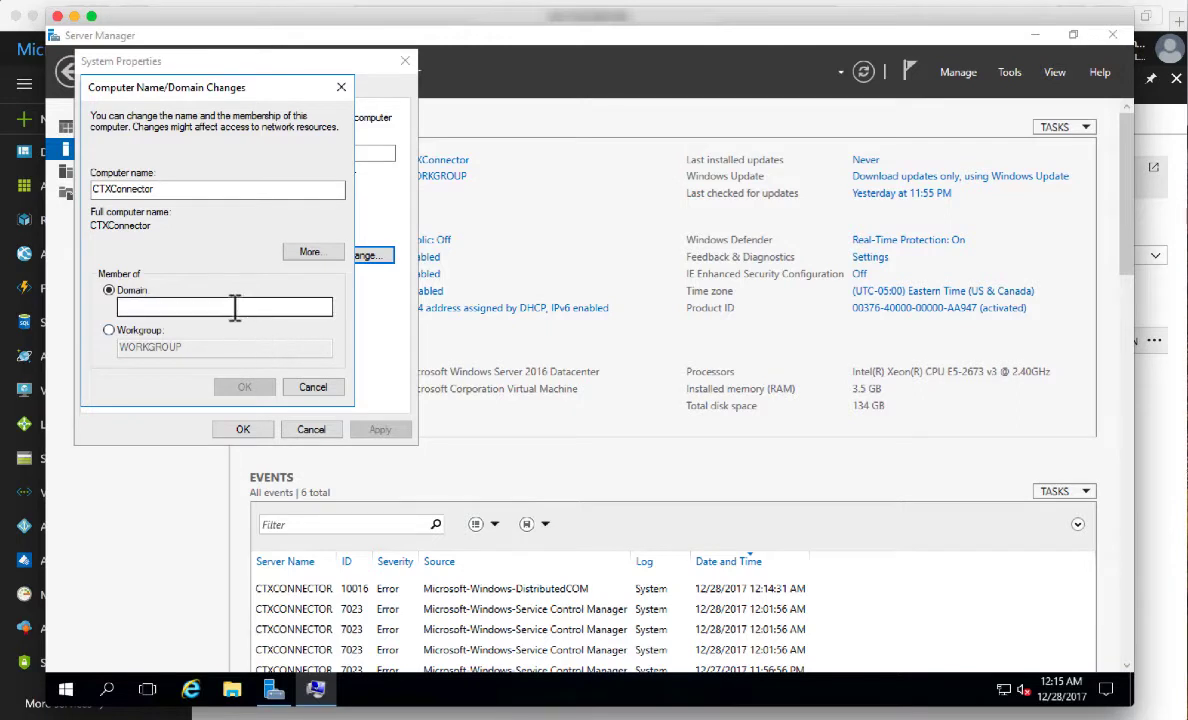
pyautogui.write('molikop')
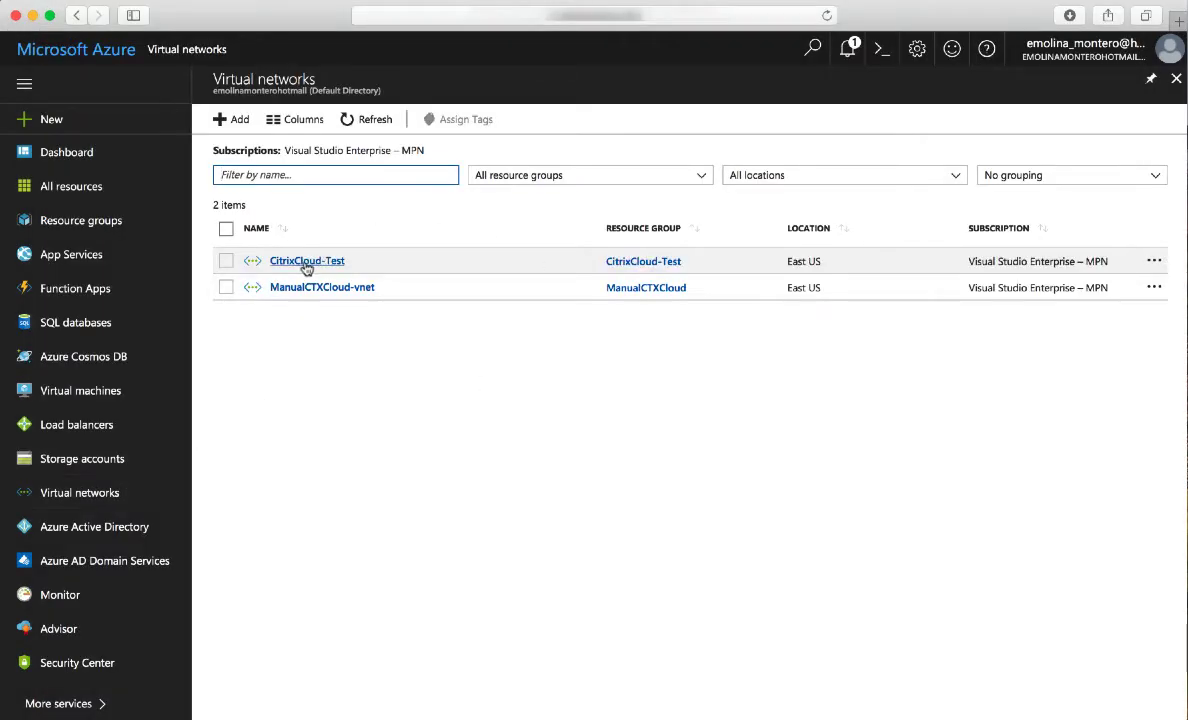
# Step: Check that the CitrixCloud-Test network uses custom DNS servers 10.0.0.7 and 10.0.0.4
pyautogui.click(306, 260)
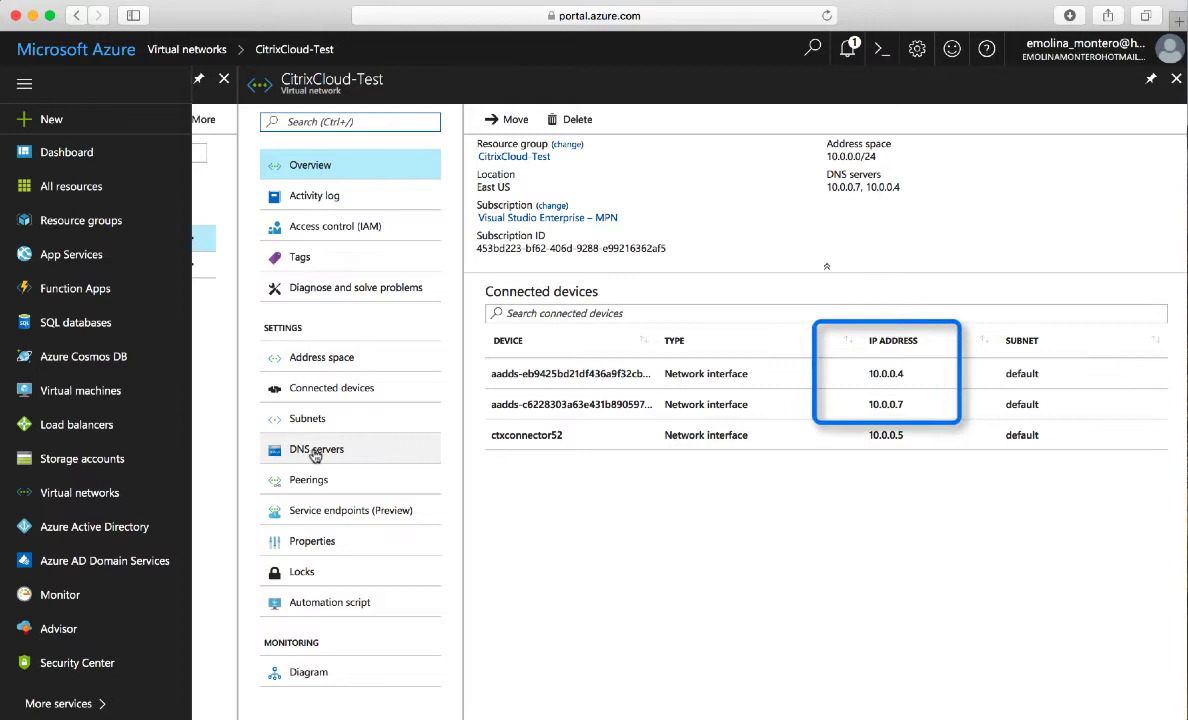
pyautogui.click(316, 449)
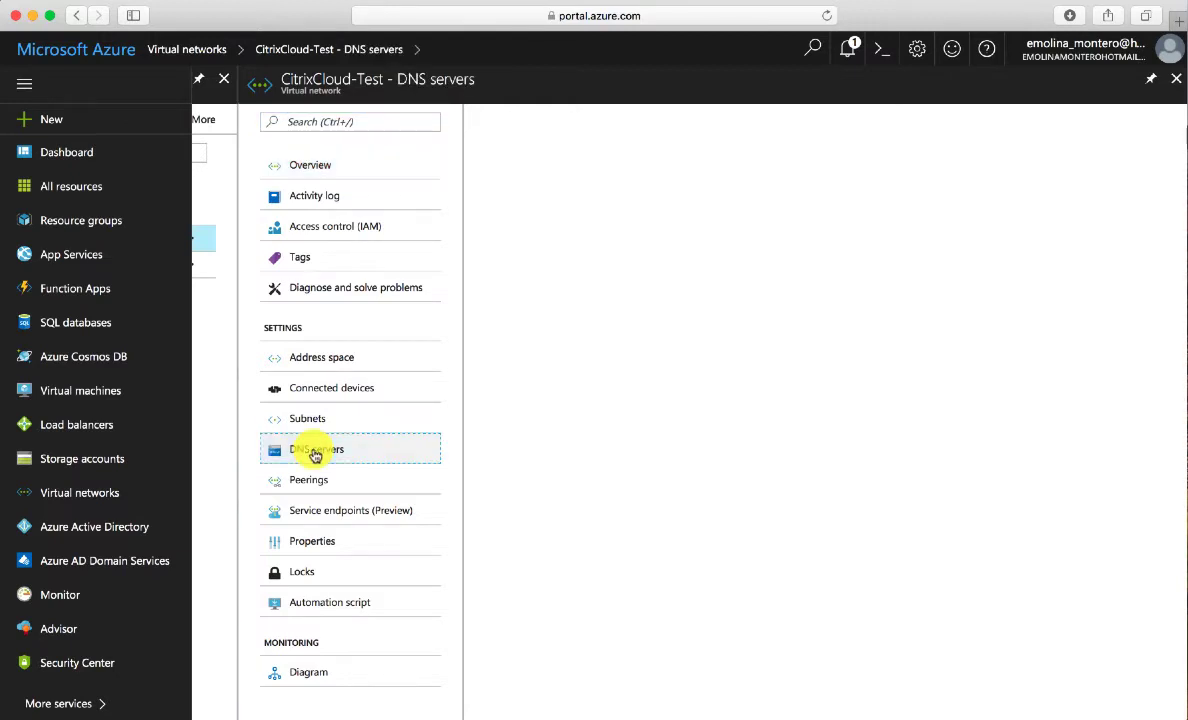
pyautogui.click(316, 449)
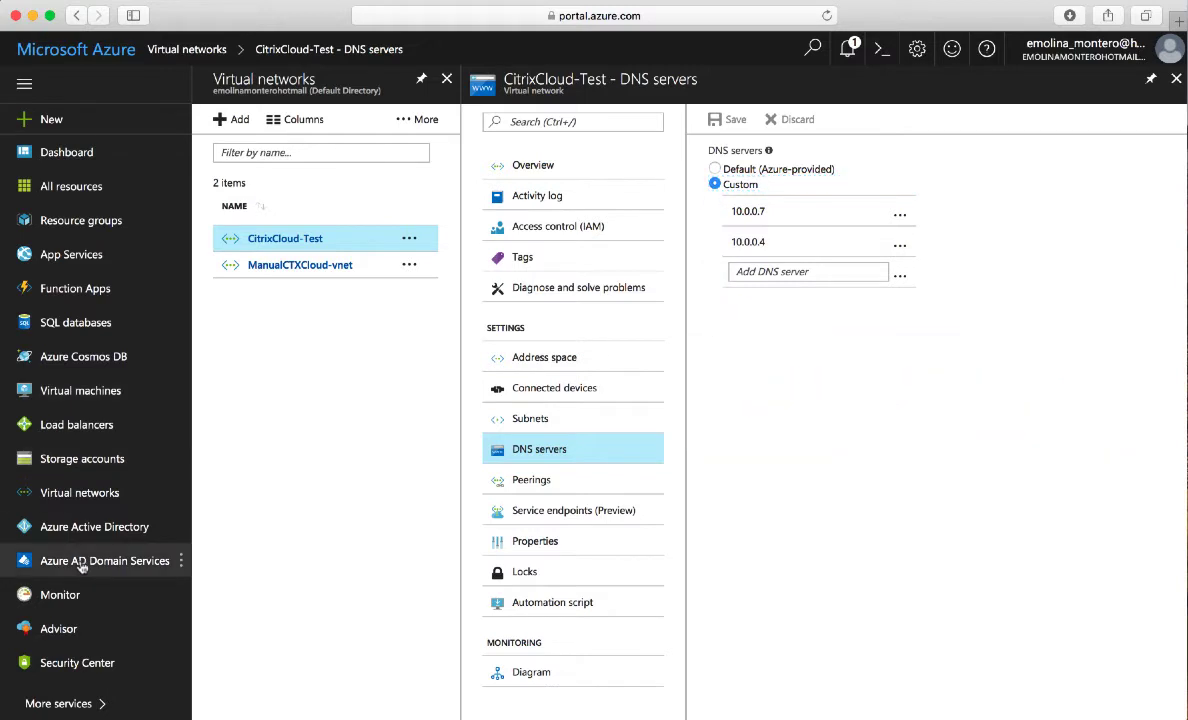
# Step: Confirm the molikopazure.net managed domain is running in Azure AD Domain Services
pyautogui.click(104, 560)
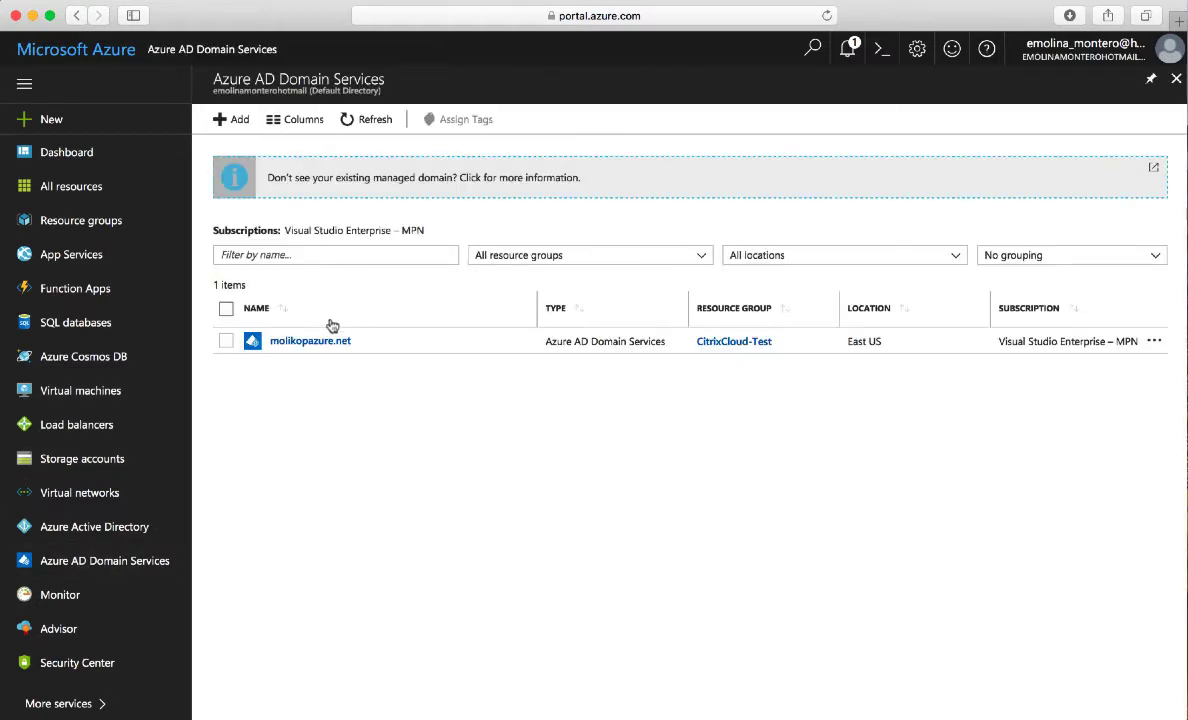
pyautogui.click(310, 341)
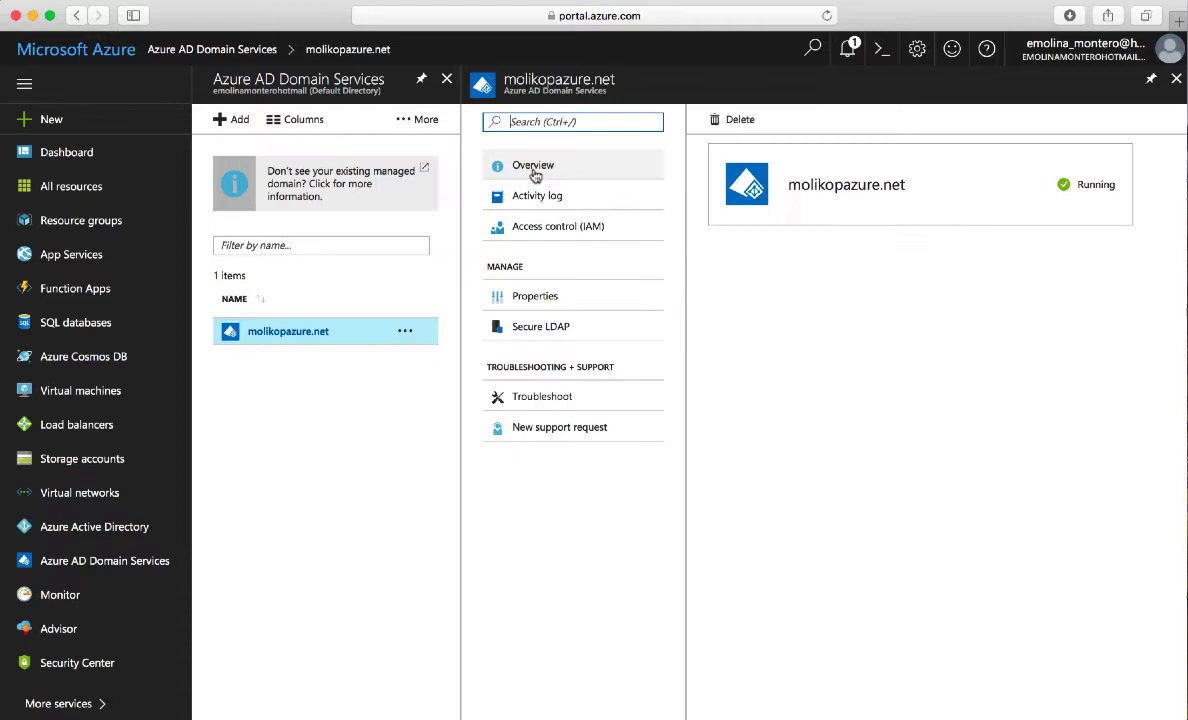
pyautogui.click(535, 295)
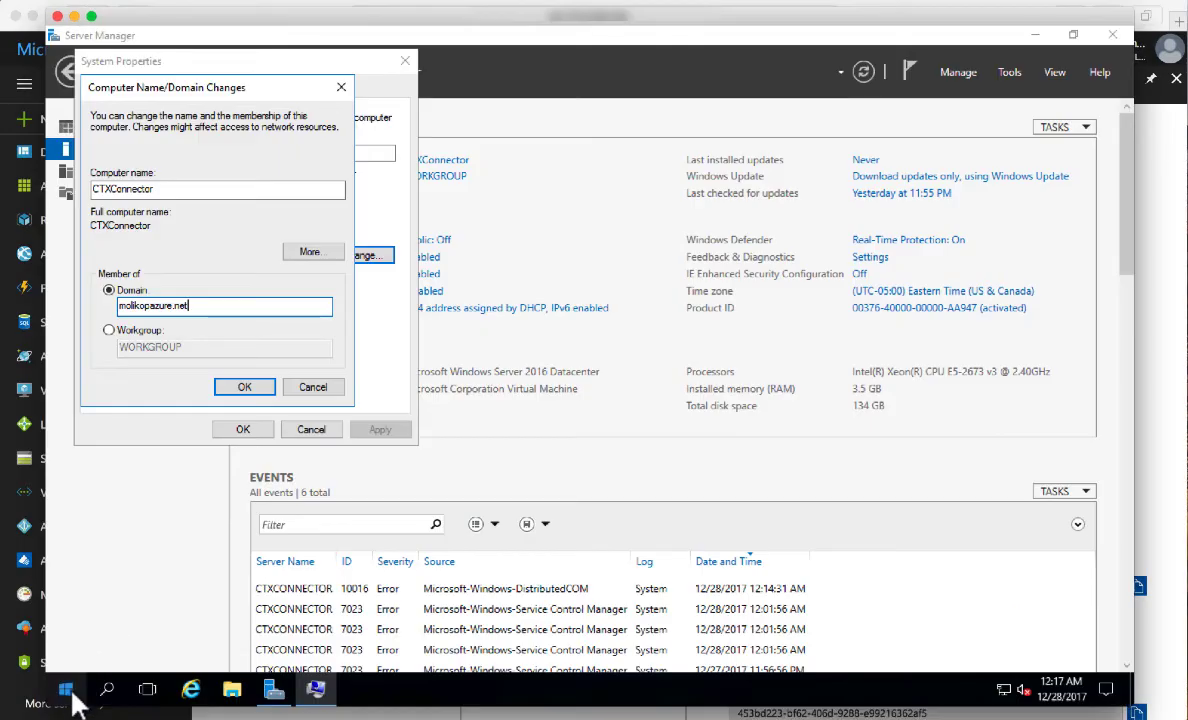
# Step: Ping 10.0.0.4 and molikopazure.net from the server's Command Prompt
pyautogui.click(66, 690)
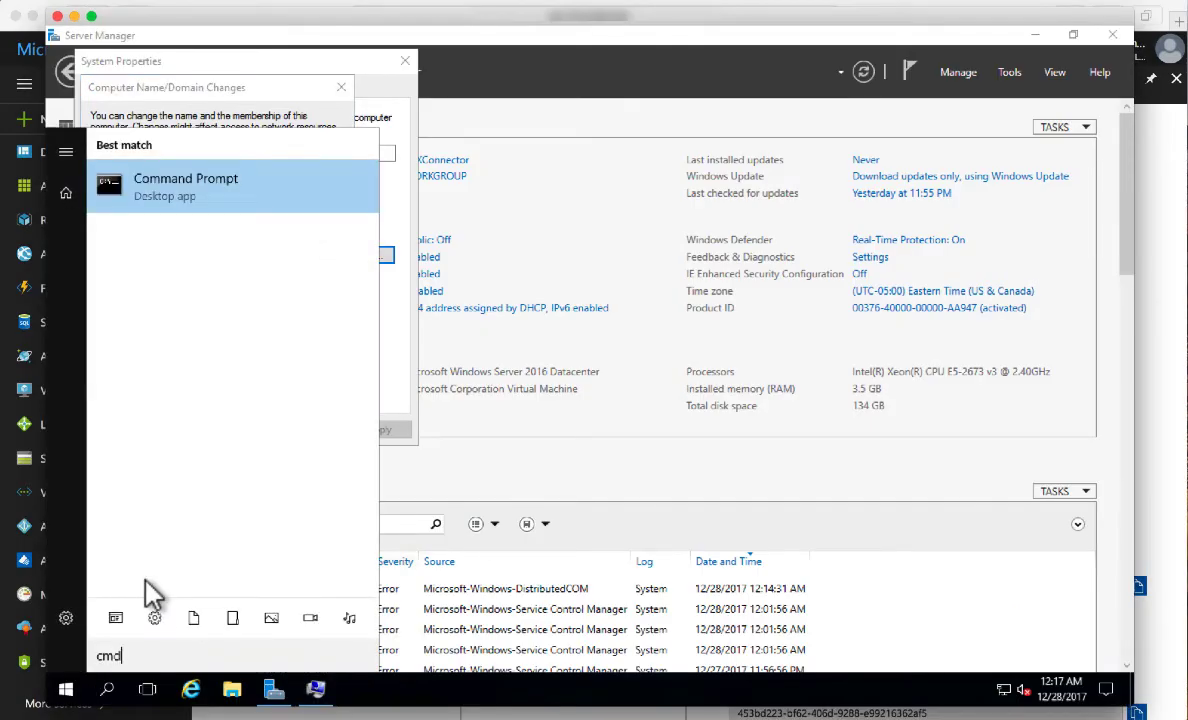
pyautogui.click(185, 187)
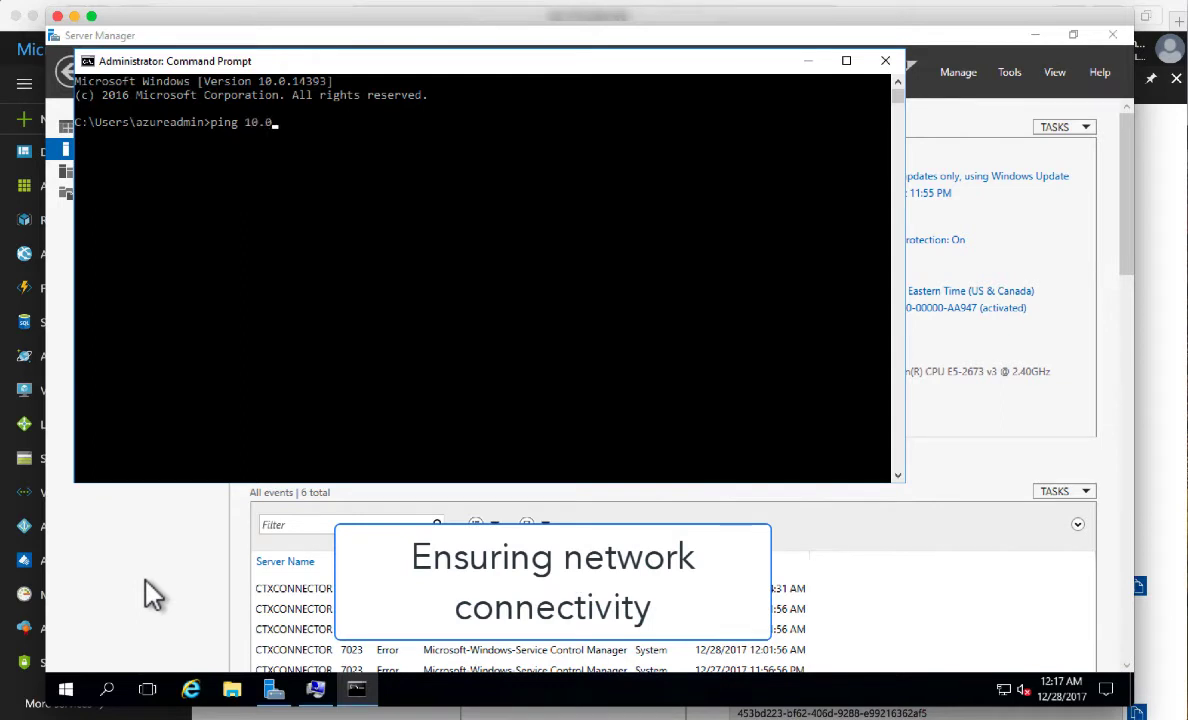
pyautogui.write('0.4')
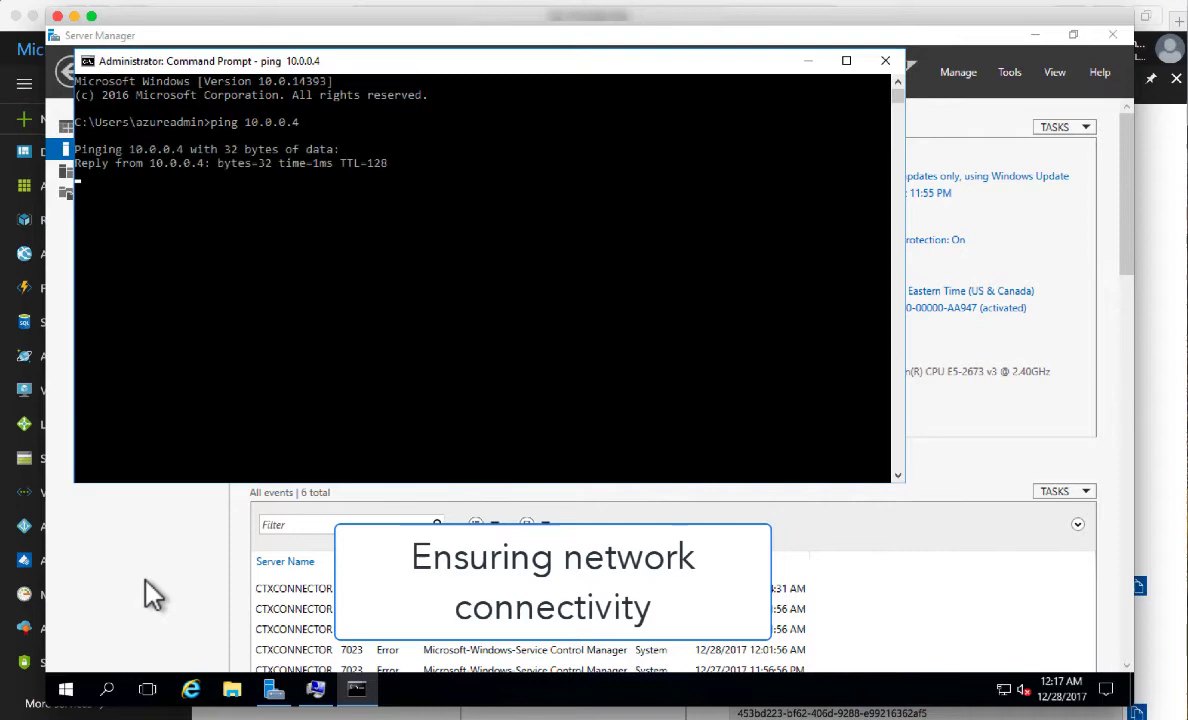
pyautogui.write('ping molikopazure.net')
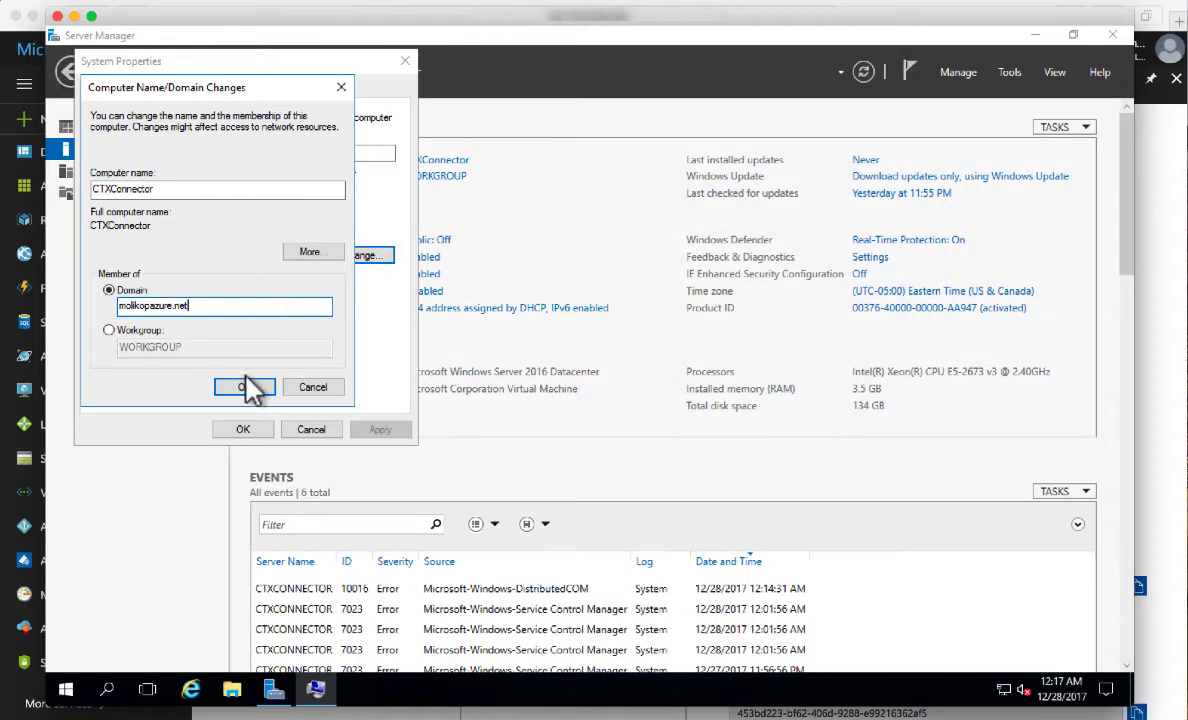
pyautogui.click(244, 387)
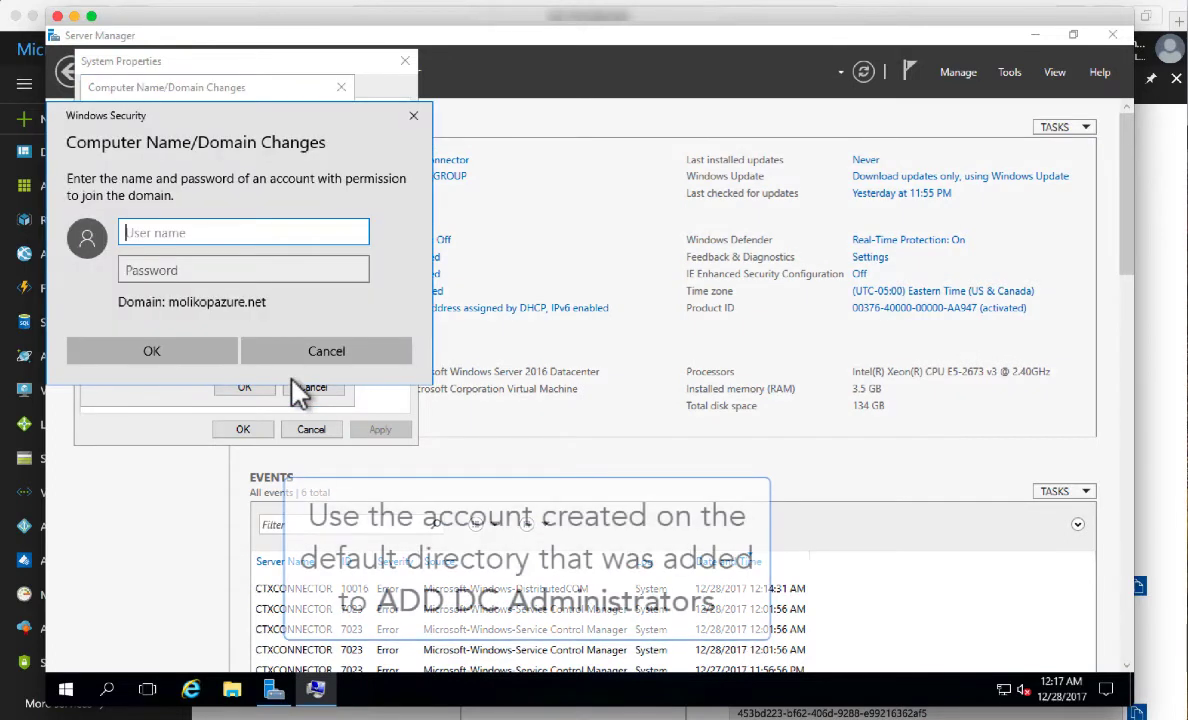
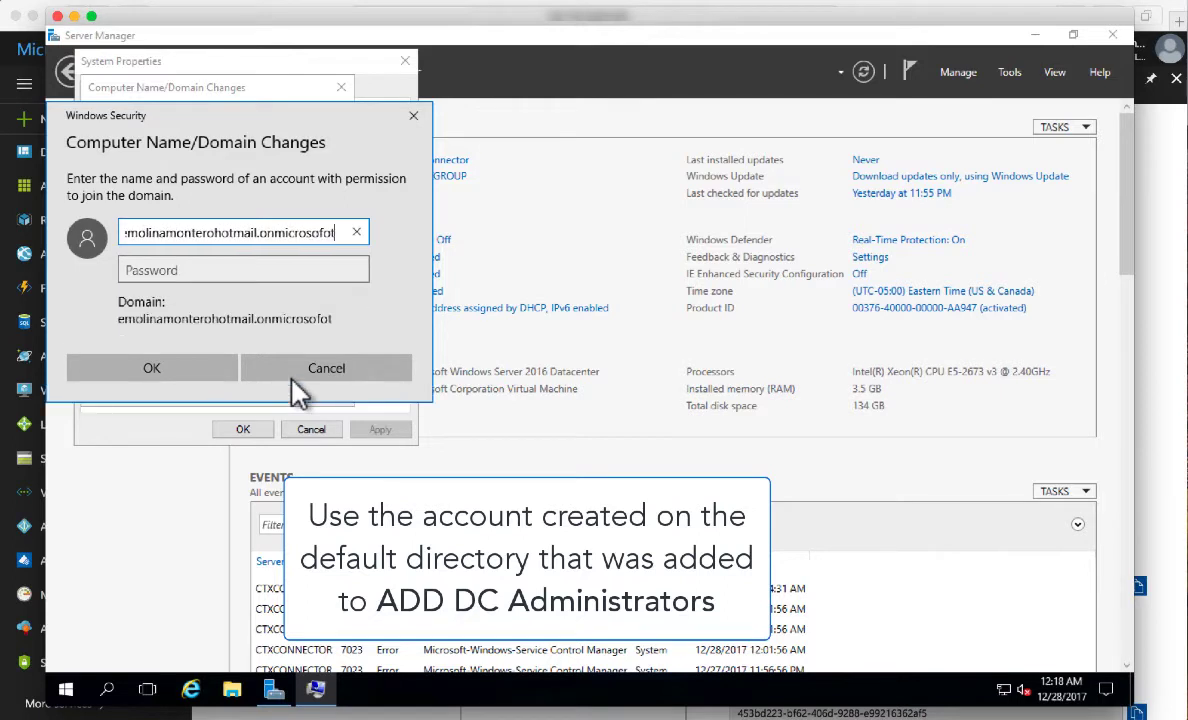
pyautogui.click(243, 269)
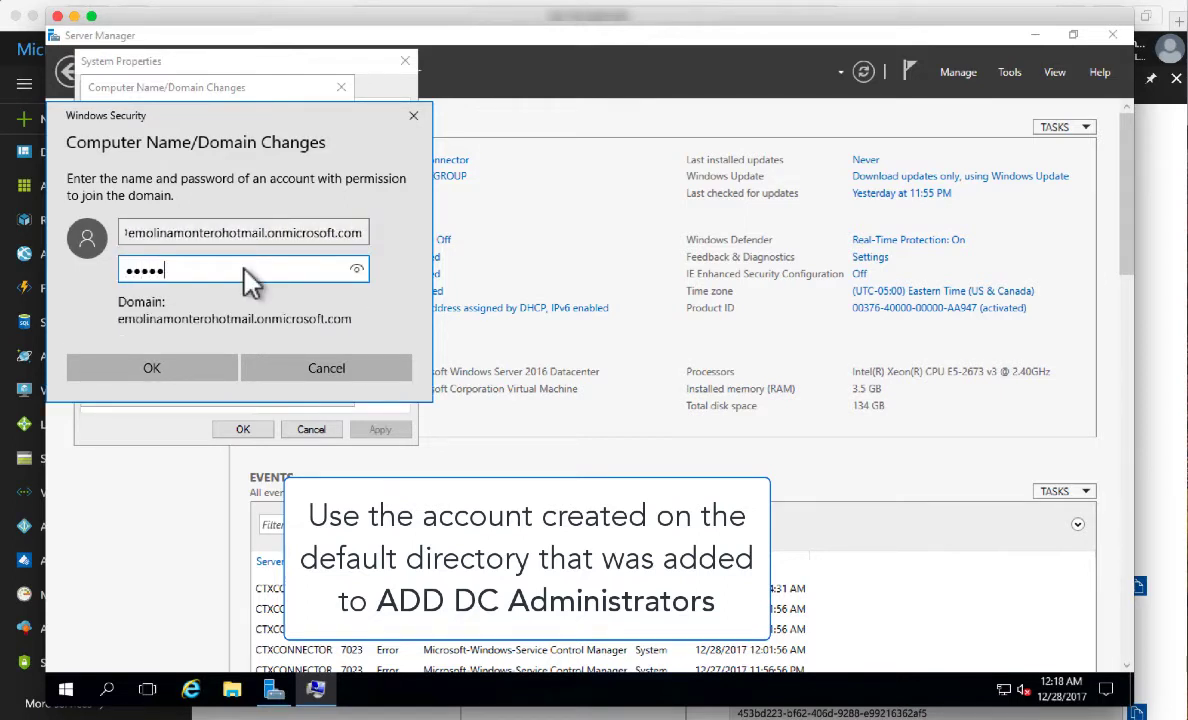
pyautogui.write('•••')
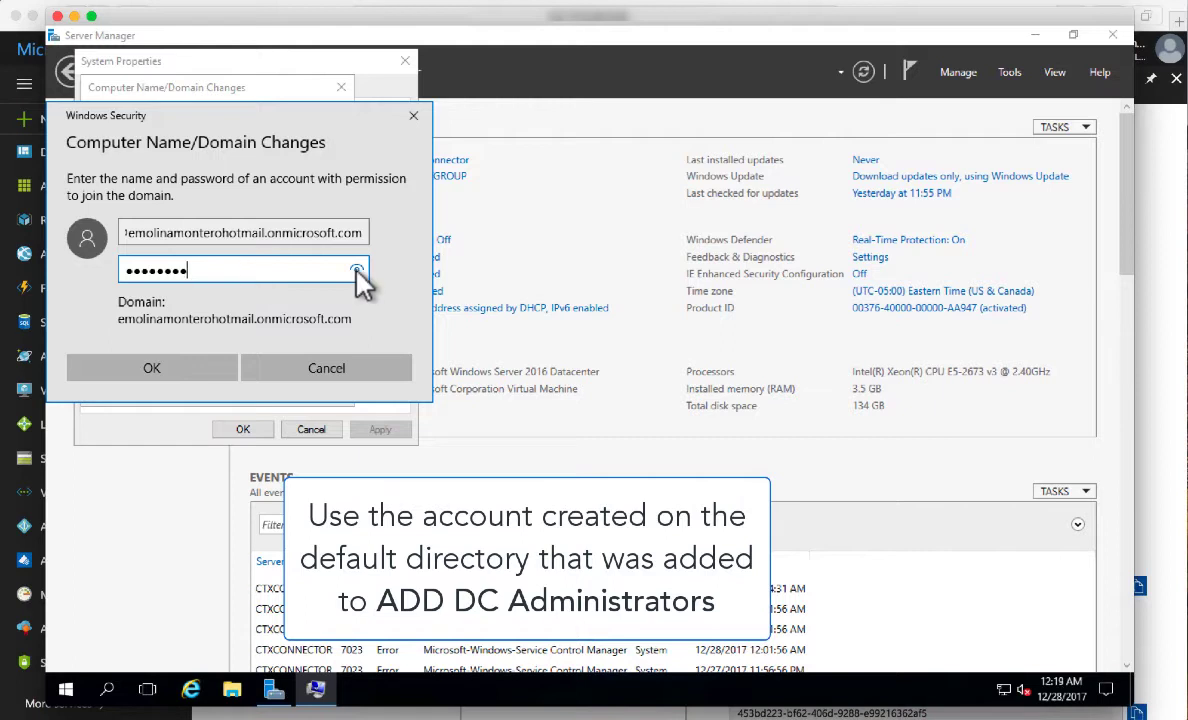
pyautogui.click(151, 367)
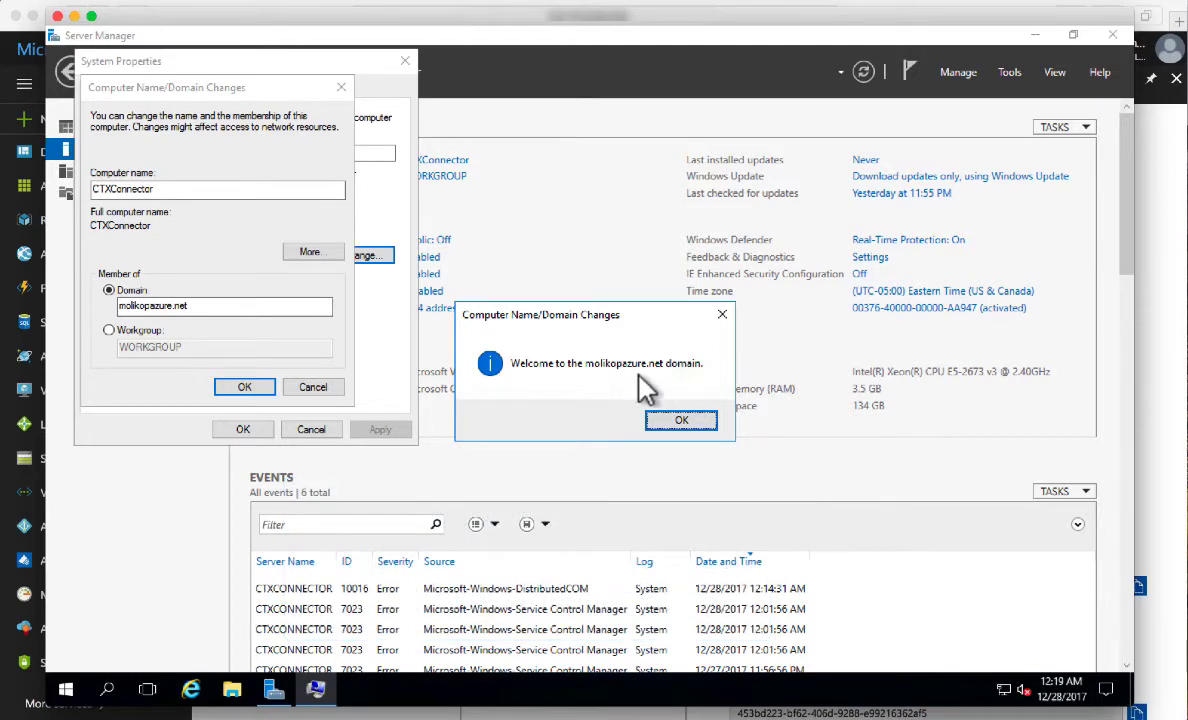
pyautogui.click(680, 419)
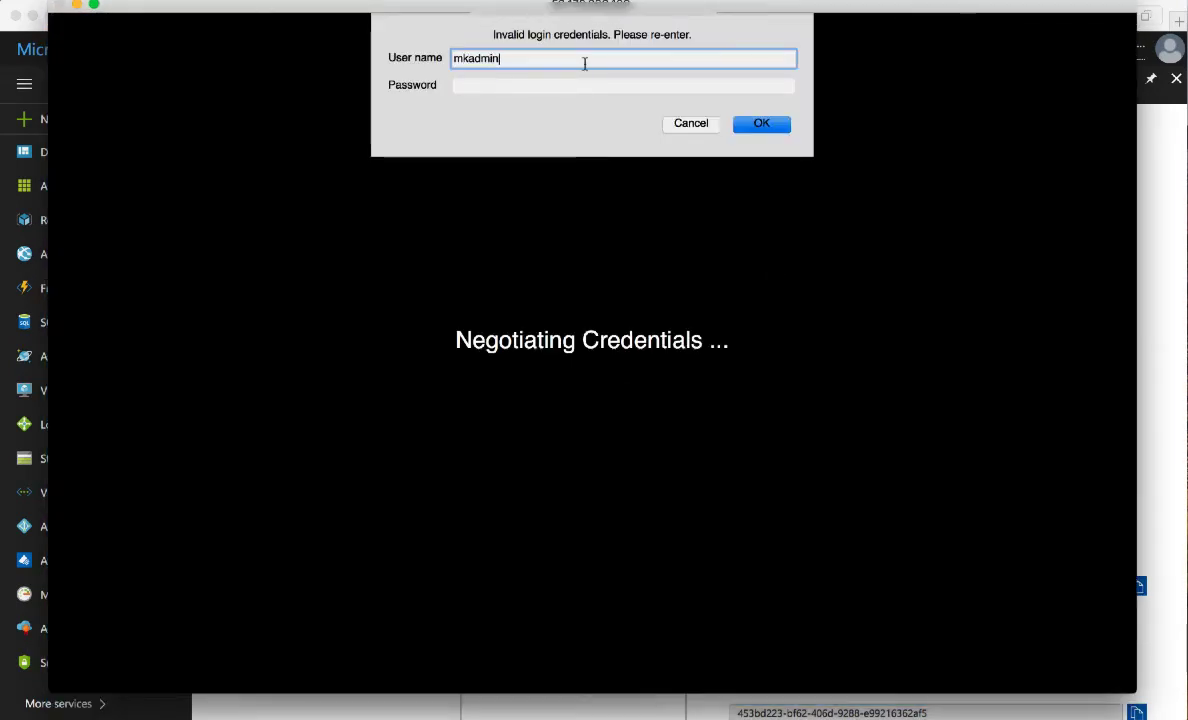
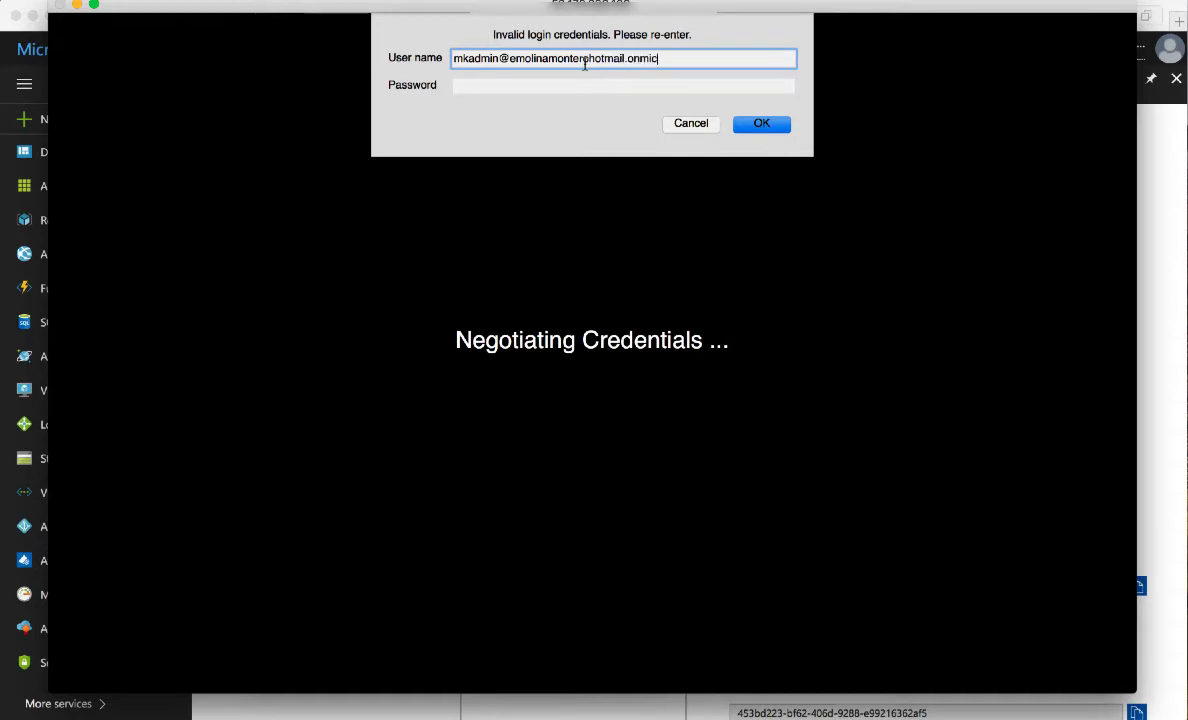
pyautogui.click(761, 123)
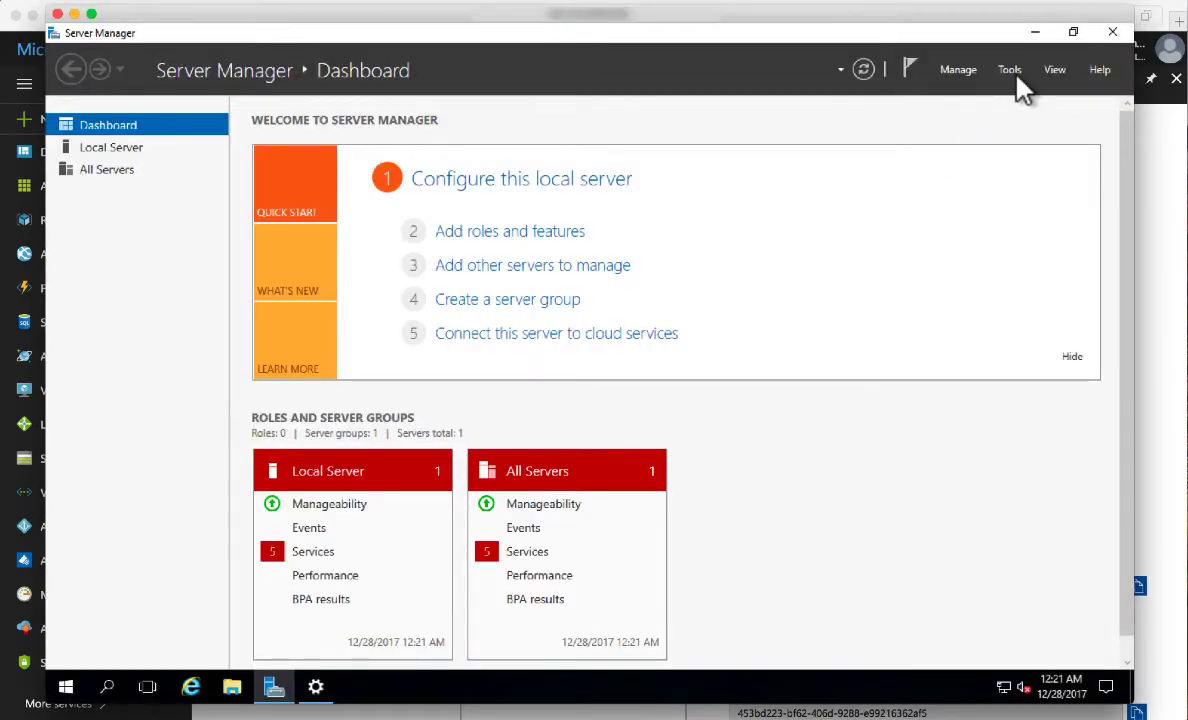
# Step: Launch Active Directory Users and Computers, expand molikopazure.net, and bring up the Users container
pyautogui.click(1009, 69)
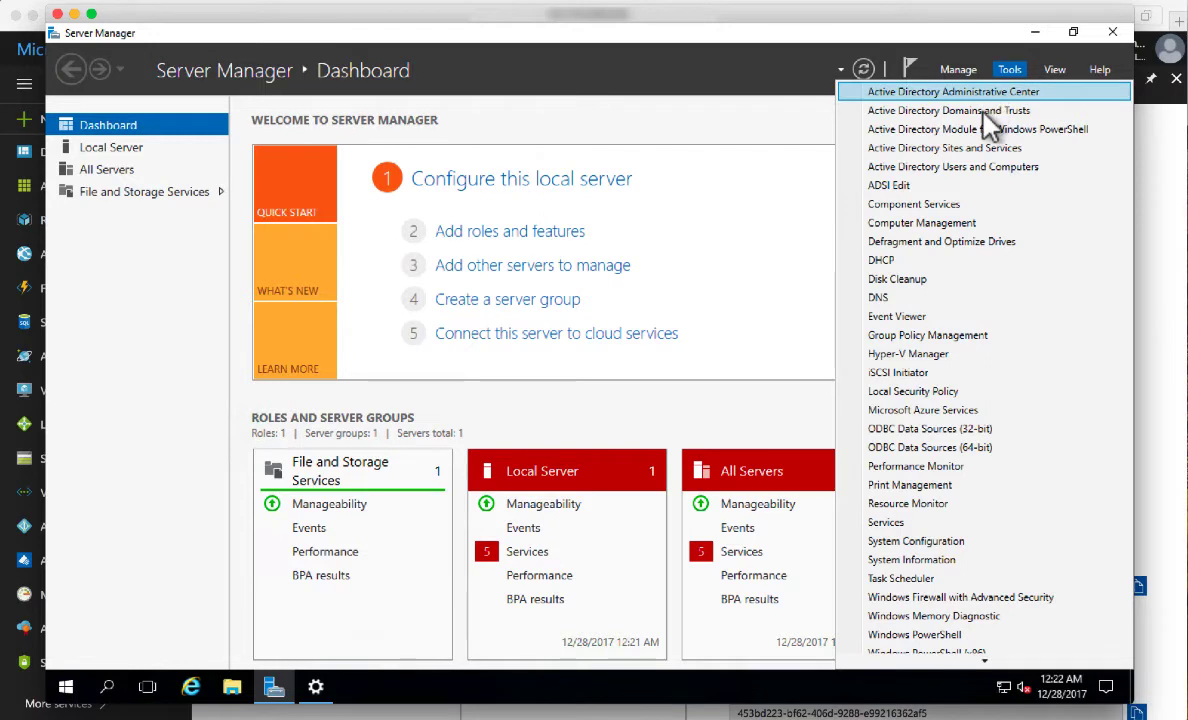
pyautogui.click(952, 166)
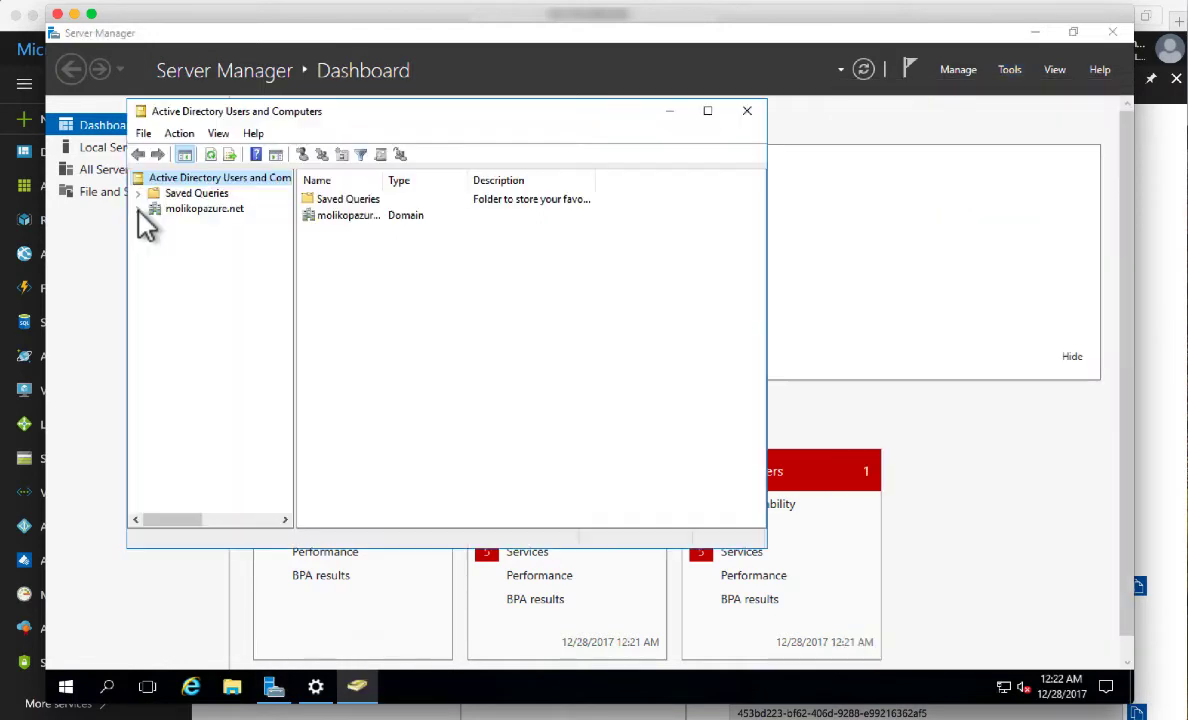
pyautogui.click(139, 208)
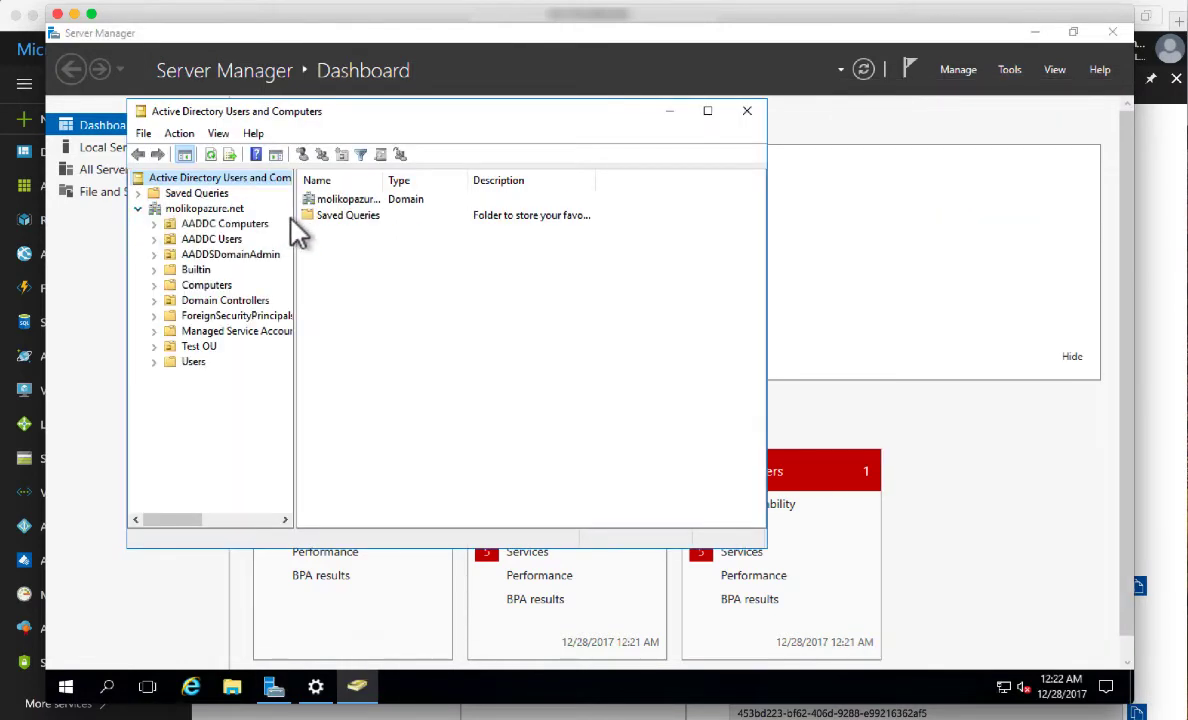
pyautogui.moveTo(295, 228); pyautogui.dragTo(380, 228)
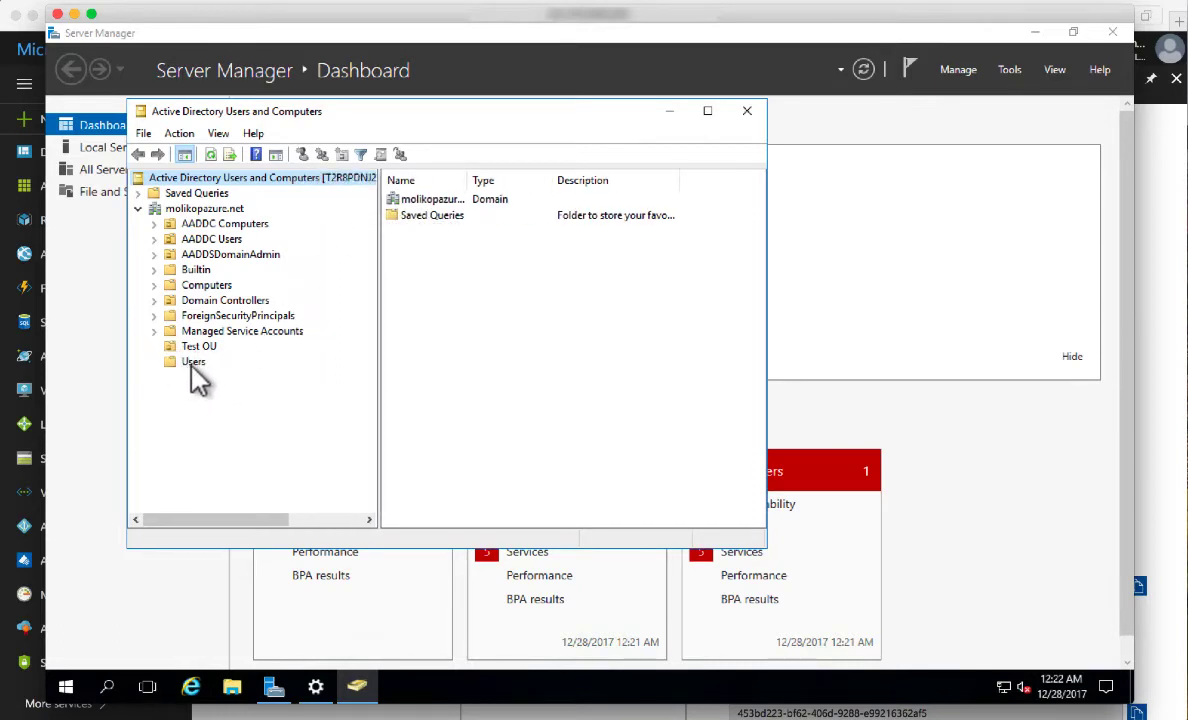
pyautogui.rightClick(193, 361)
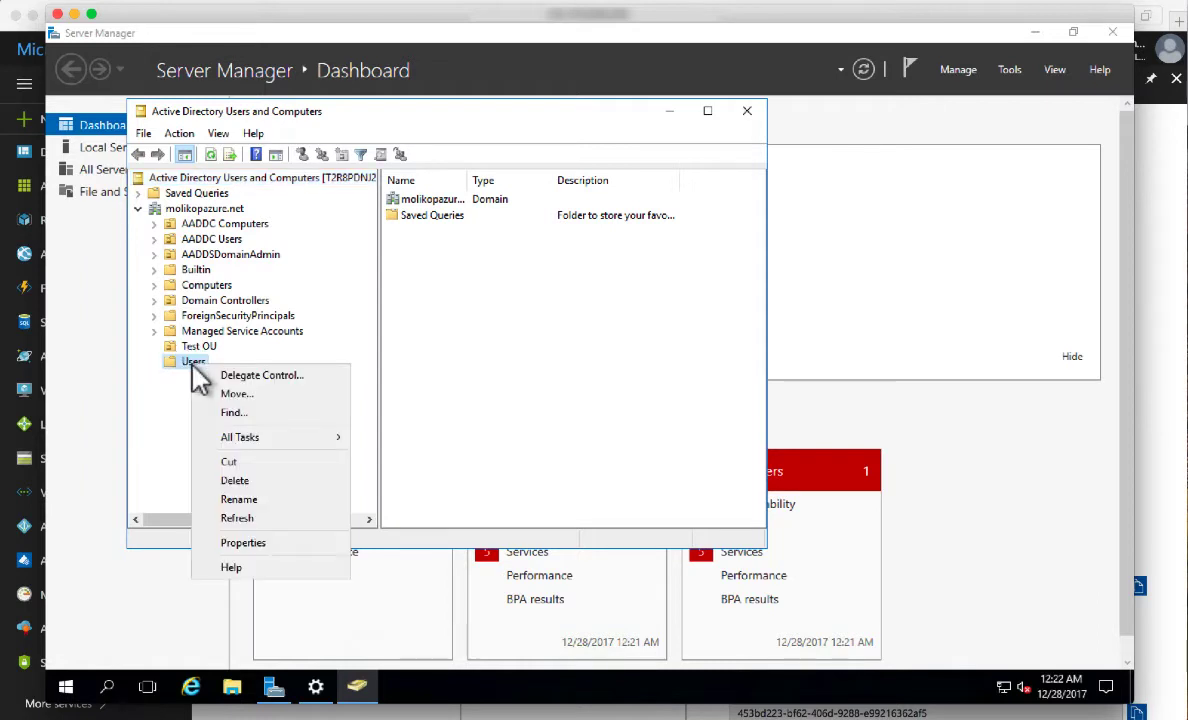
pyautogui.moveTo(240, 437)
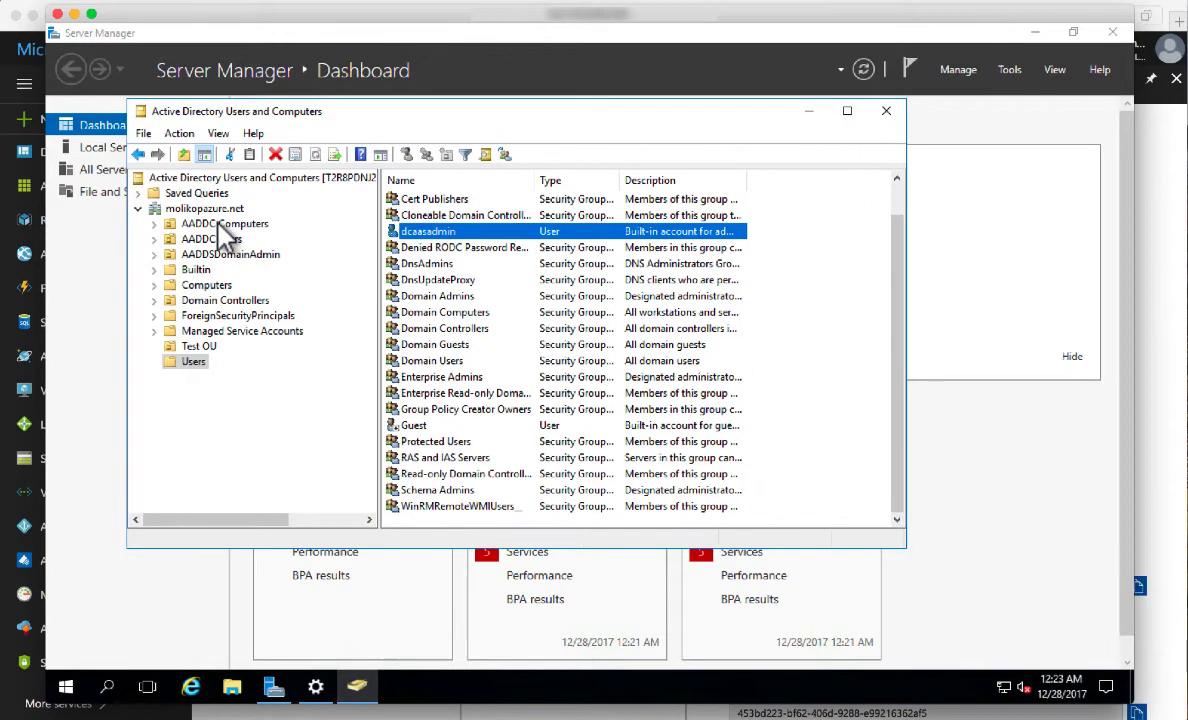
# Step: Check CTXConnector under AADDC Computers, browse AADDC Users, and review AAD DC Administrators members
pyautogui.click(224, 223)
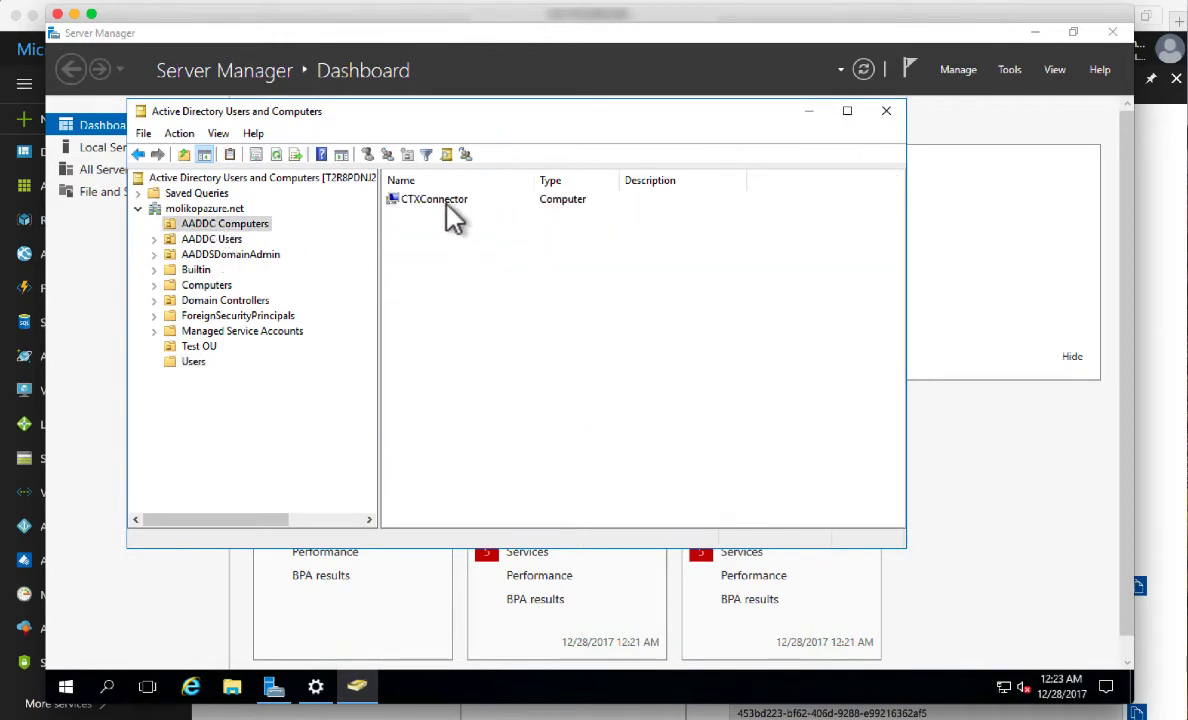
pyautogui.click(211, 239)
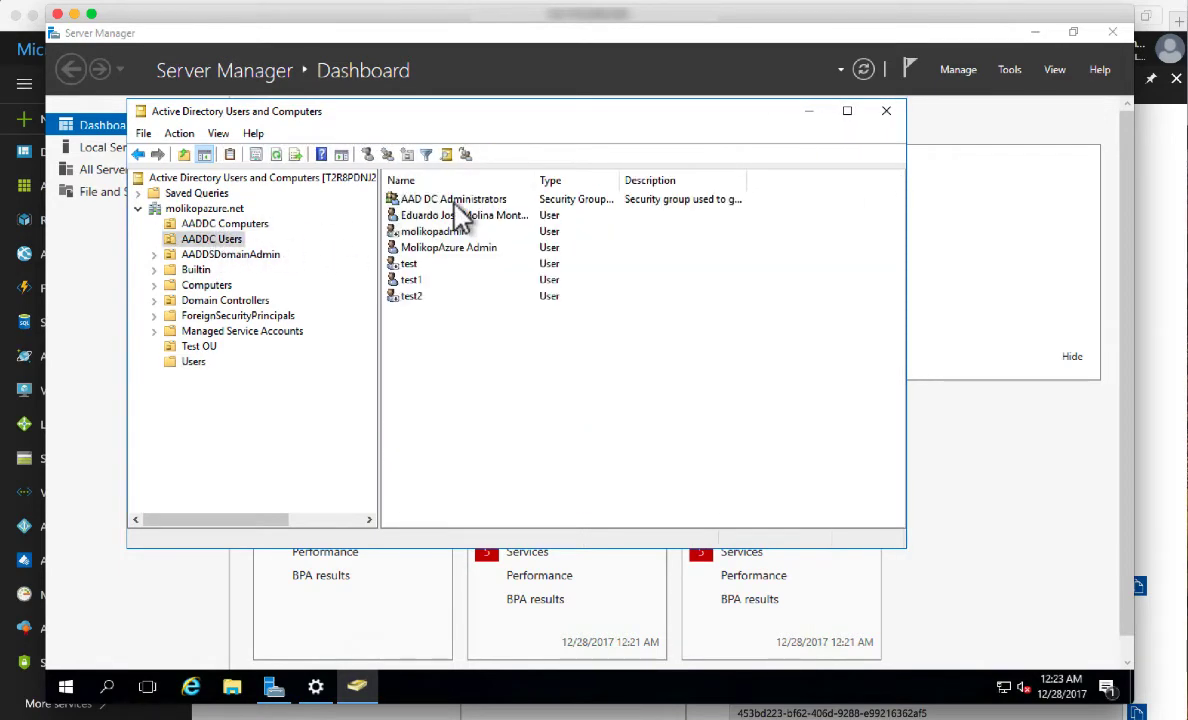
pyautogui.click(408, 263)
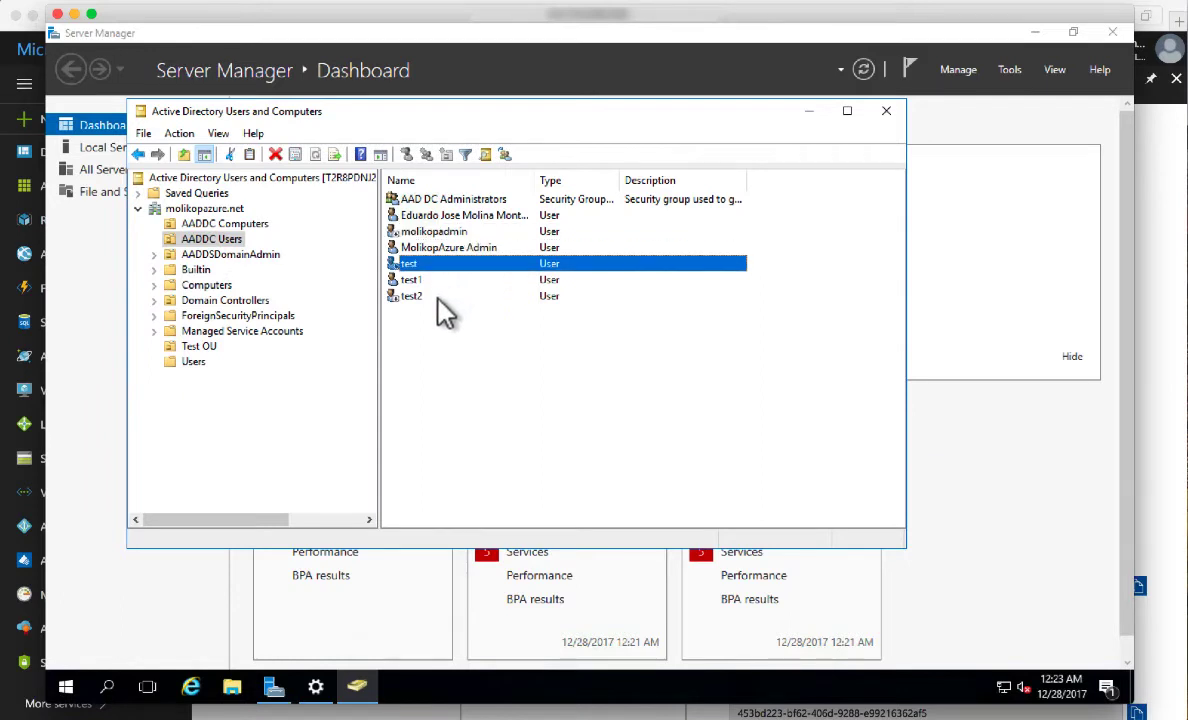
pyautogui.click(413, 296)
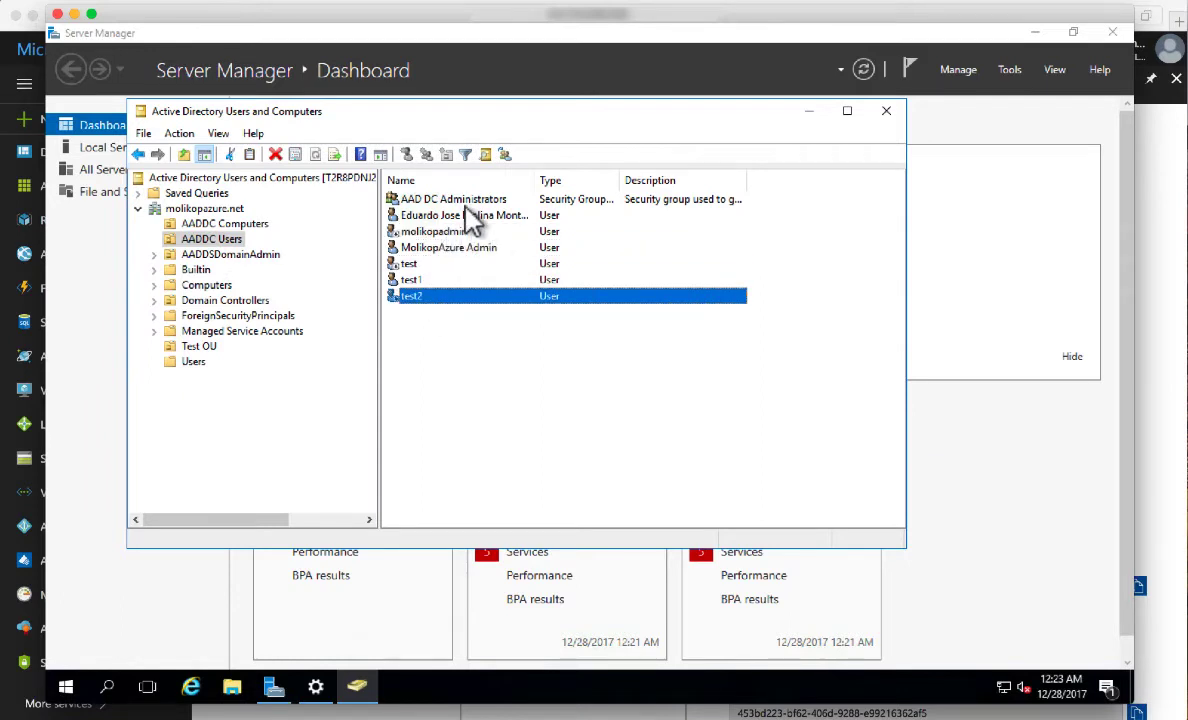
pyautogui.doubleClick(453, 198)
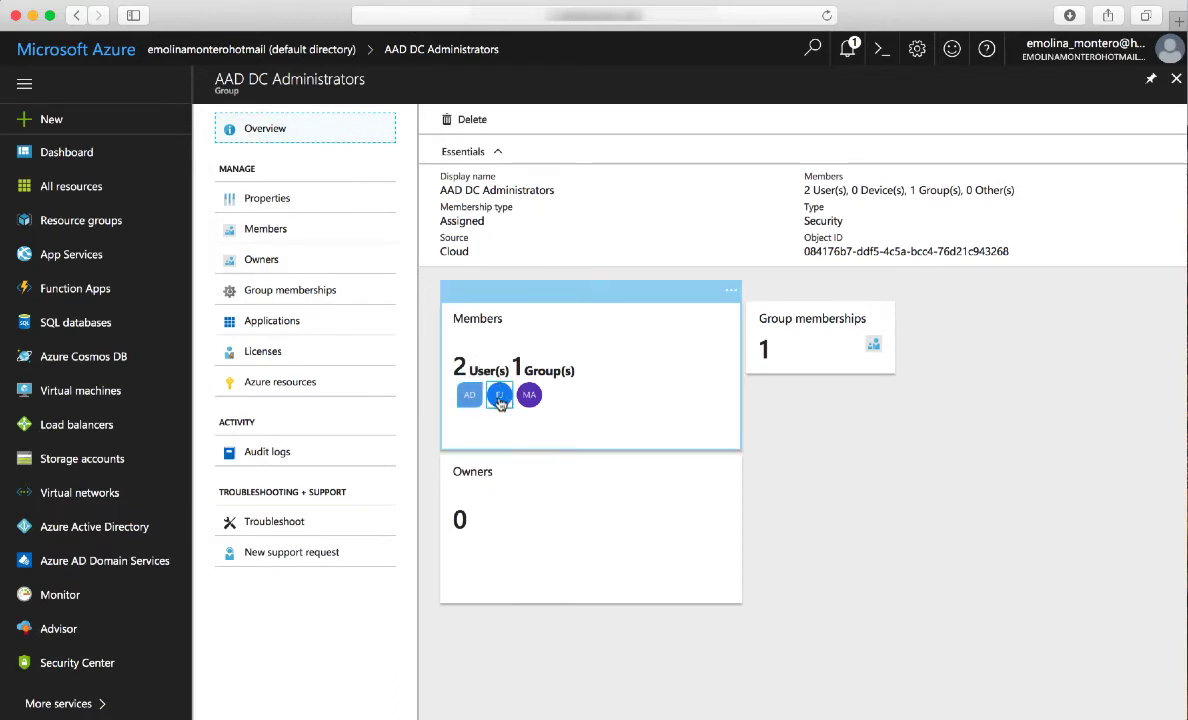
pyautogui.moveTo(530, 394)
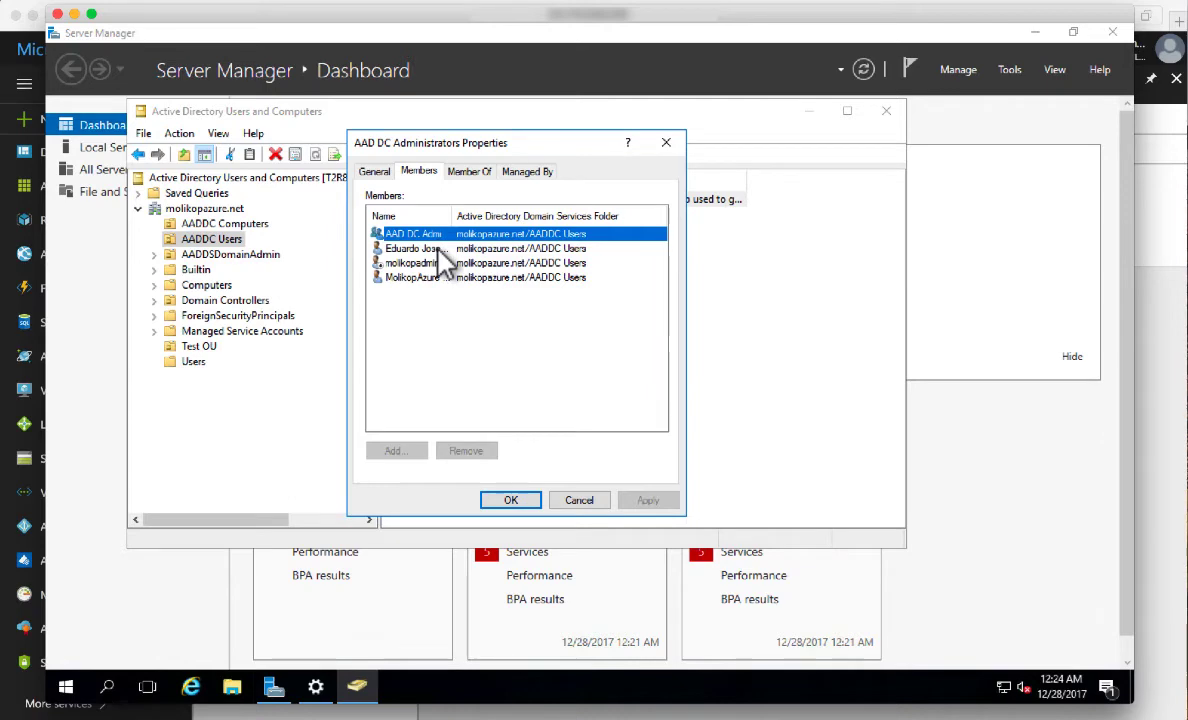
pyautogui.click(510, 500)
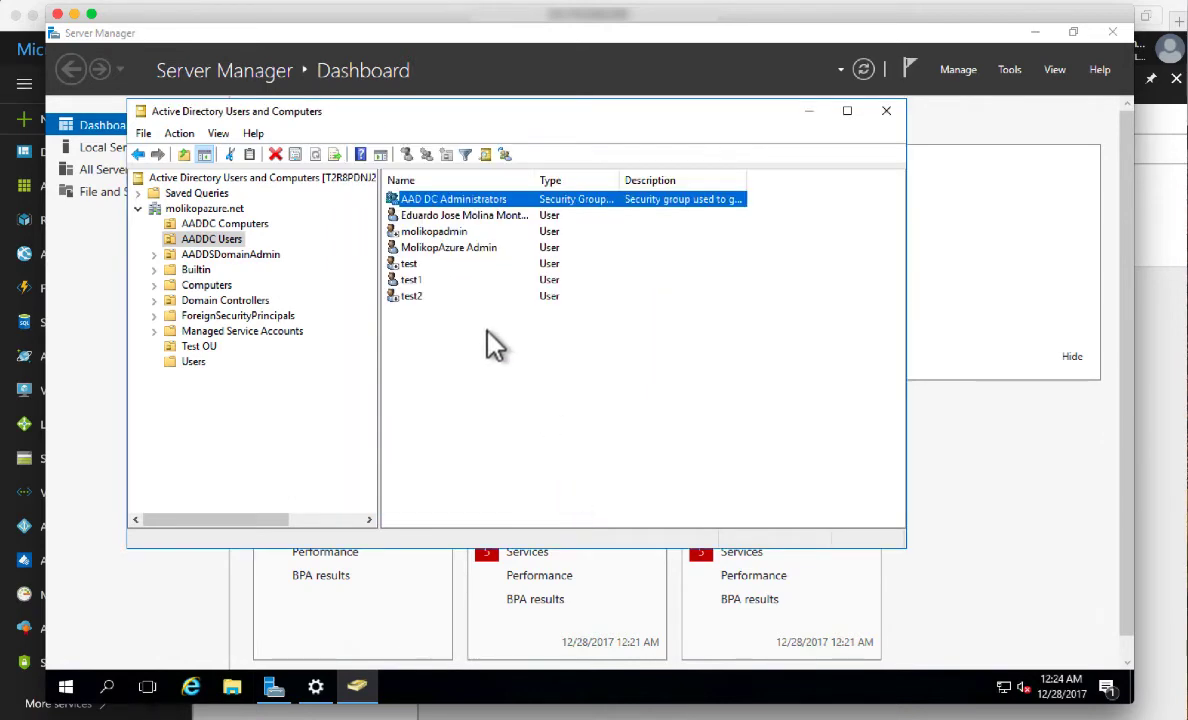
# Step: Delete user test2 and create the CitrixOU organizational unit
pyautogui.rightClick(408, 295)
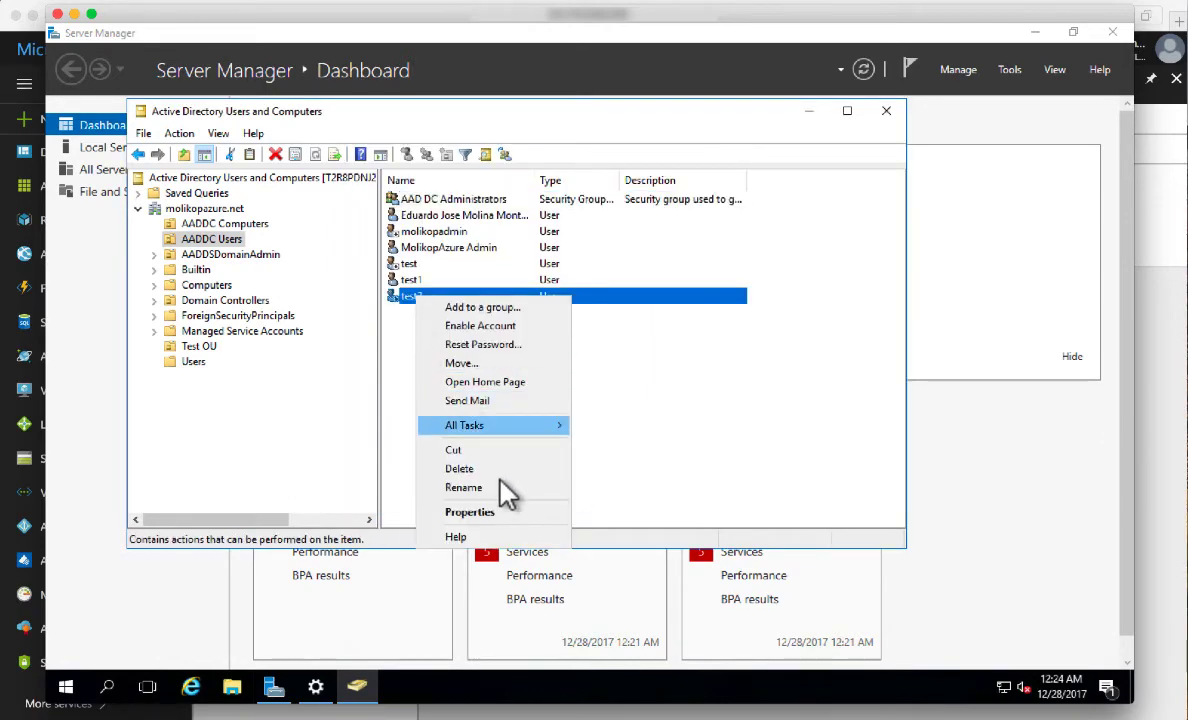
pyautogui.click(459, 468)
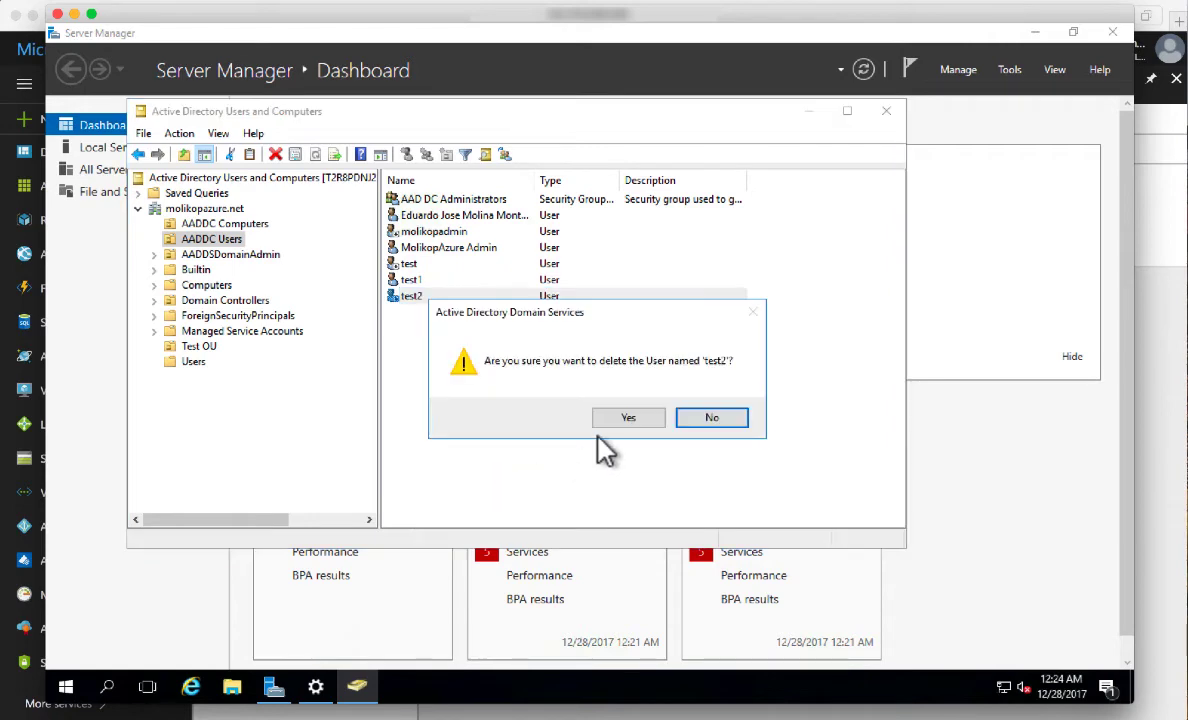
pyautogui.click(628, 417)
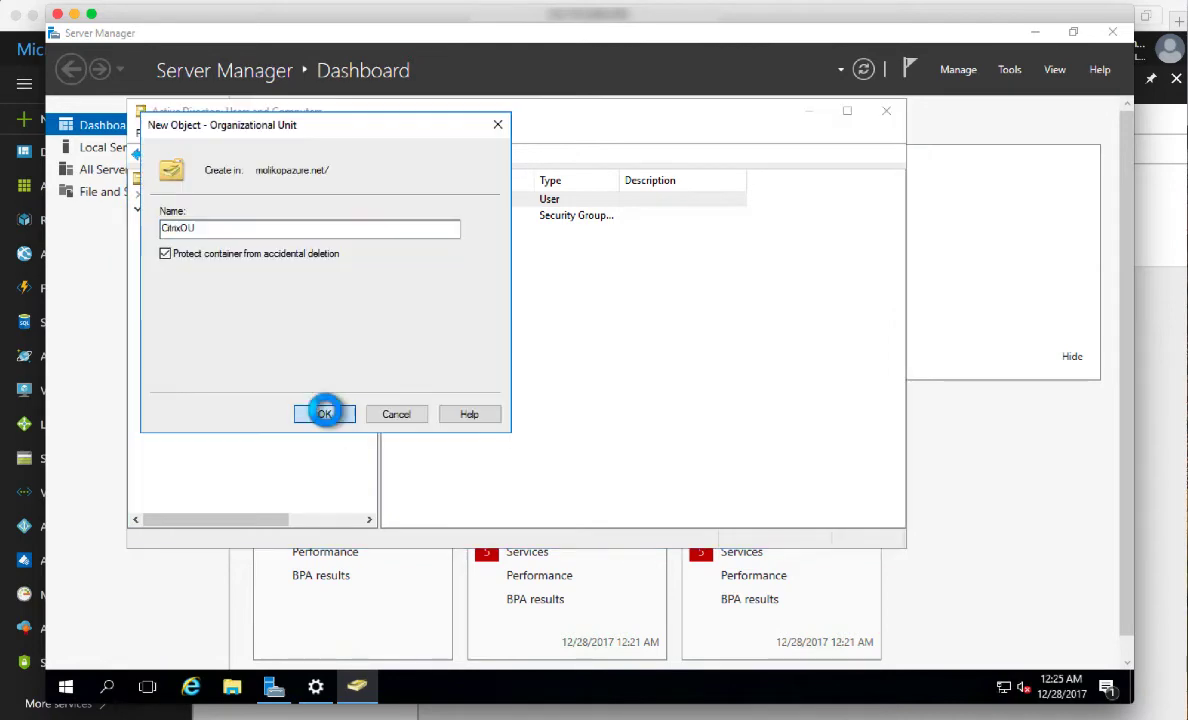
pyautogui.click(324, 414)
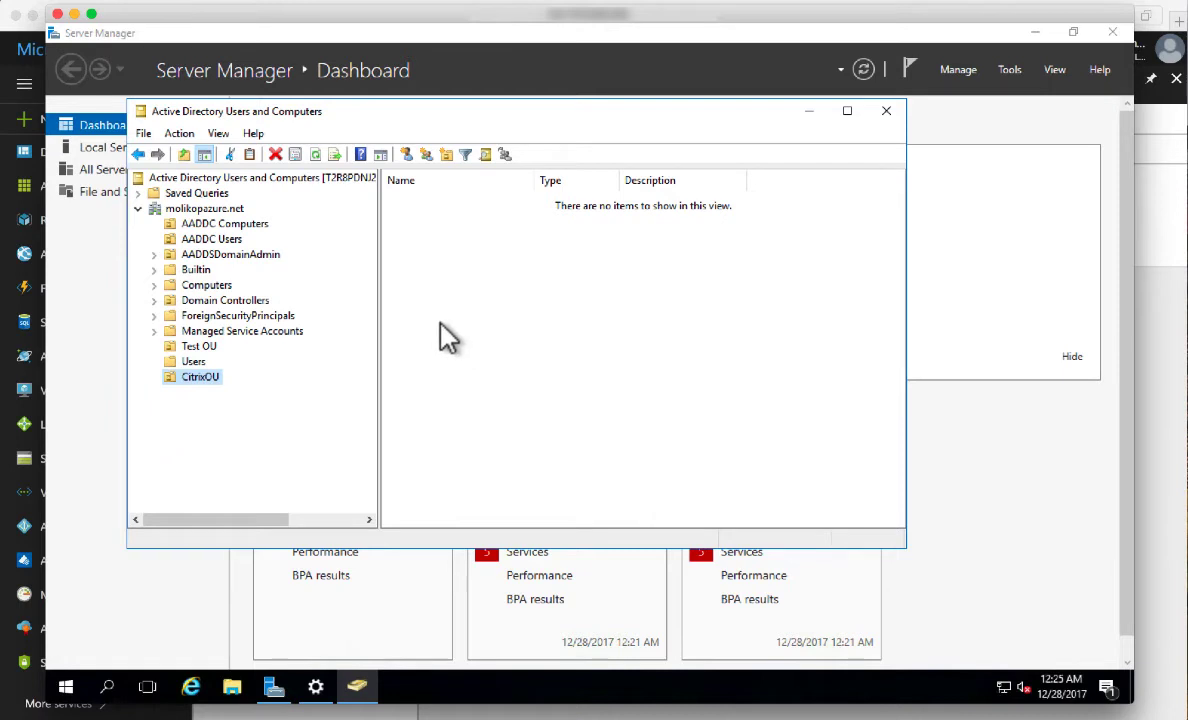
# Step: Create the CitrixAccess group in CitrixOU and start a new user there past the password step
pyautogui.rightClick(200, 376)
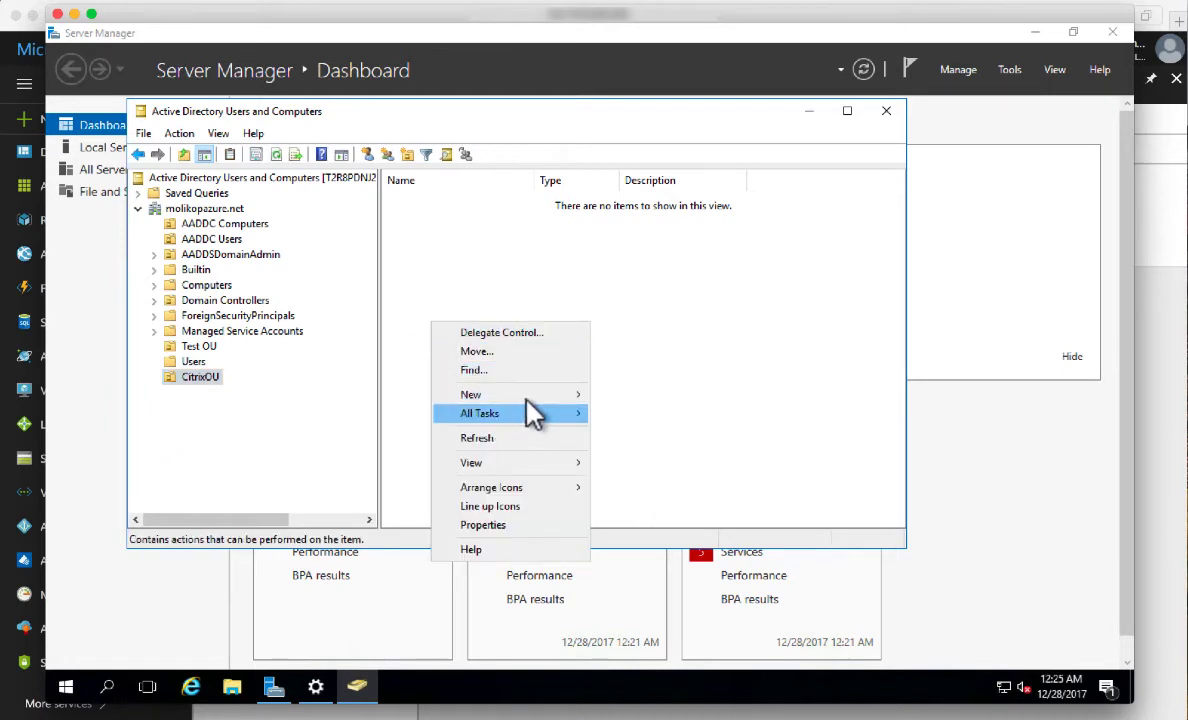
pyautogui.moveTo(470, 393)
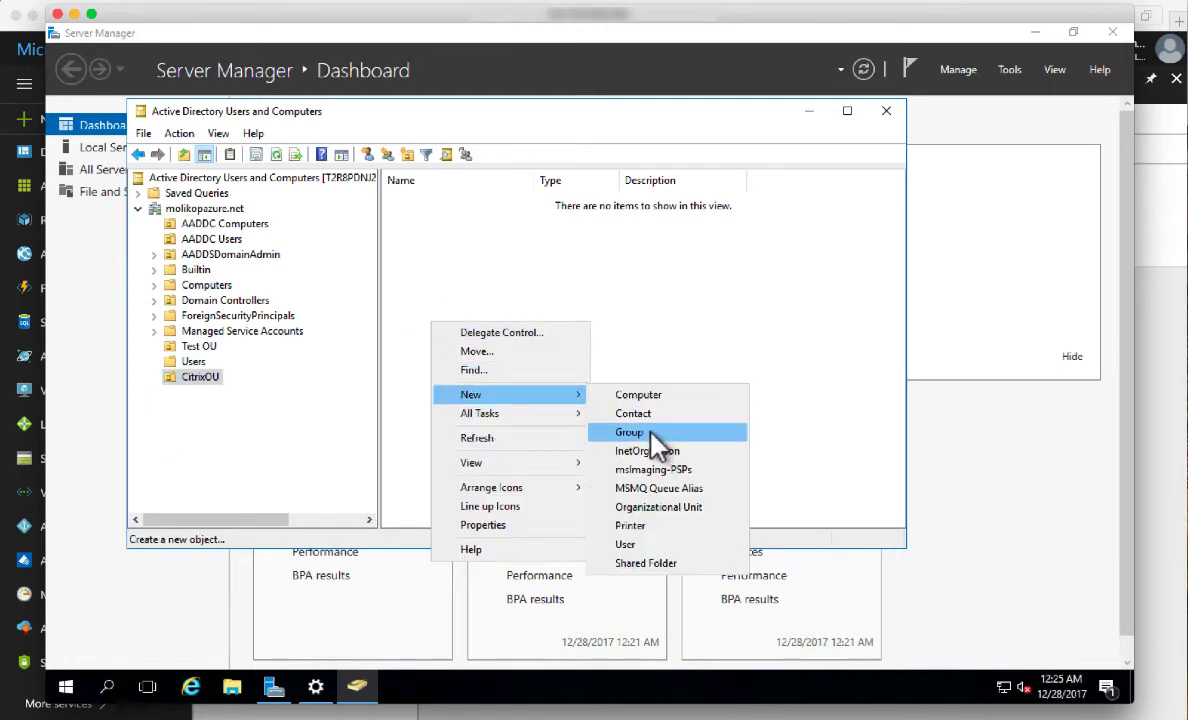
pyautogui.click(630, 432)
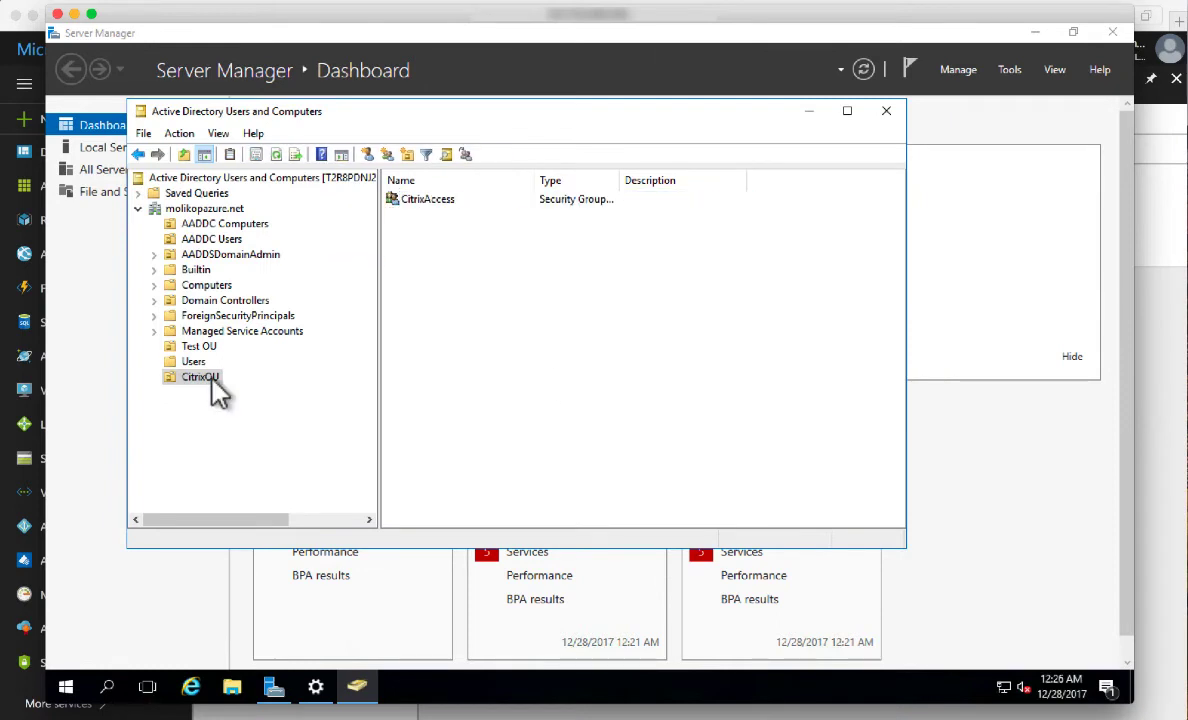
pyautogui.rightClick(200, 376)
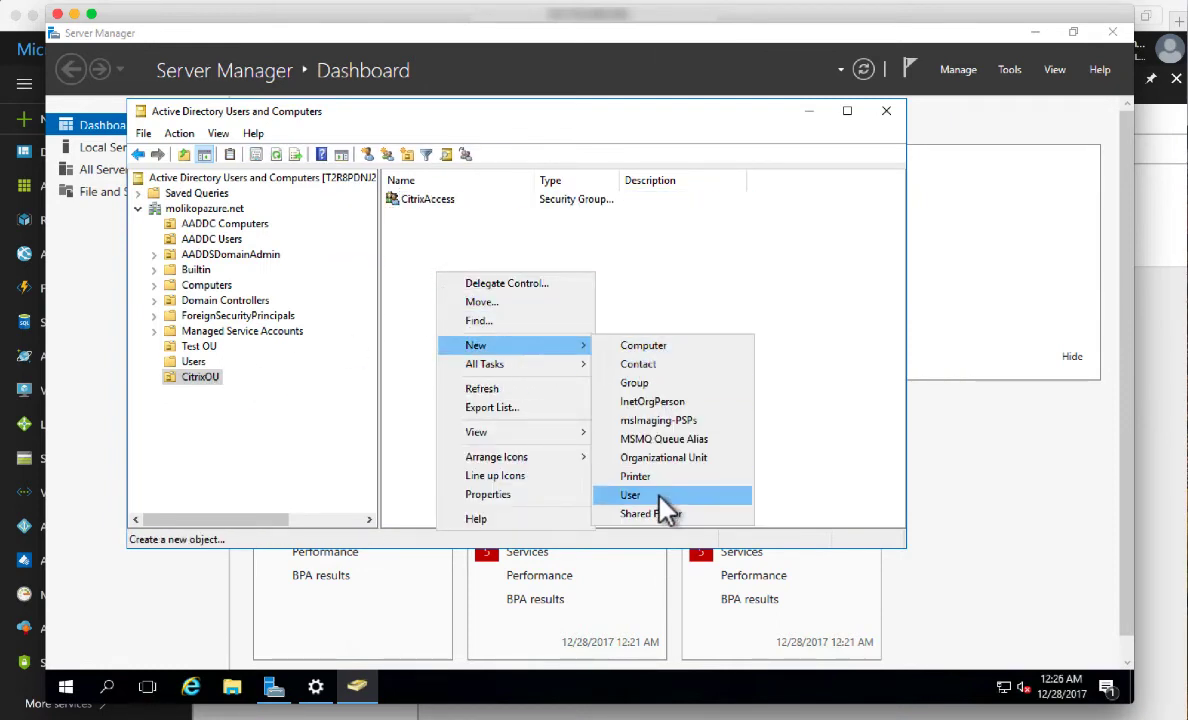
pyautogui.click(630, 495)
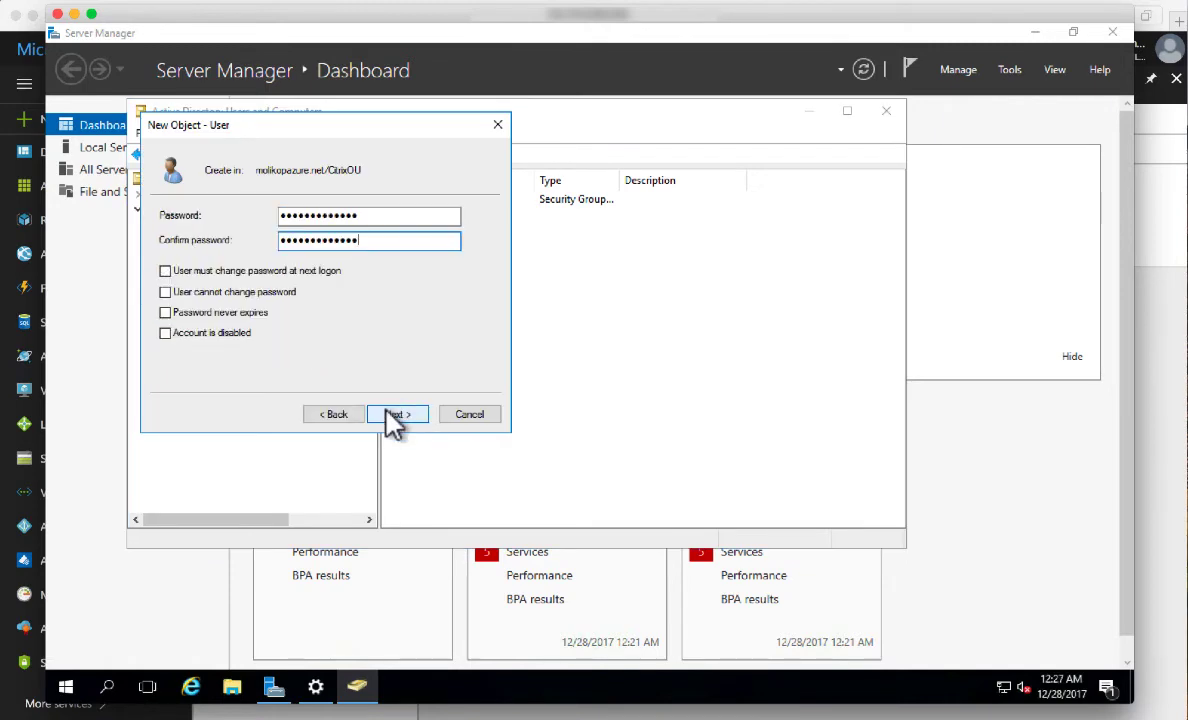
pyautogui.click(397, 414)
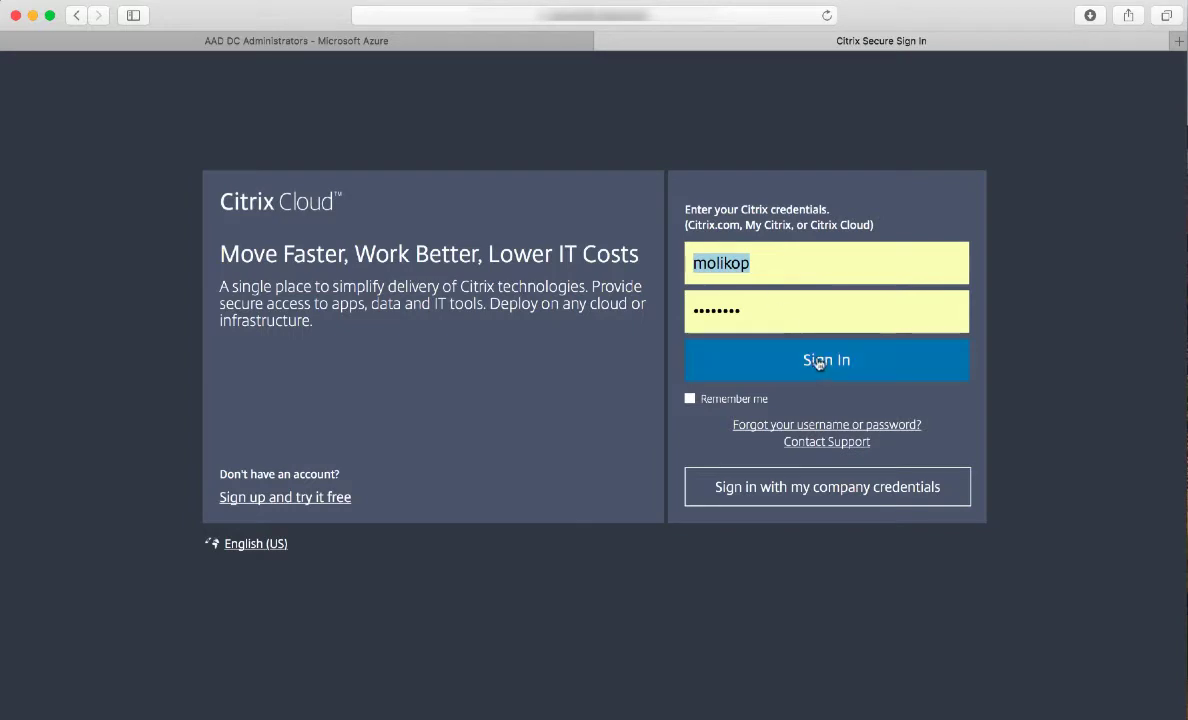
# Step: Sign in to Citrix Cloud and save a new resource location named AADDS-Demo
pyautogui.click(826, 360)
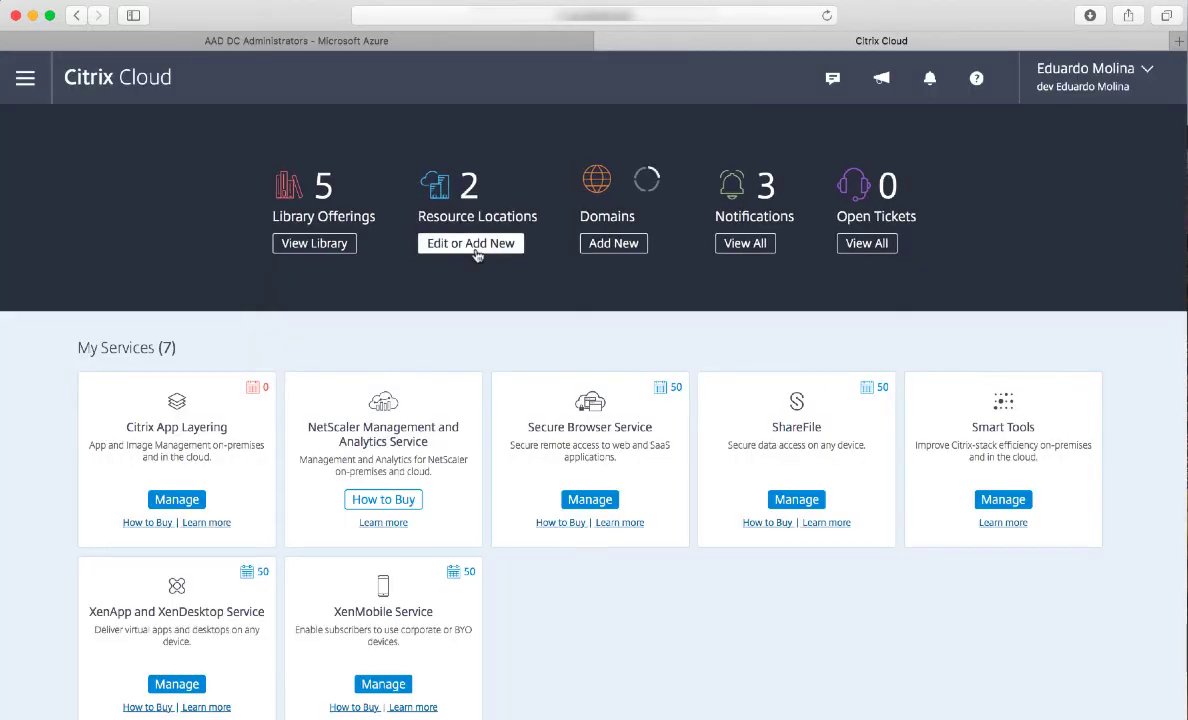
pyautogui.click(470, 243)
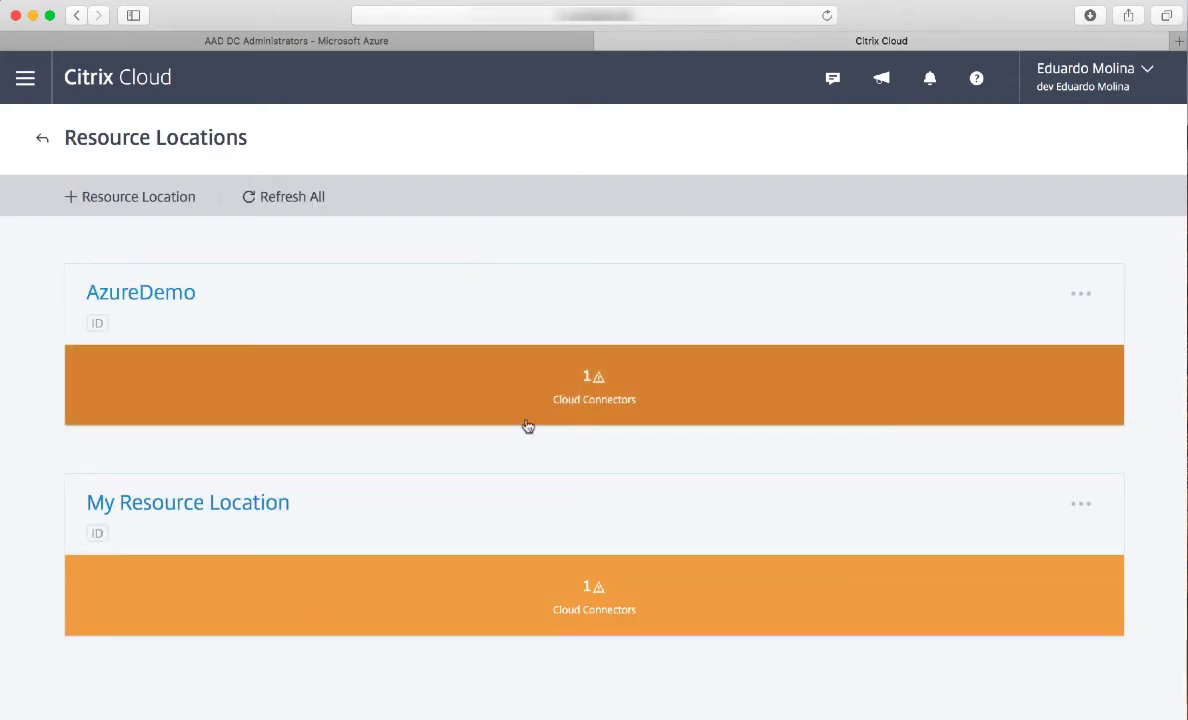
pyautogui.click(129, 196)
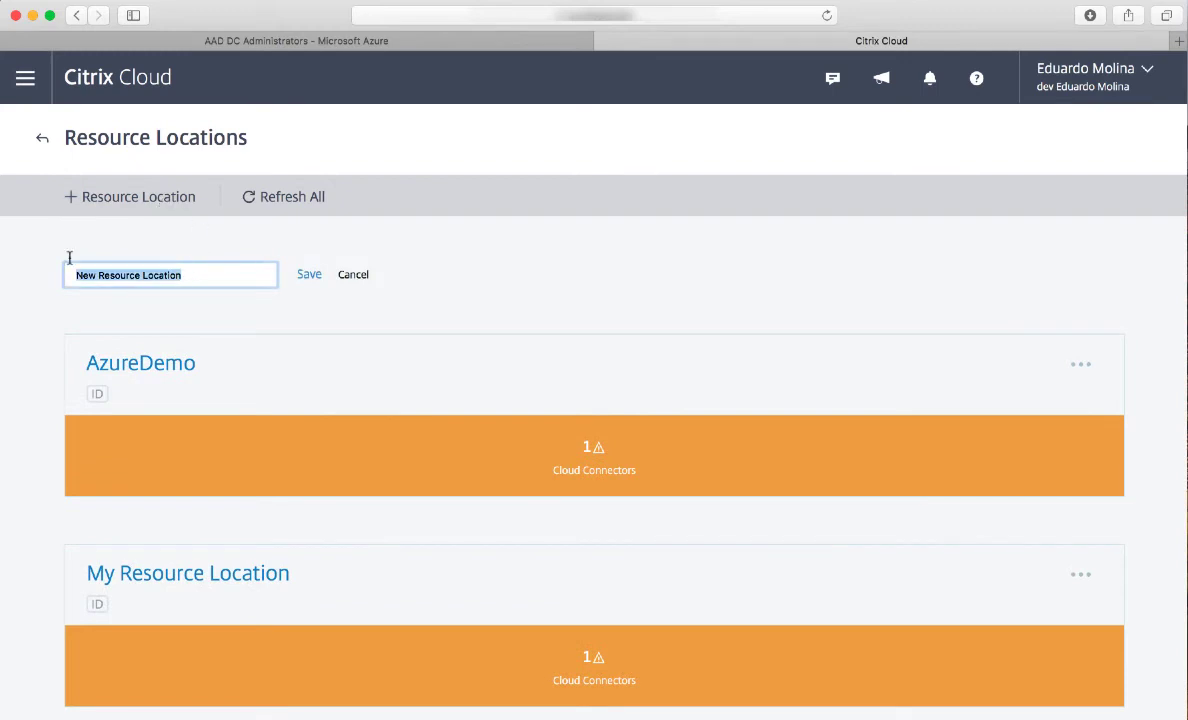
pyautogui.write('AADDS-Demo')
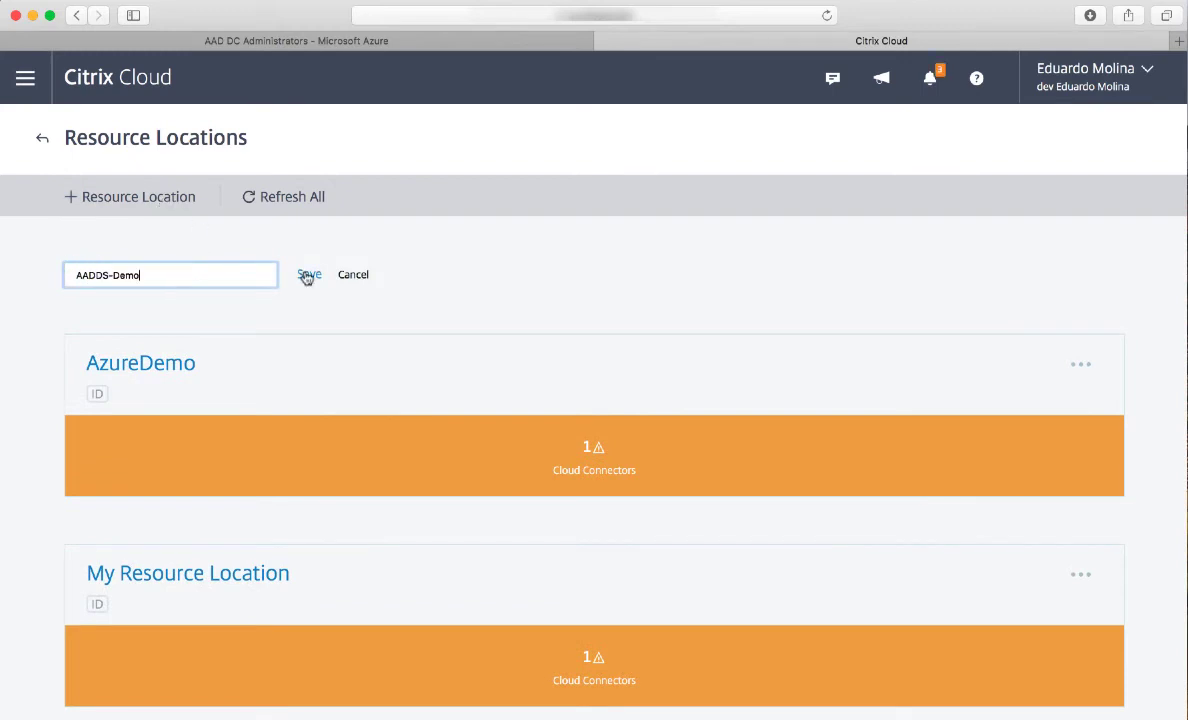
pyautogui.click(309, 275)
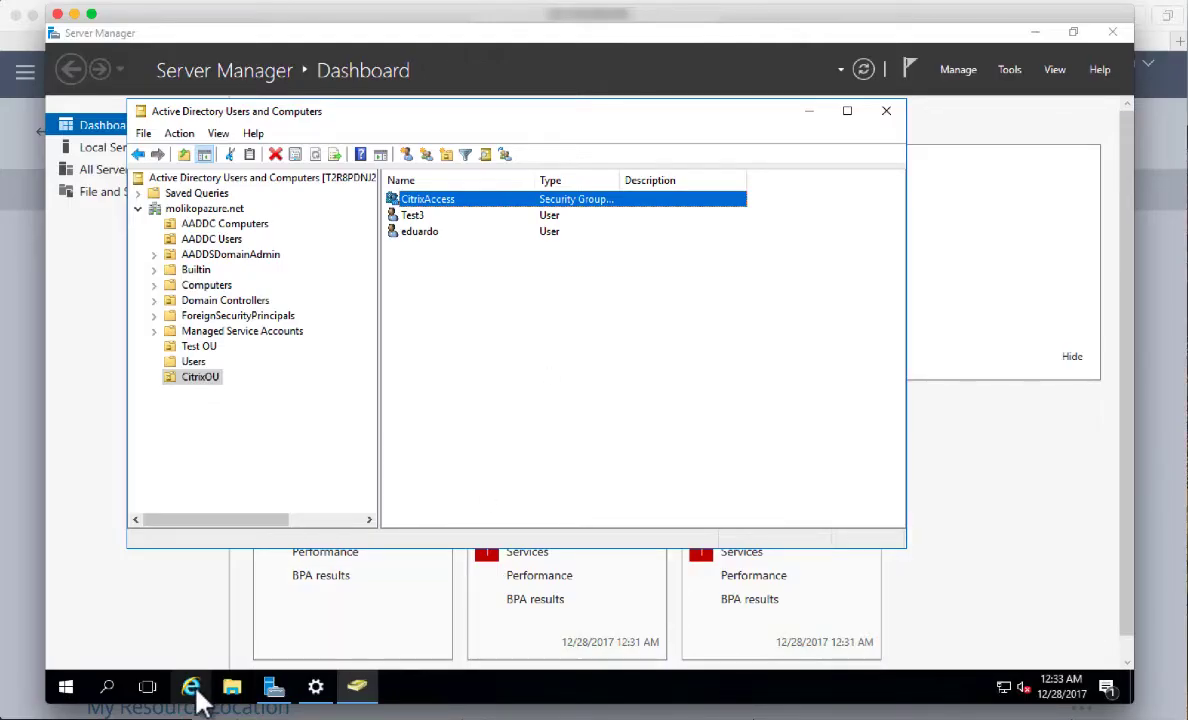
pyautogui.moveTo(192, 686)
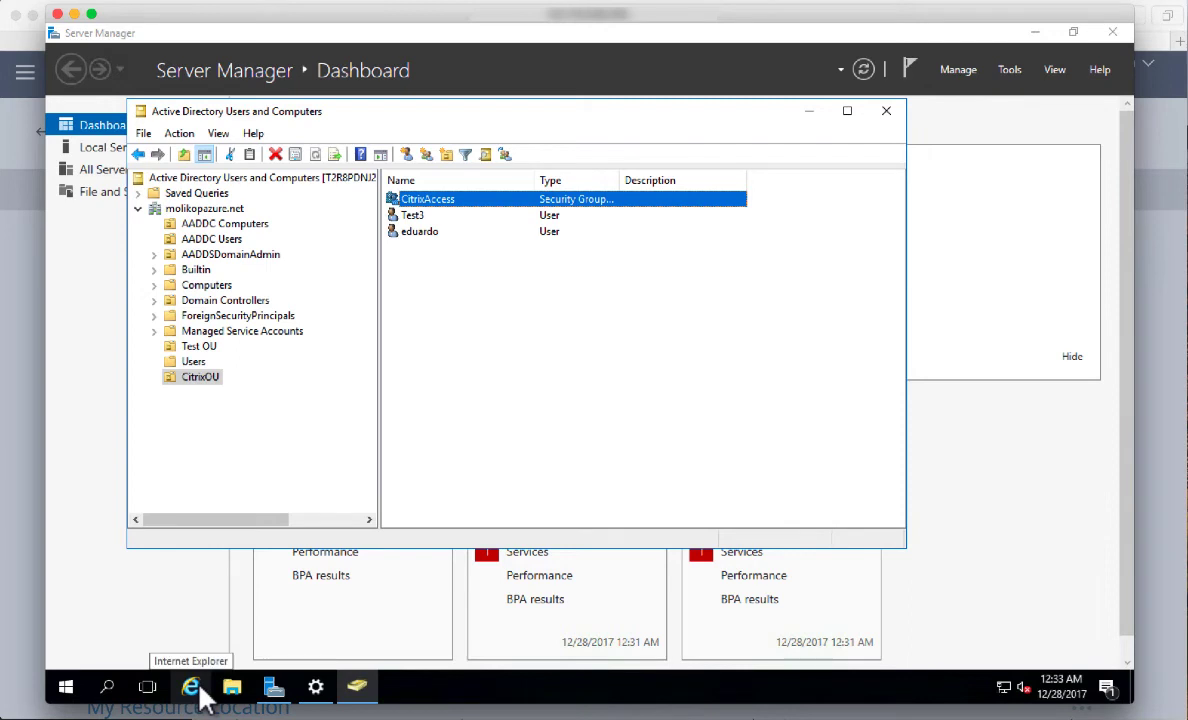
# Step: Sign in to Citrix Cloud from the server's browser and save cwcconnector.exe for AADDS-Demo
pyautogui.click(192, 687)
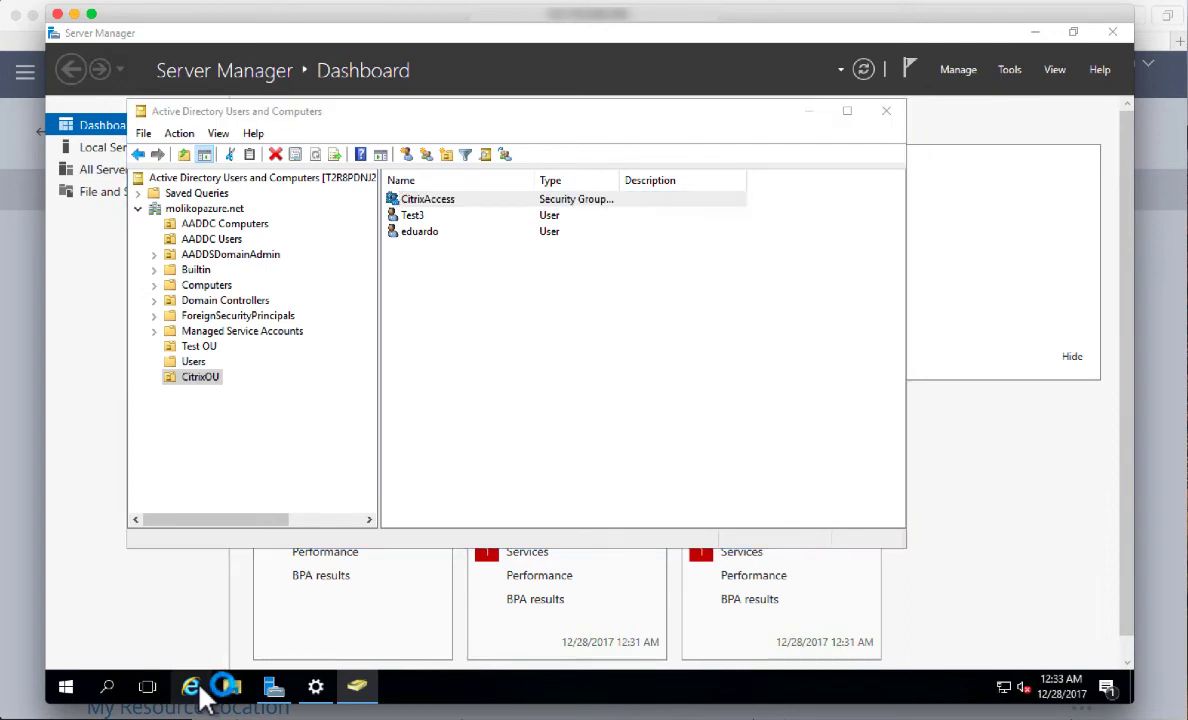
pyautogui.click(190, 687)
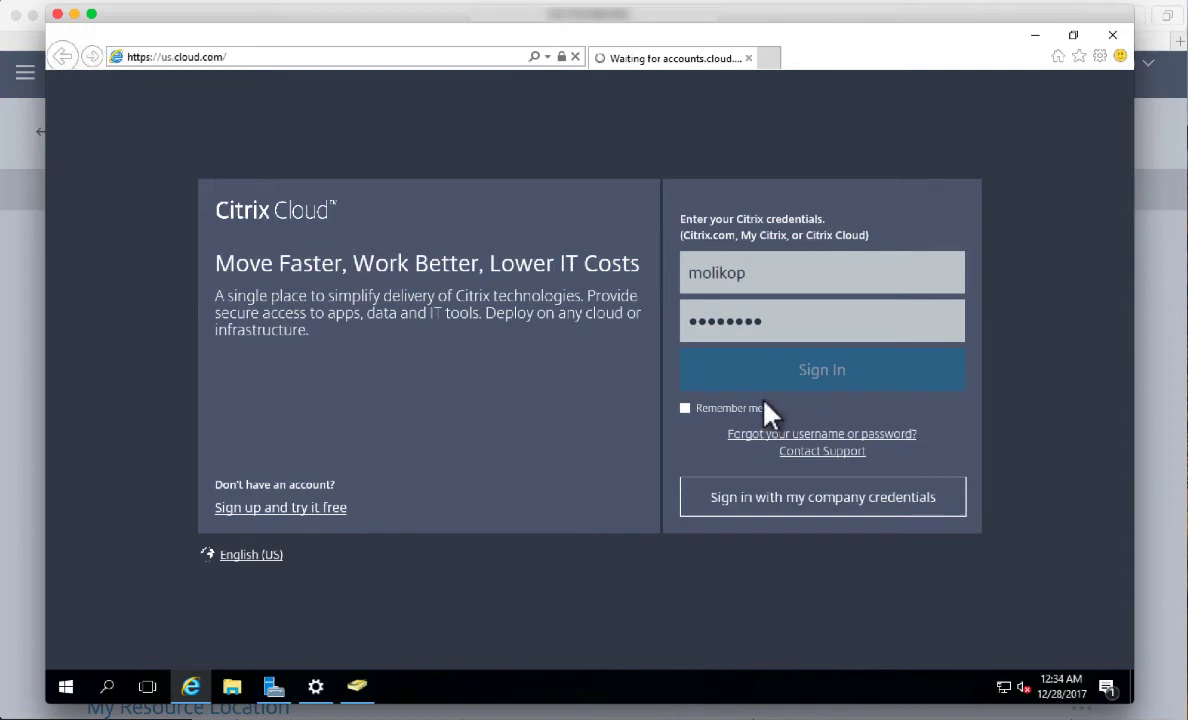
pyautogui.click(821, 369)
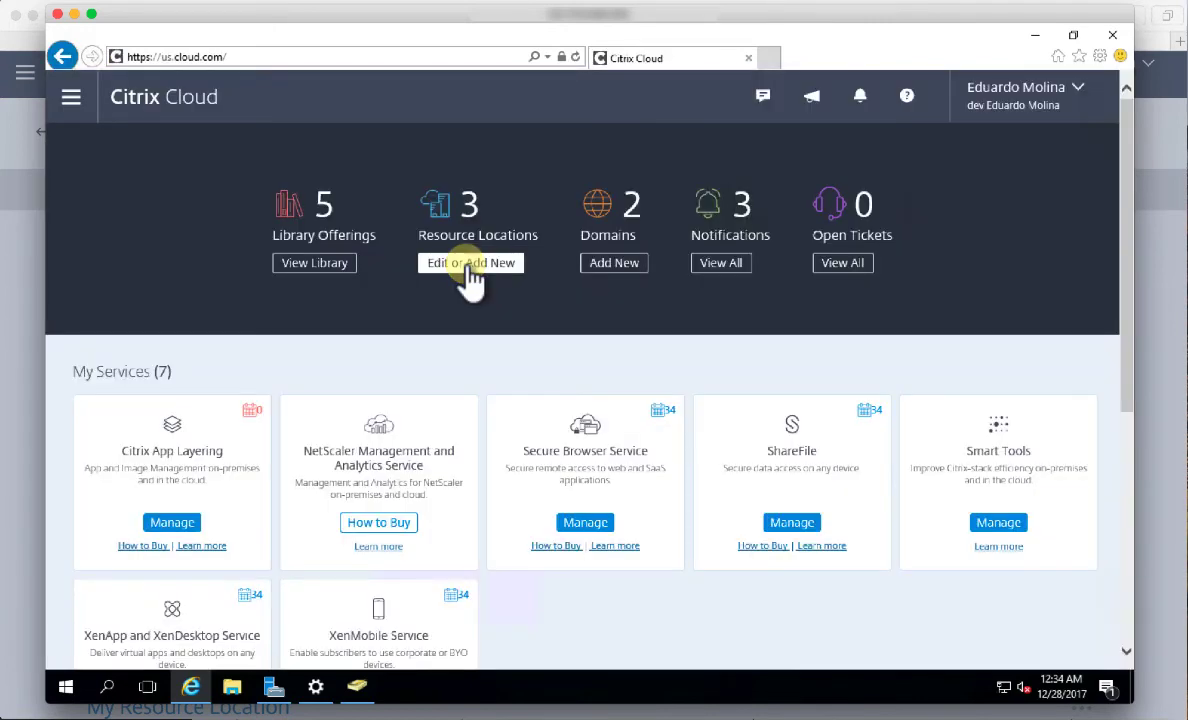
pyautogui.click(470, 262)
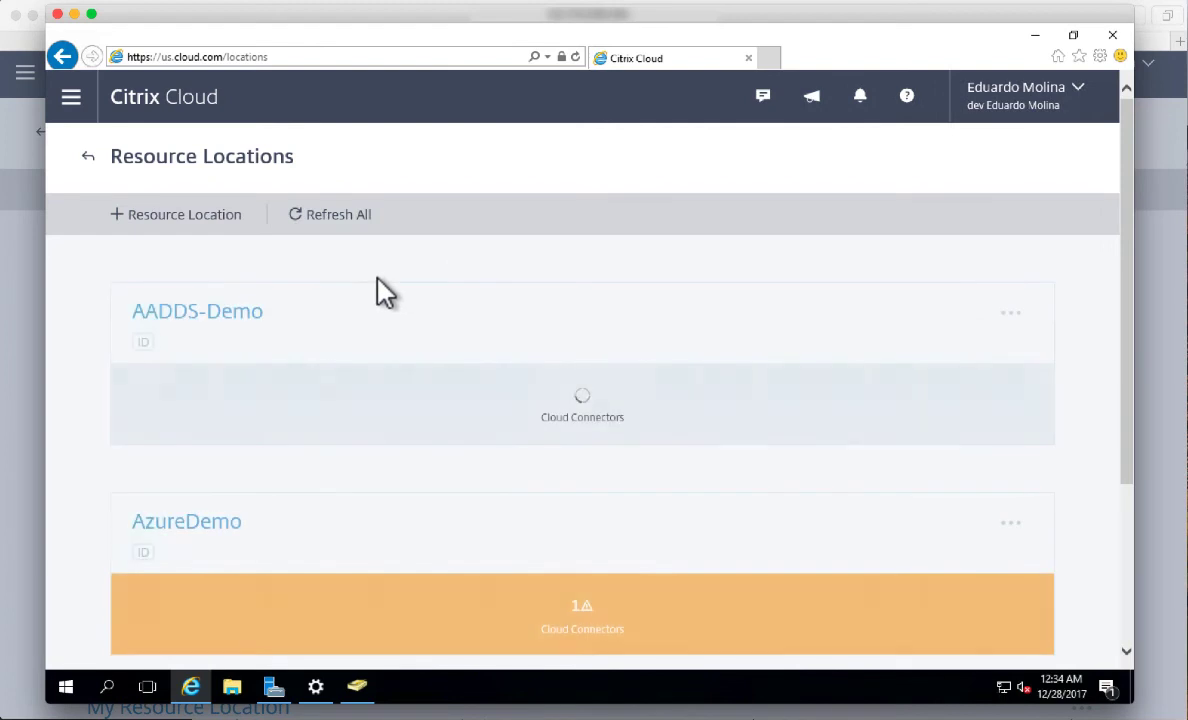
pyautogui.click(582, 405)
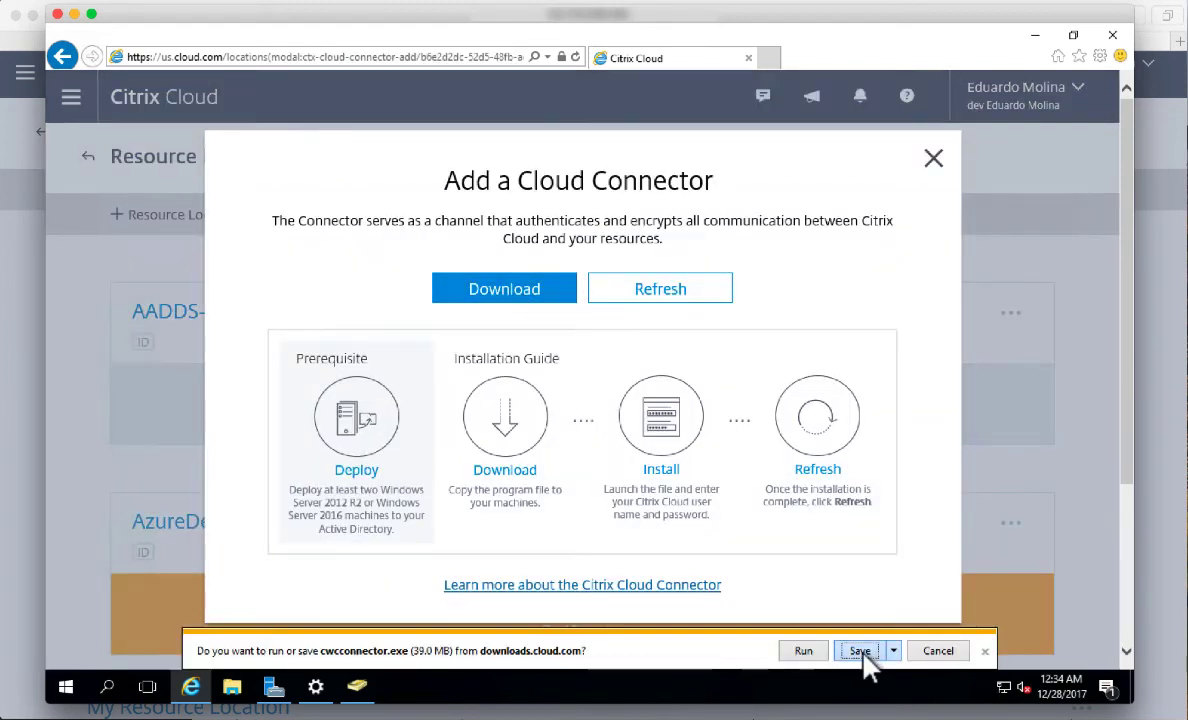
pyautogui.click(857, 651)
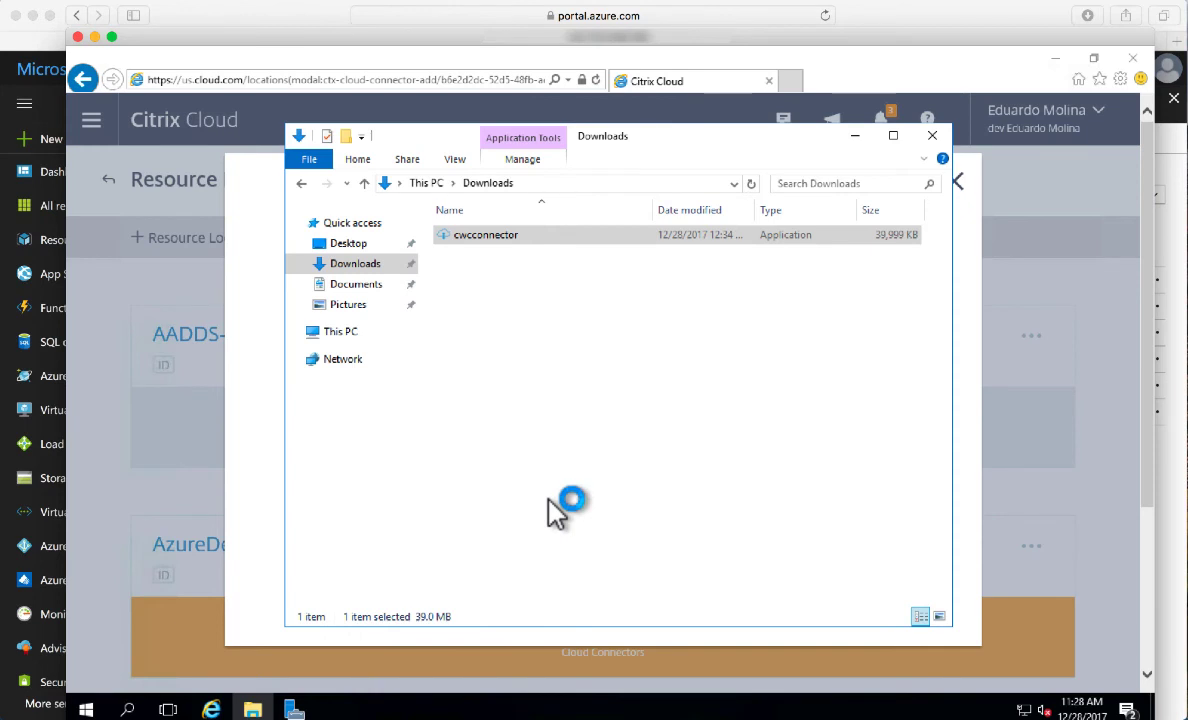
# Step: Run cwcconnector, sign in, install into AADDS-Demo, and dismiss the success and connectivity results
pyautogui.doubleClick(486, 234)
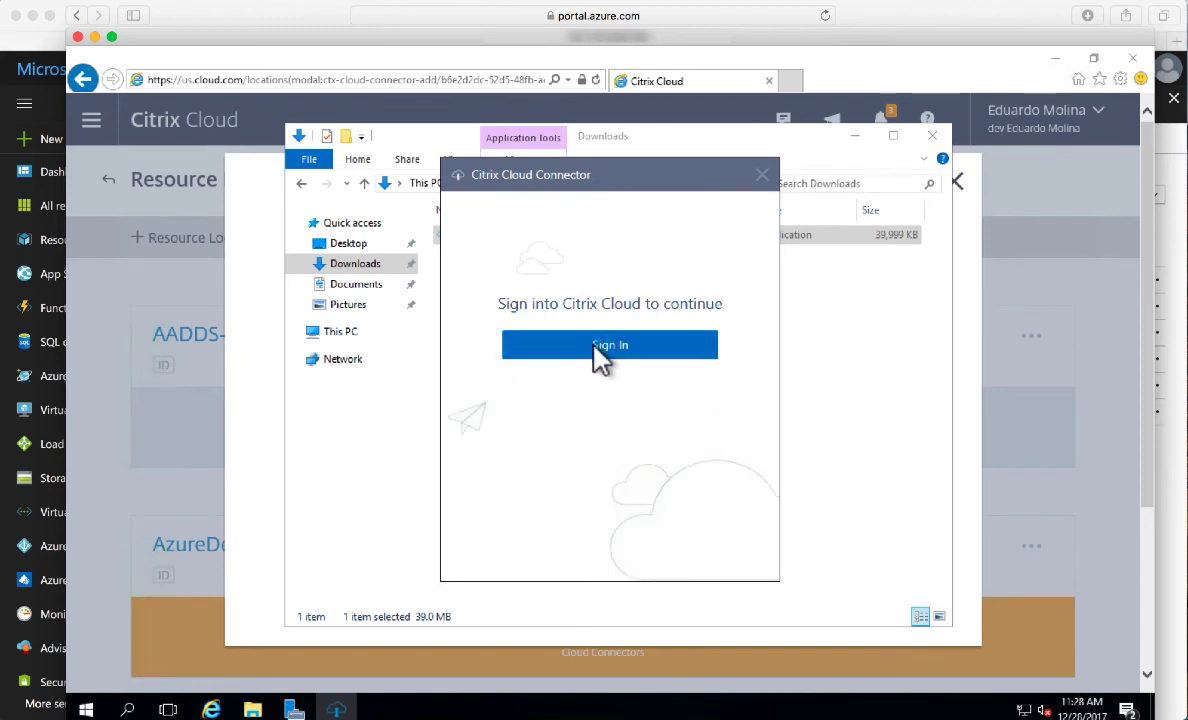
pyautogui.click(609, 344)
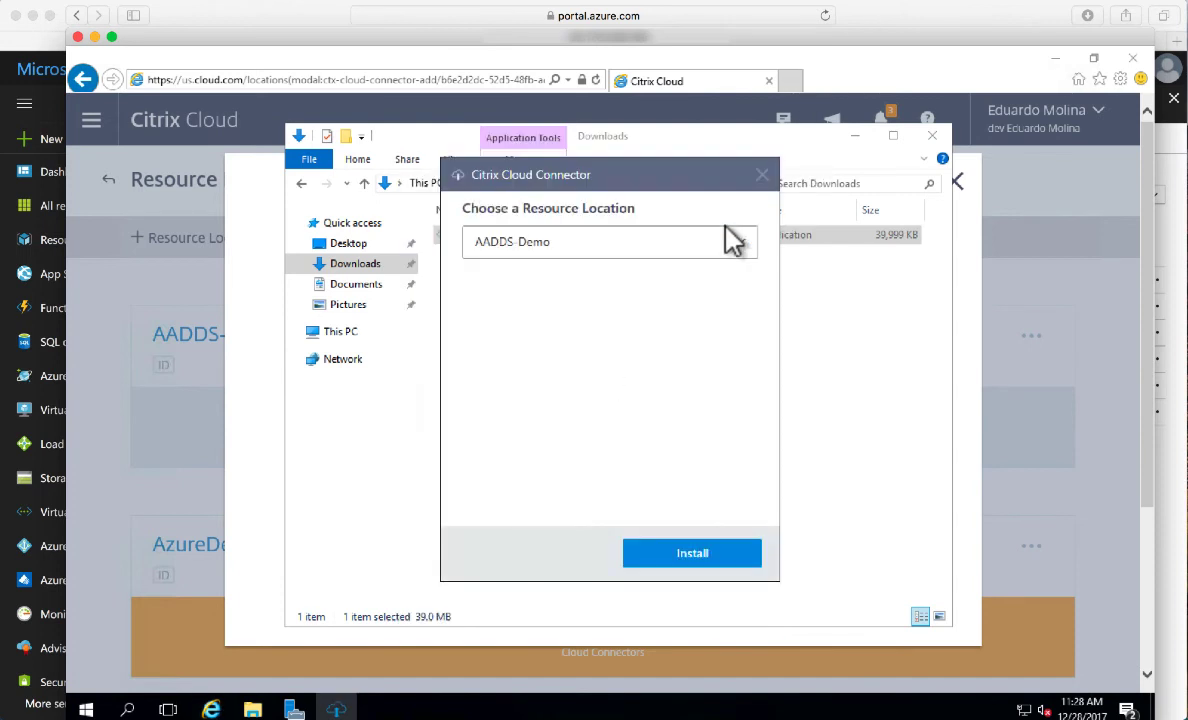
pyautogui.click(738, 241)
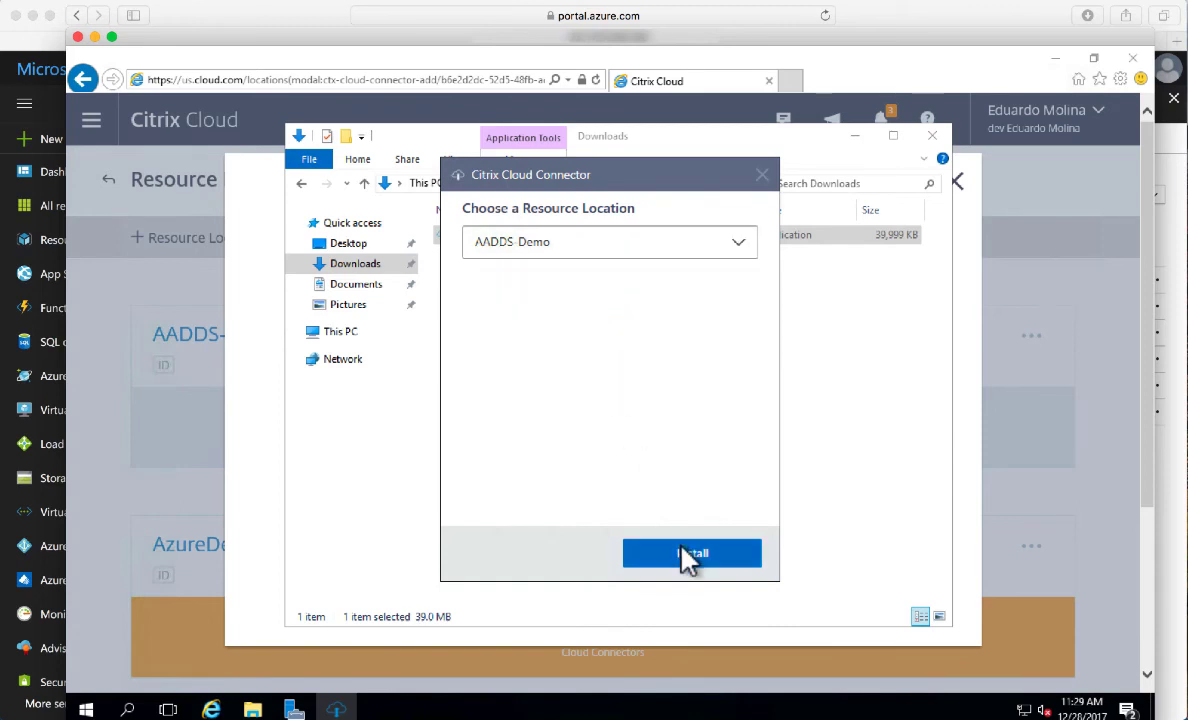
pyautogui.click(692, 553)
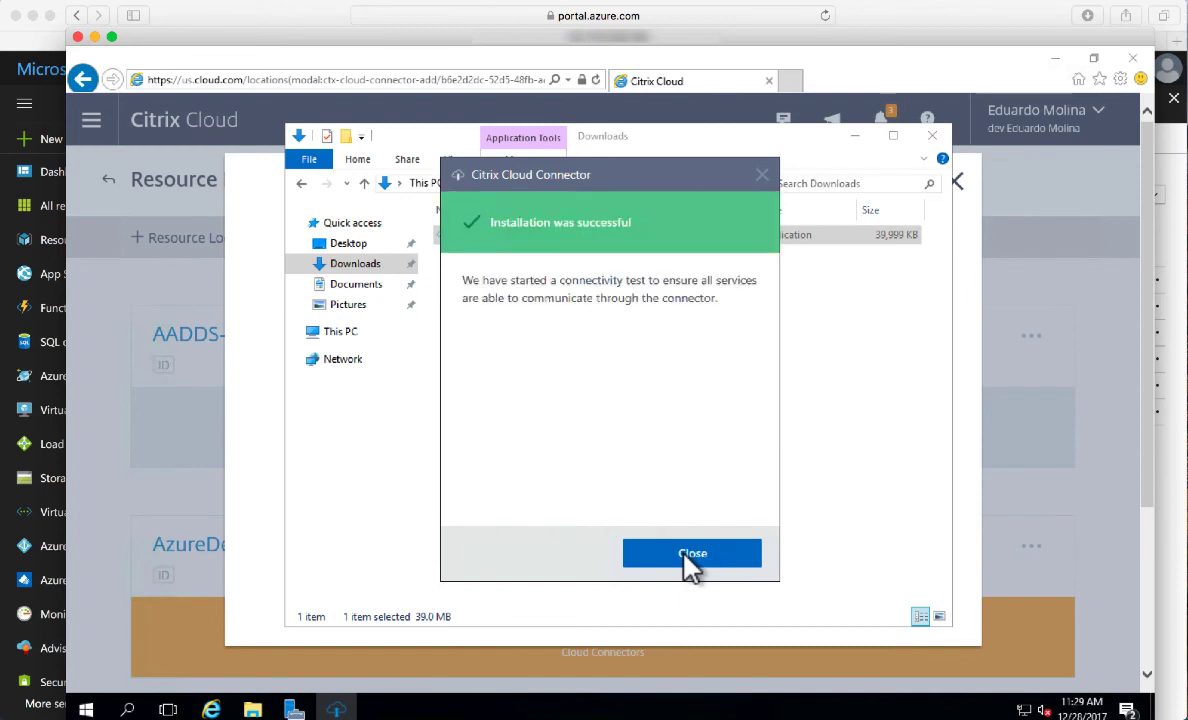
pyautogui.click(692, 553)
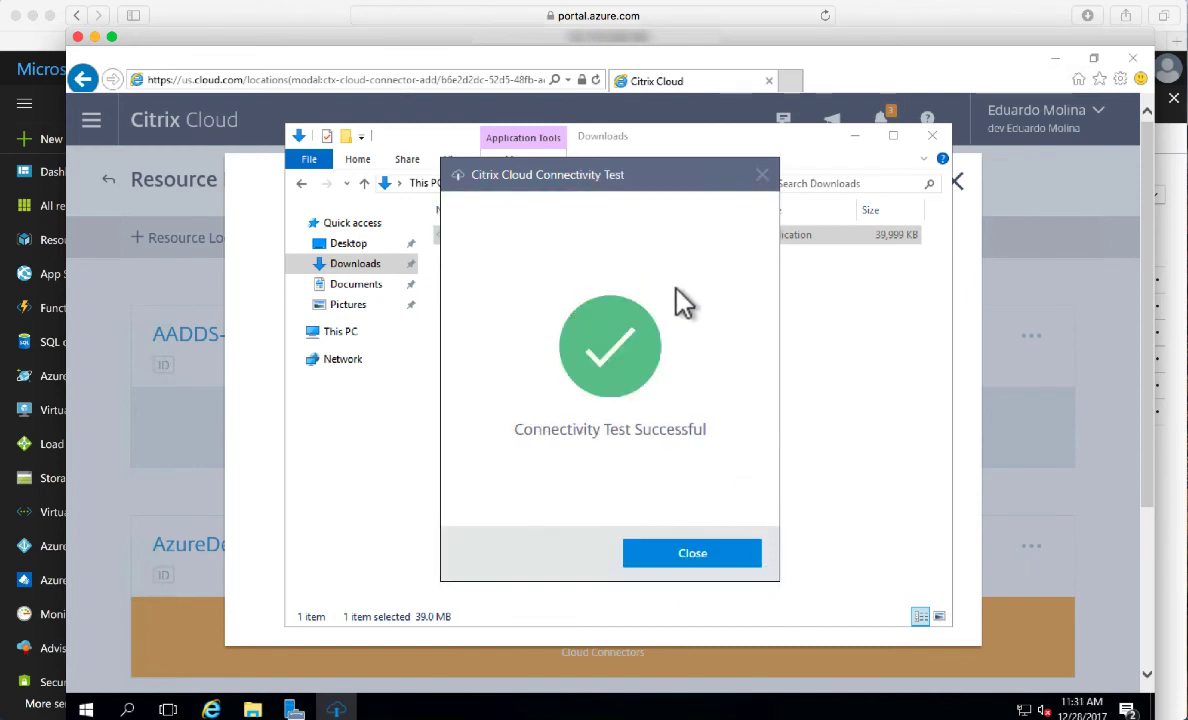
pyautogui.click(692, 553)
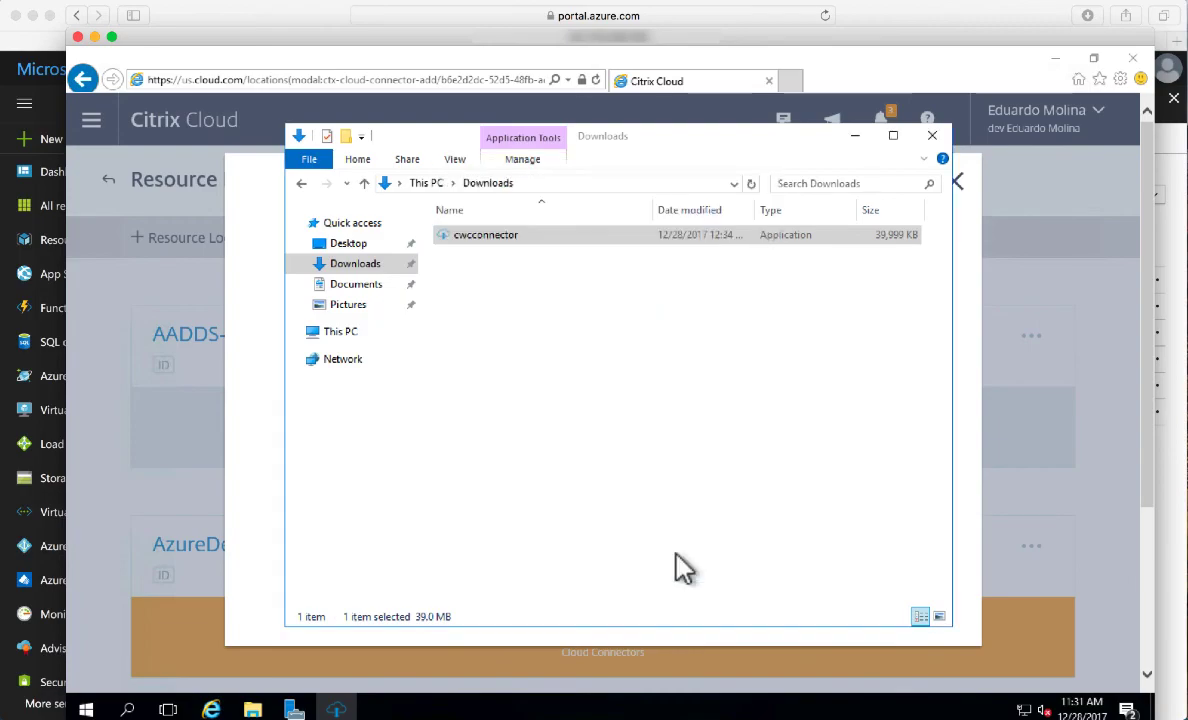
pyautogui.click(931, 135)
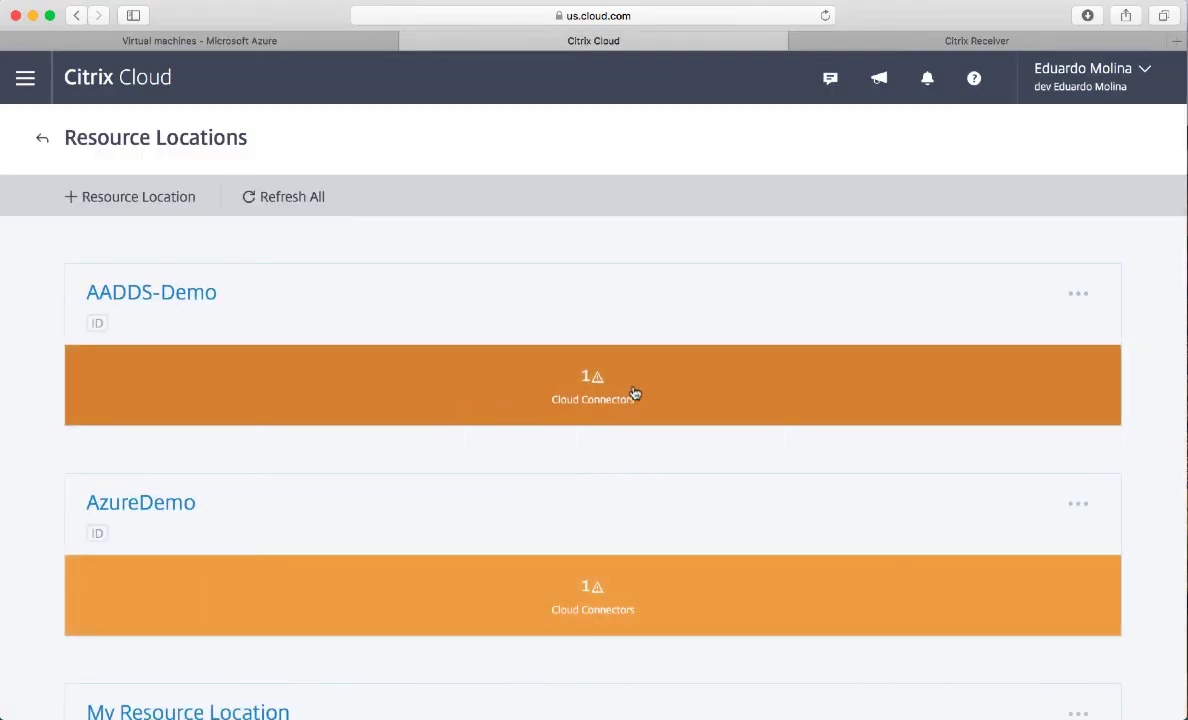
# Step: Check AADDS-Demo's connector, then view the Domains list showing molikopazure.net
pyautogui.click(593, 390)
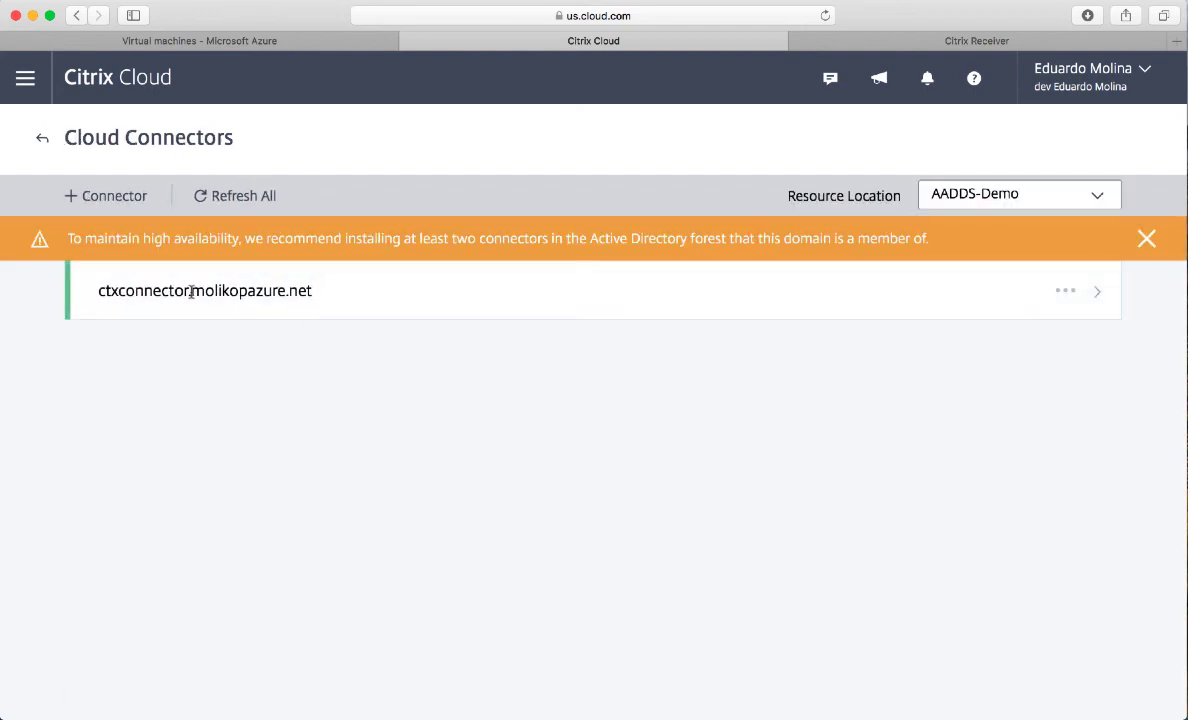
pyautogui.click(42, 137)
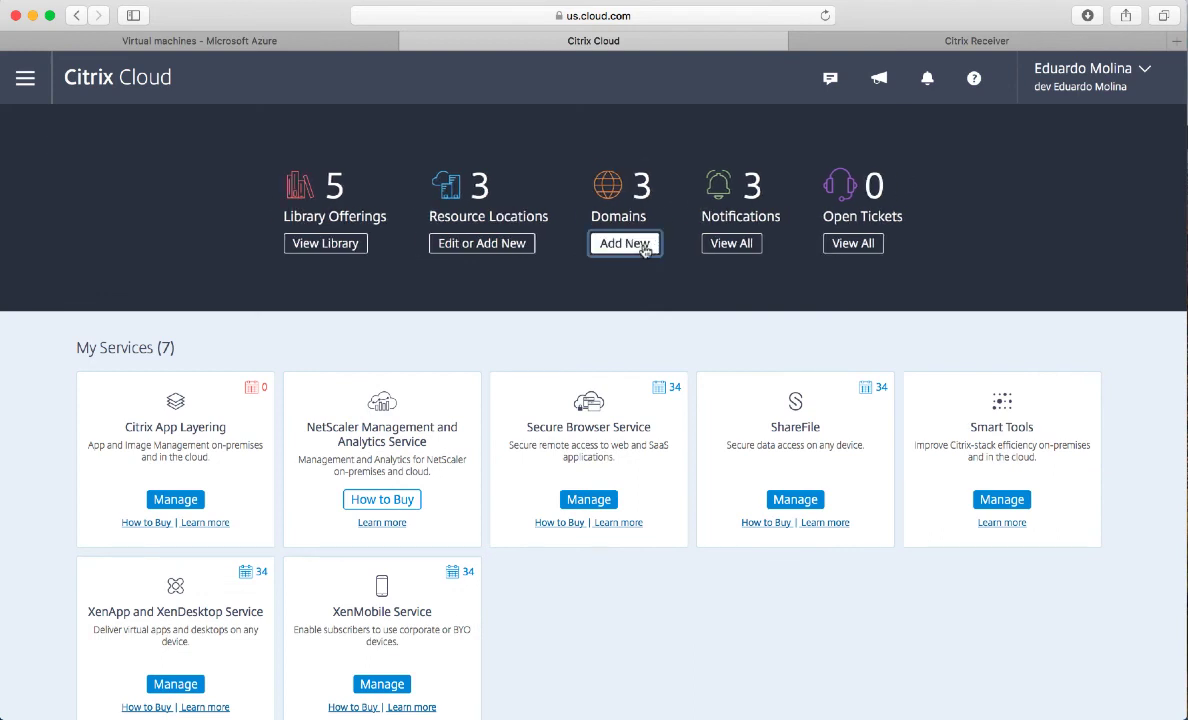
pyautogui.click(624, 243)
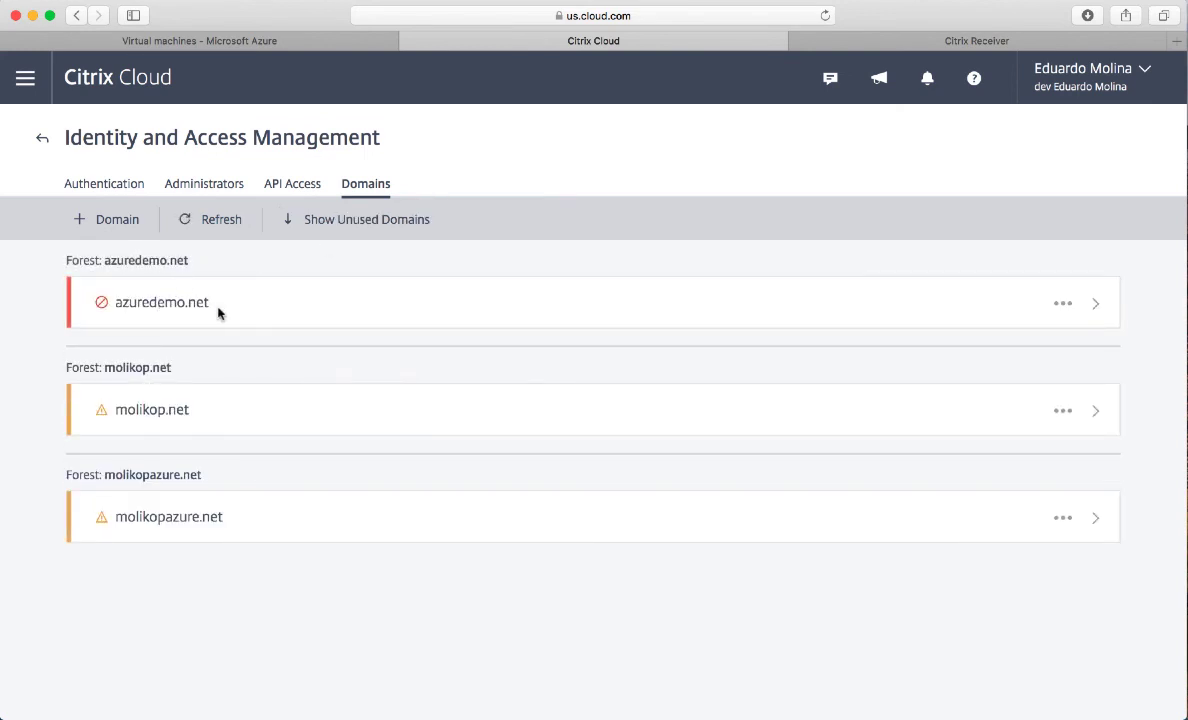
pyautogui.moveTo(120, 543)
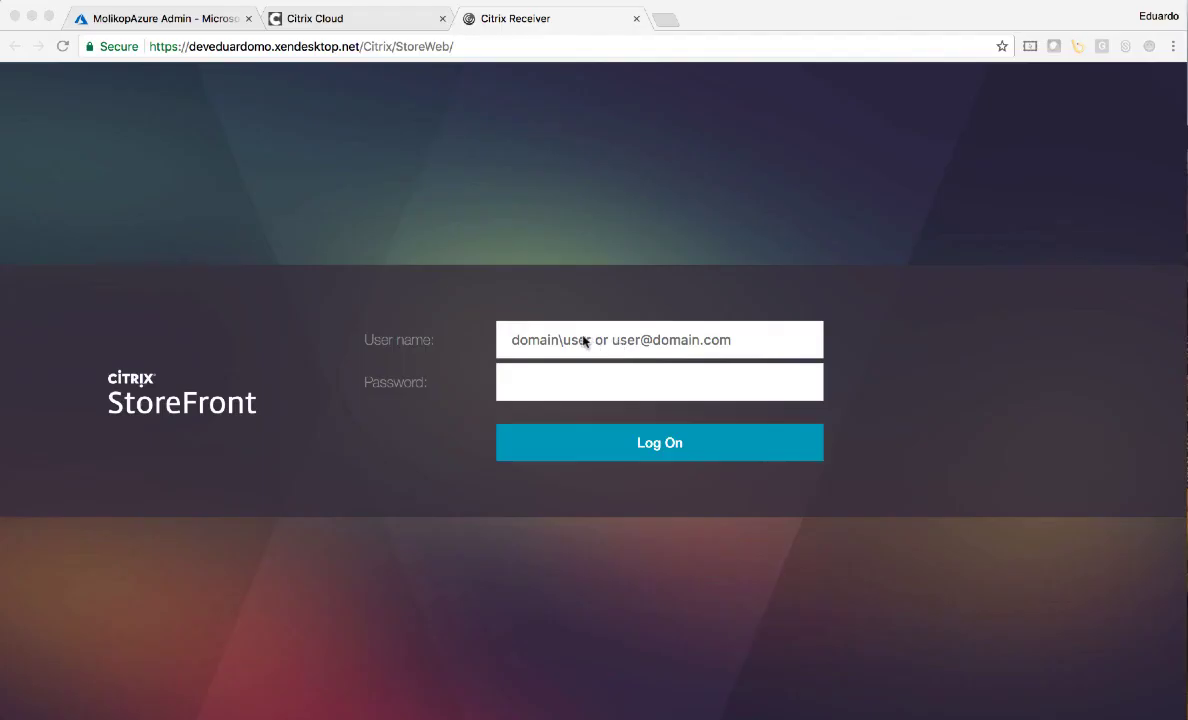
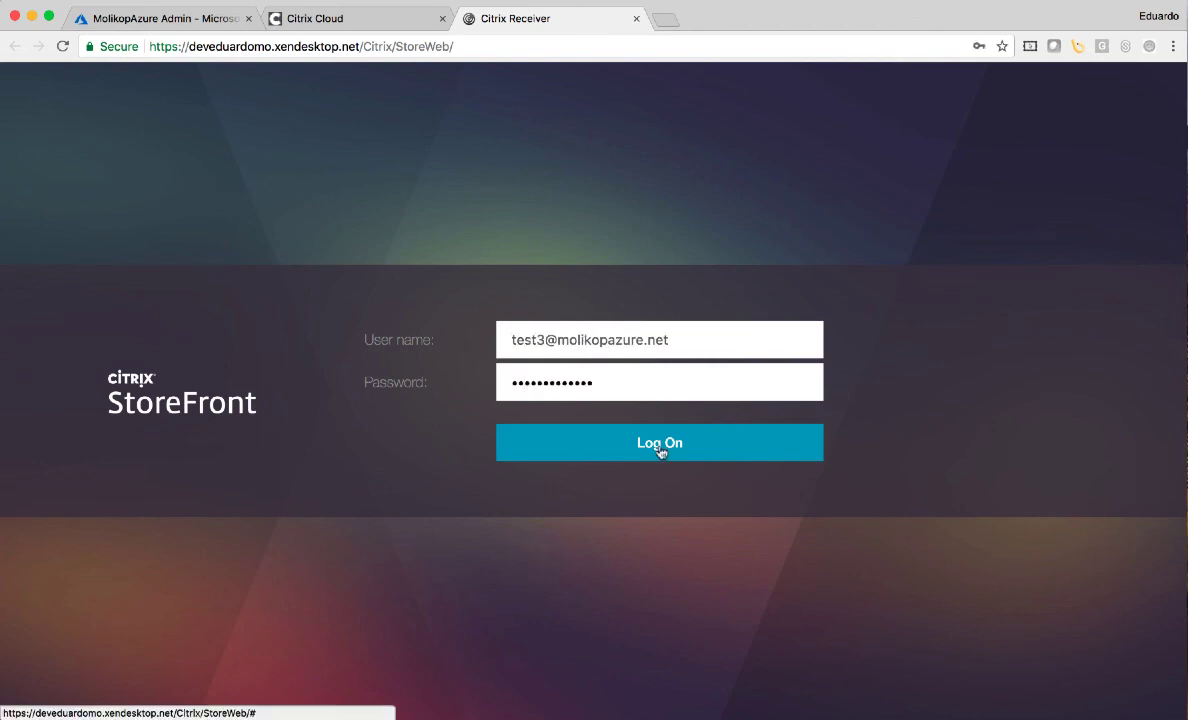
# Step: Log on to the StoreFront store as test user test1 and reach the empty app list
pyautogui.click(659, 442)
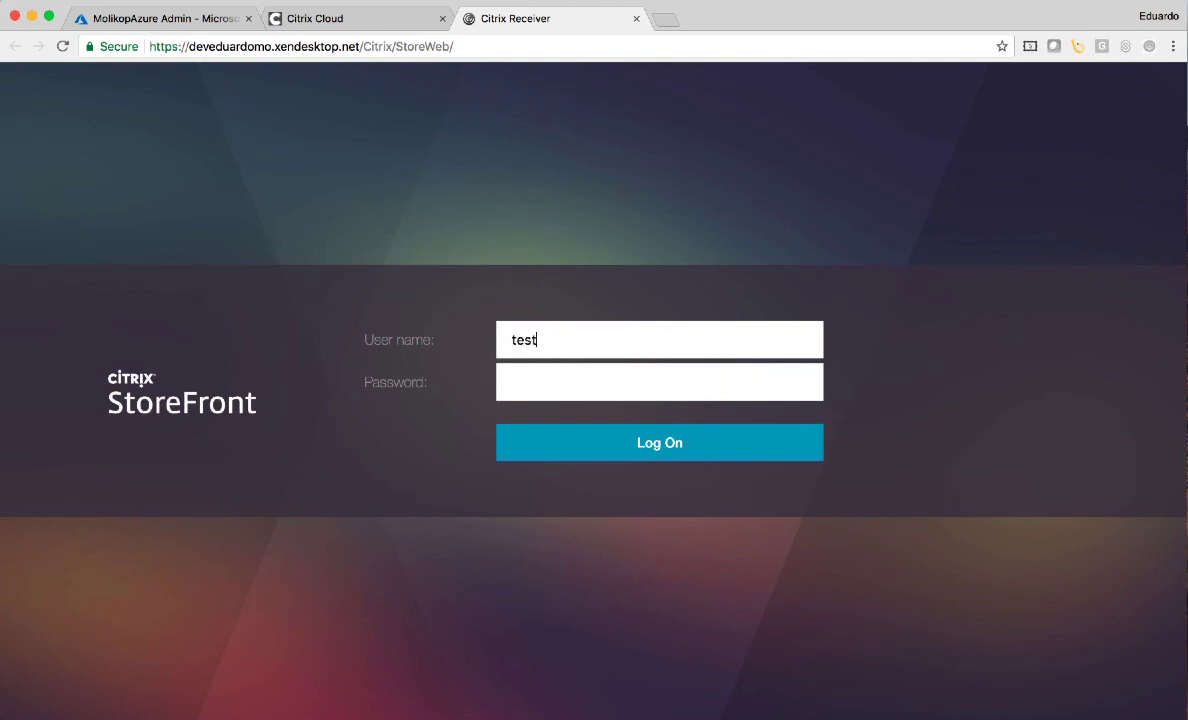
pyautogui.click(659, 442)
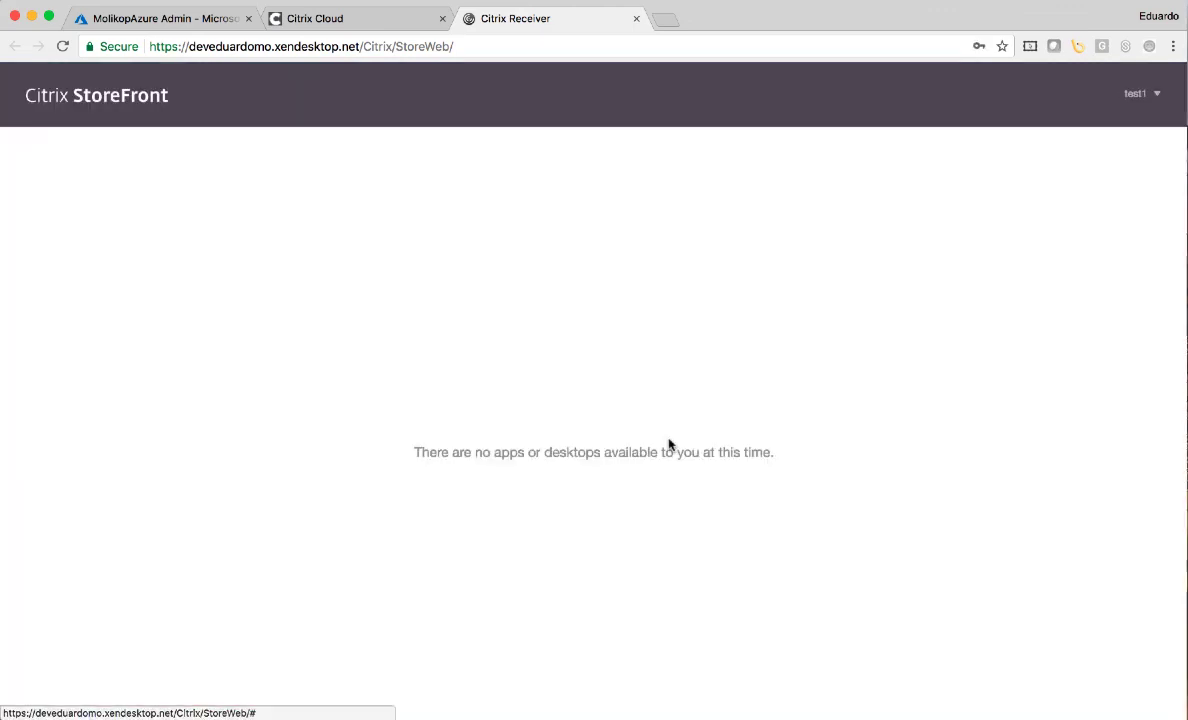
pyautogui.moveTo(672, 445)
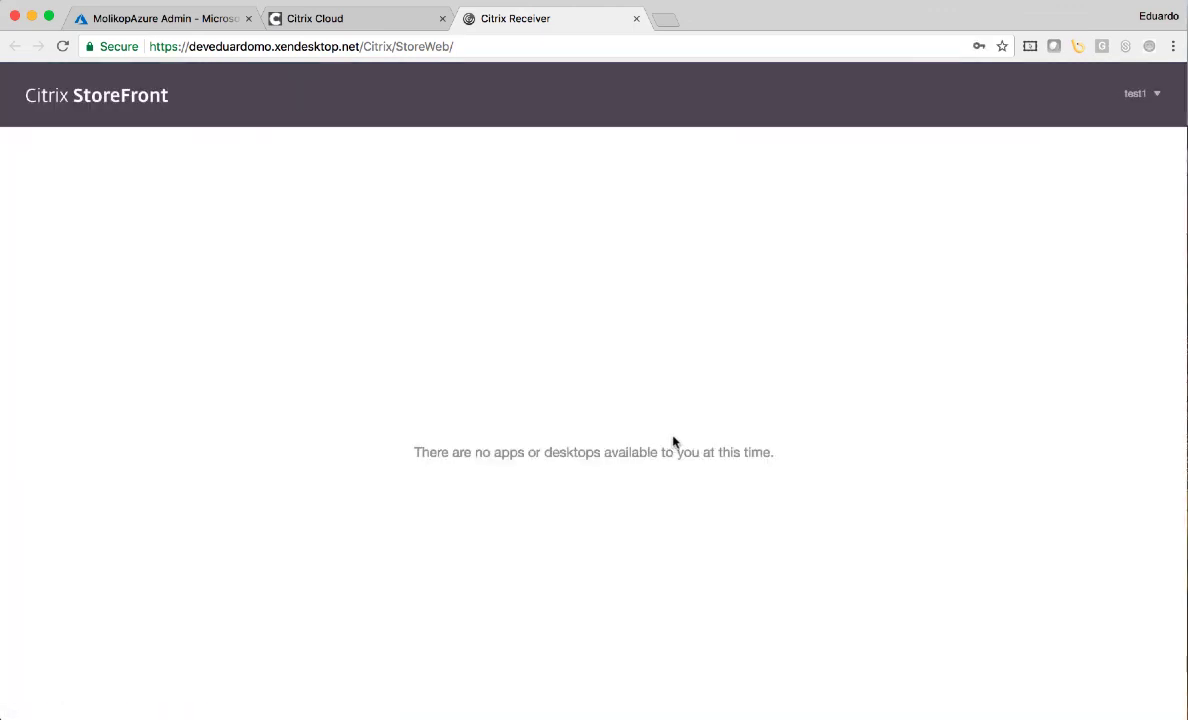